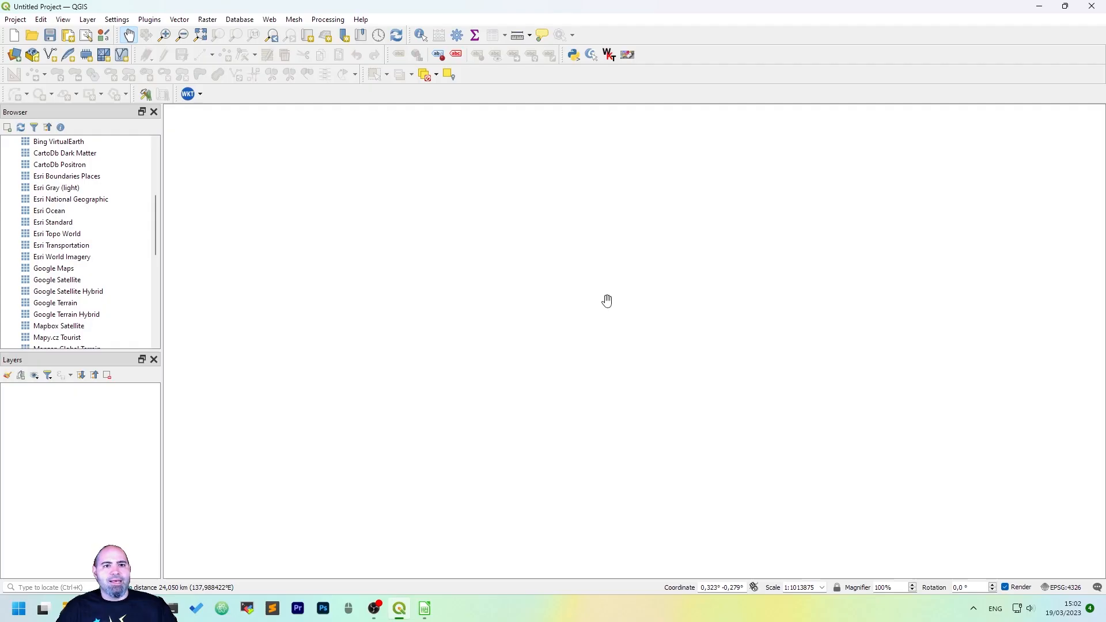
pyautogui.moveTo(838, 87)
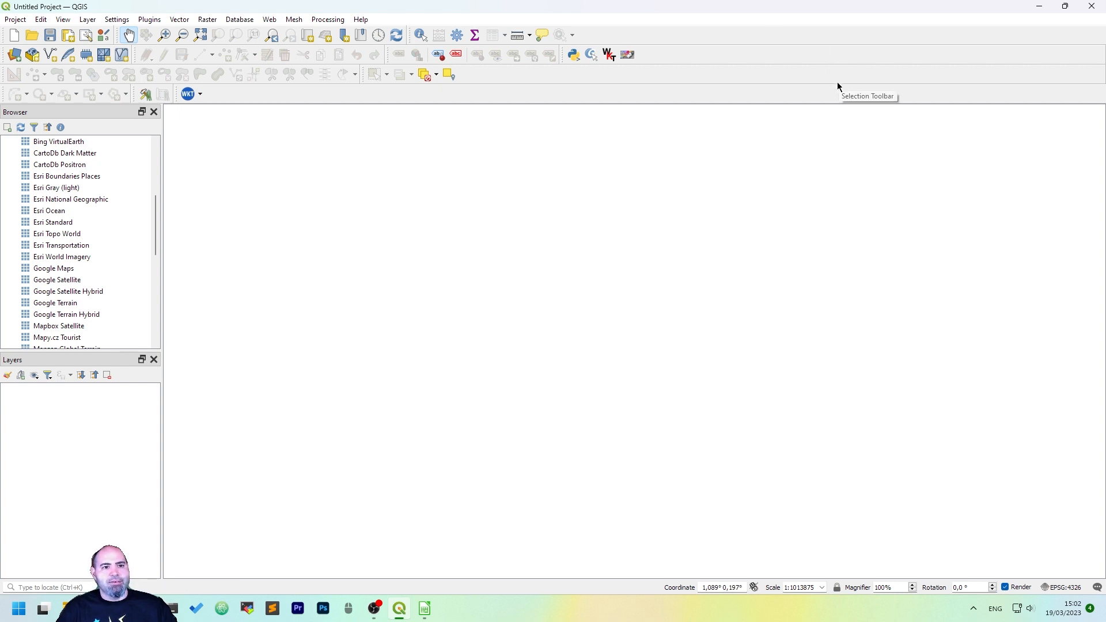
pyautogui.moveTo(833, 230)
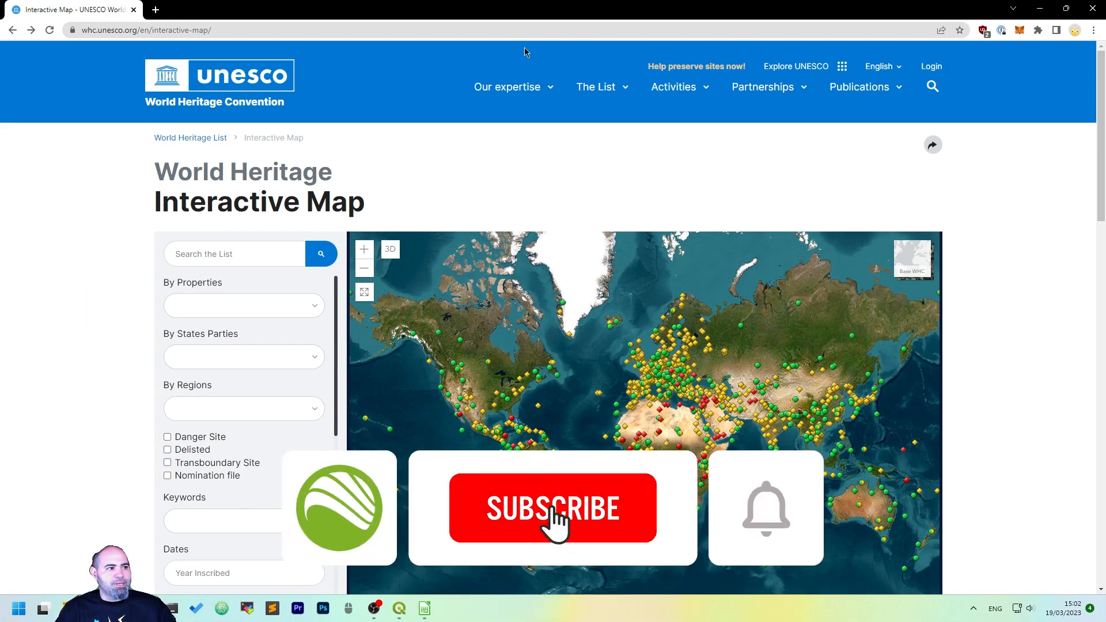
# Go to the UNESCO Syndication page and scroll to The List's RSS, XML, GeoRSS, XLS and KML downloads
pyautogui.click(552, 508)
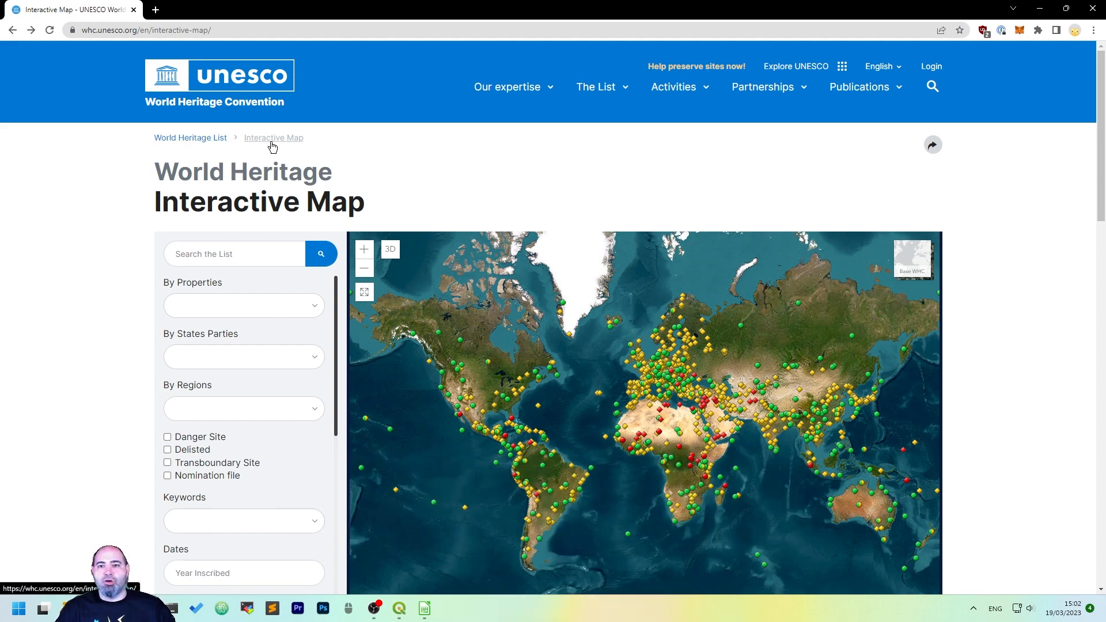
pyautogui.scroll(-3)
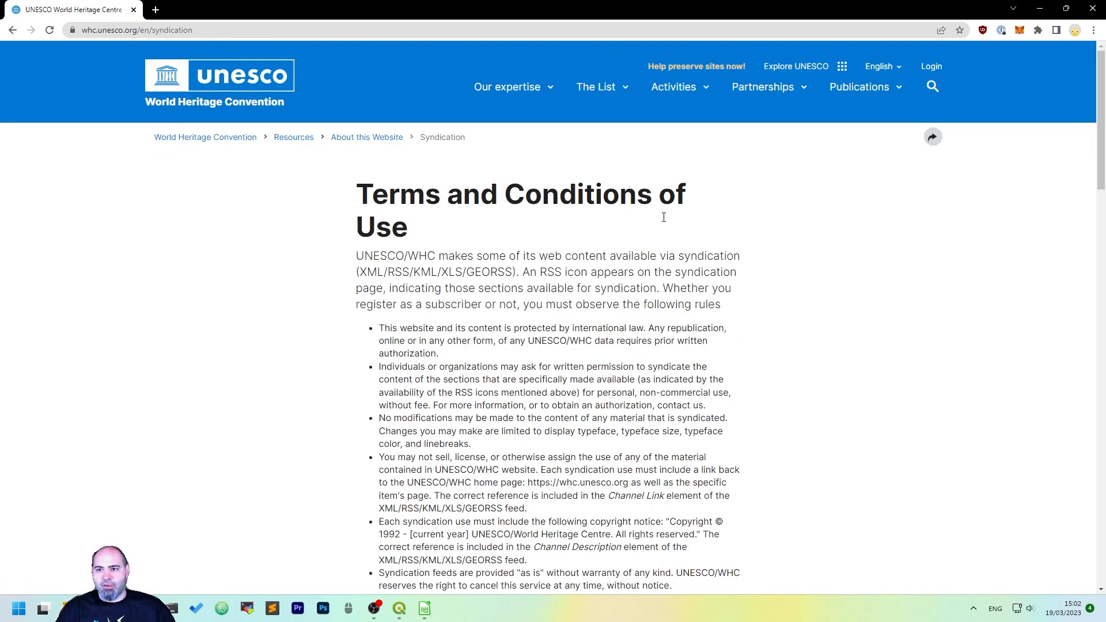
pyautogui.scroll(-3)
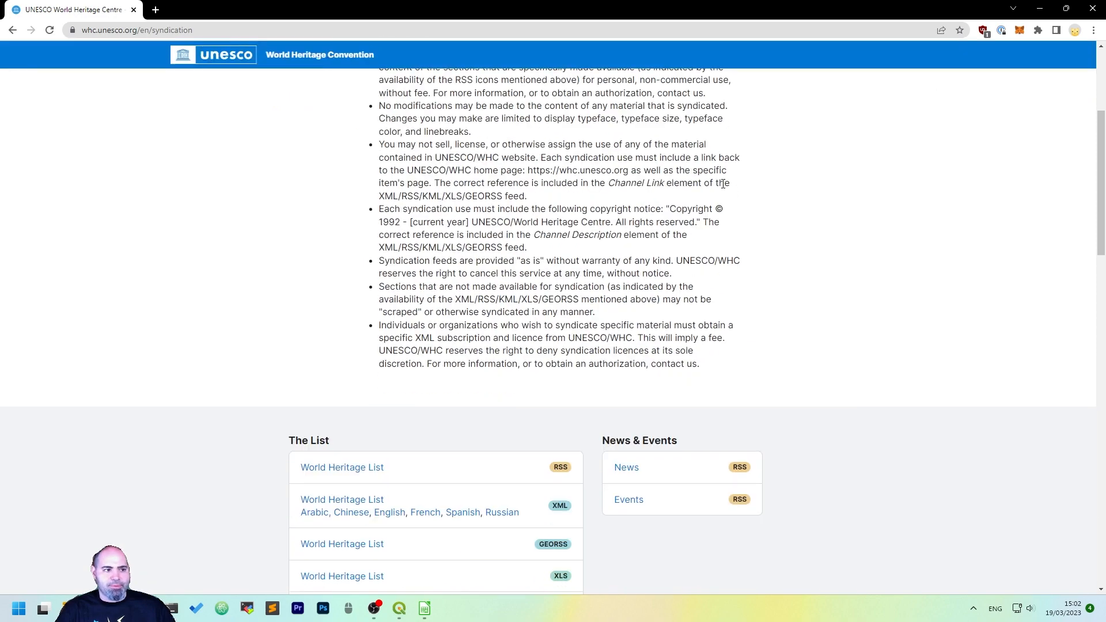
pyautogui.scroll(3)
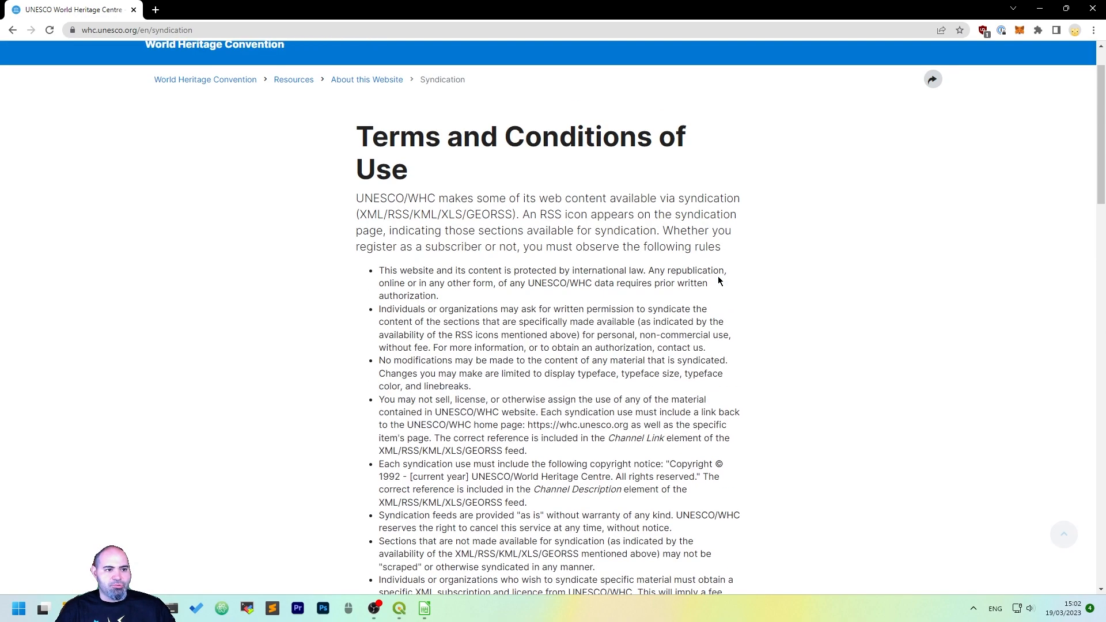
pyautogui.scroll(-3)
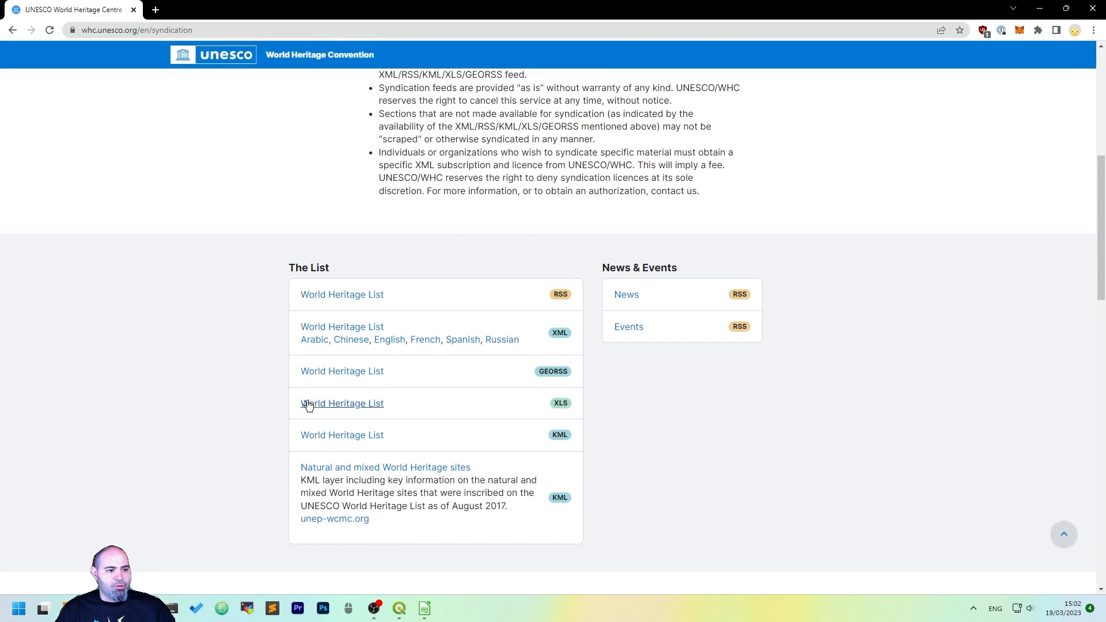
pyautogui.moveTo(295, 399)
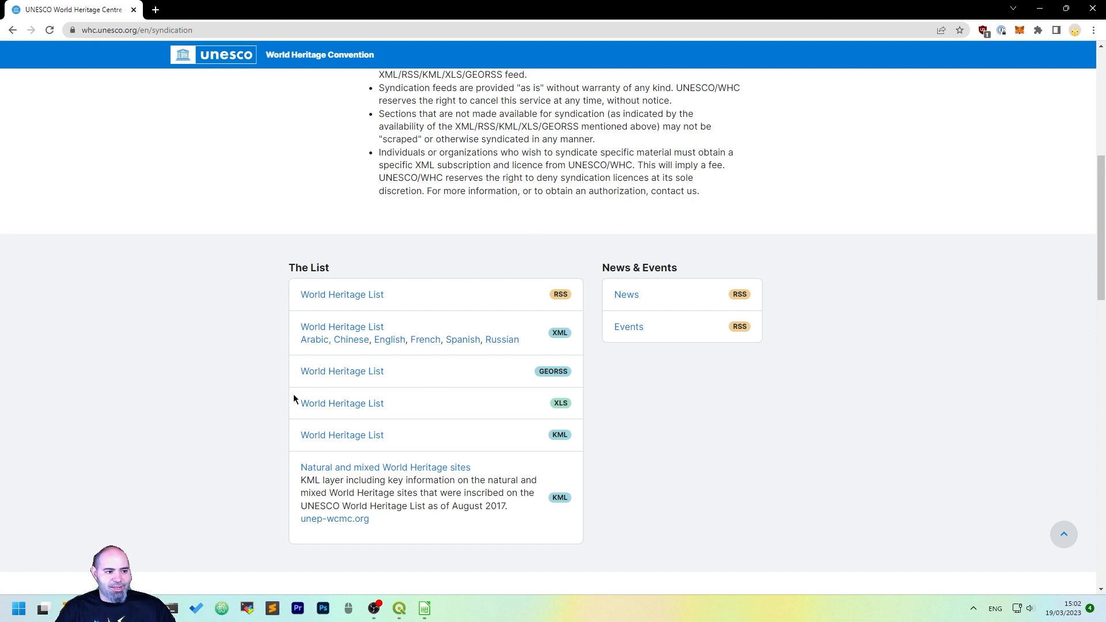
pyautogui.moveTo(610, 406)
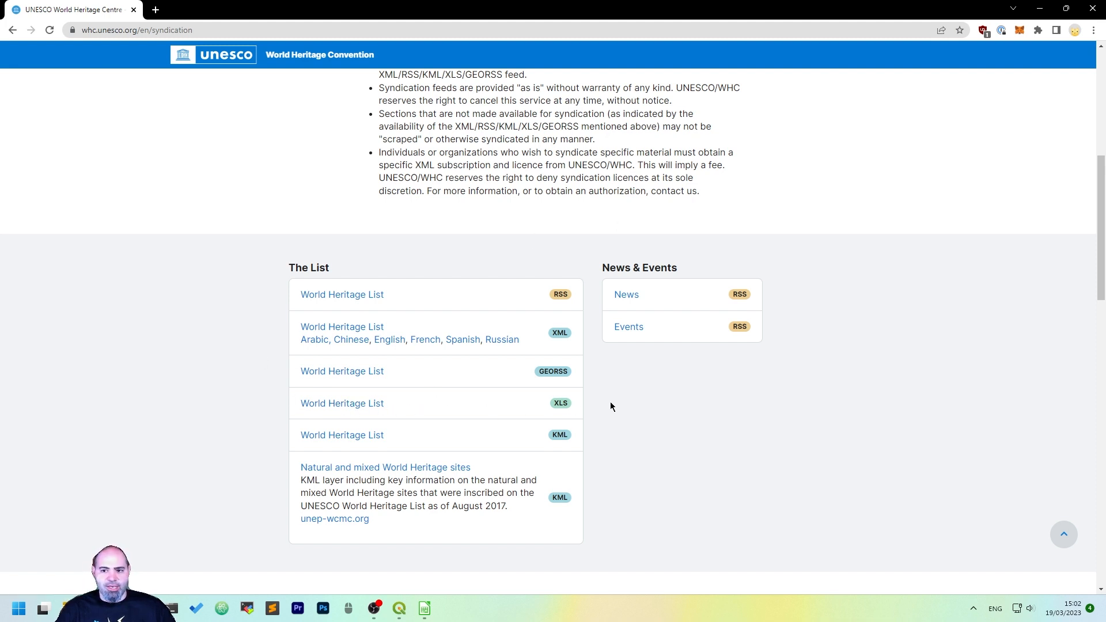
pyautogui.moveTo(773, 196)
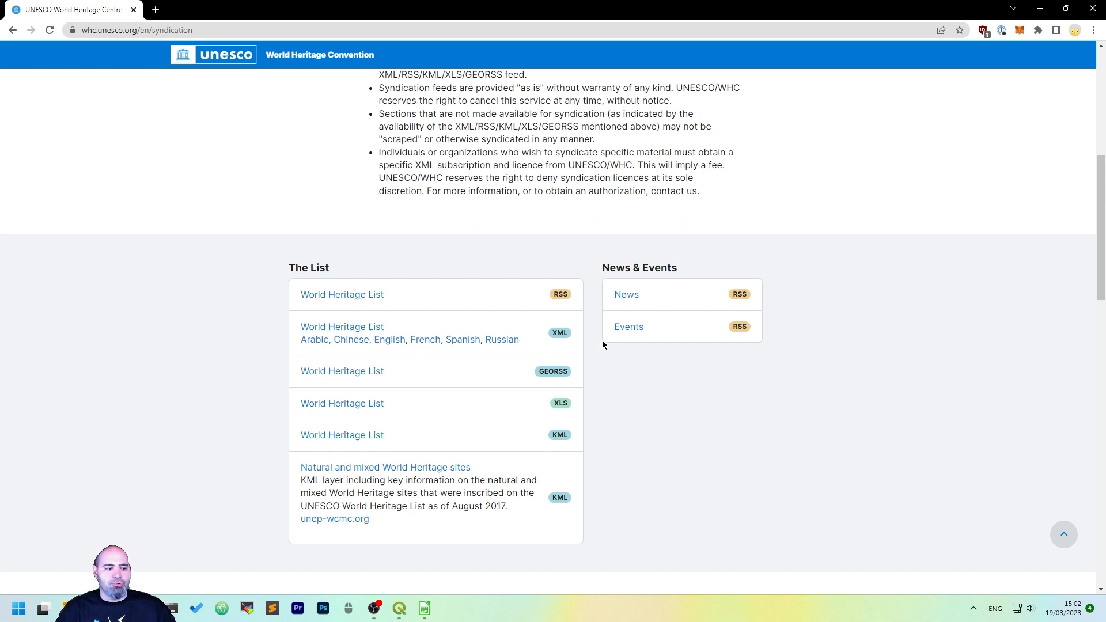
pyautogui.click(399, 609)
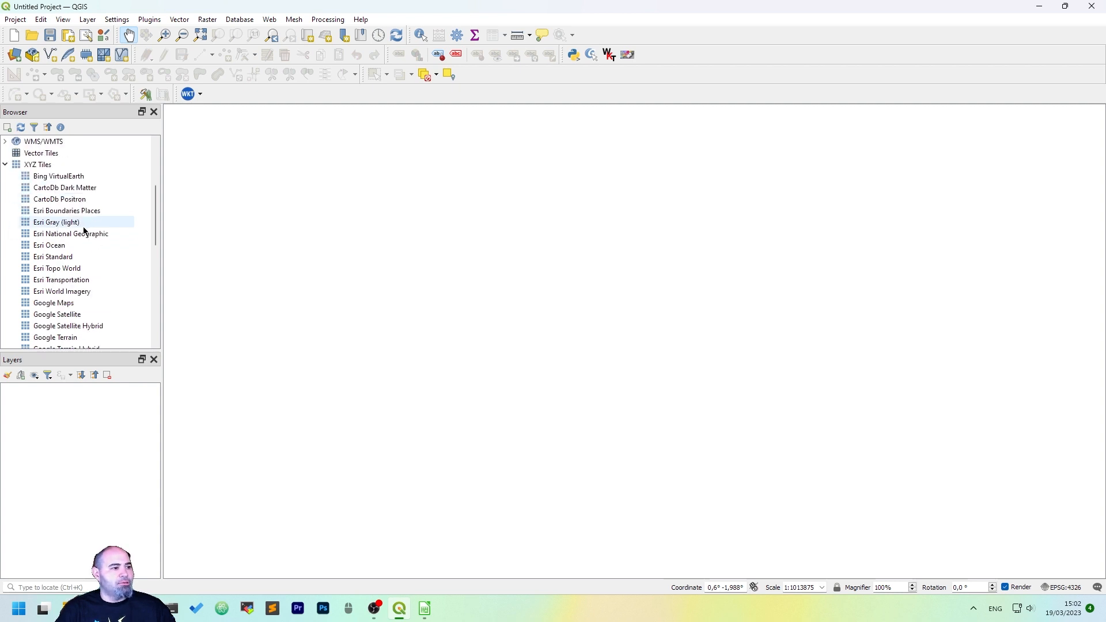
# Add OpenStreetMap from the Browser's XYZ Tiles list as the project's basemap layer
pyautogui.scroll(-3)
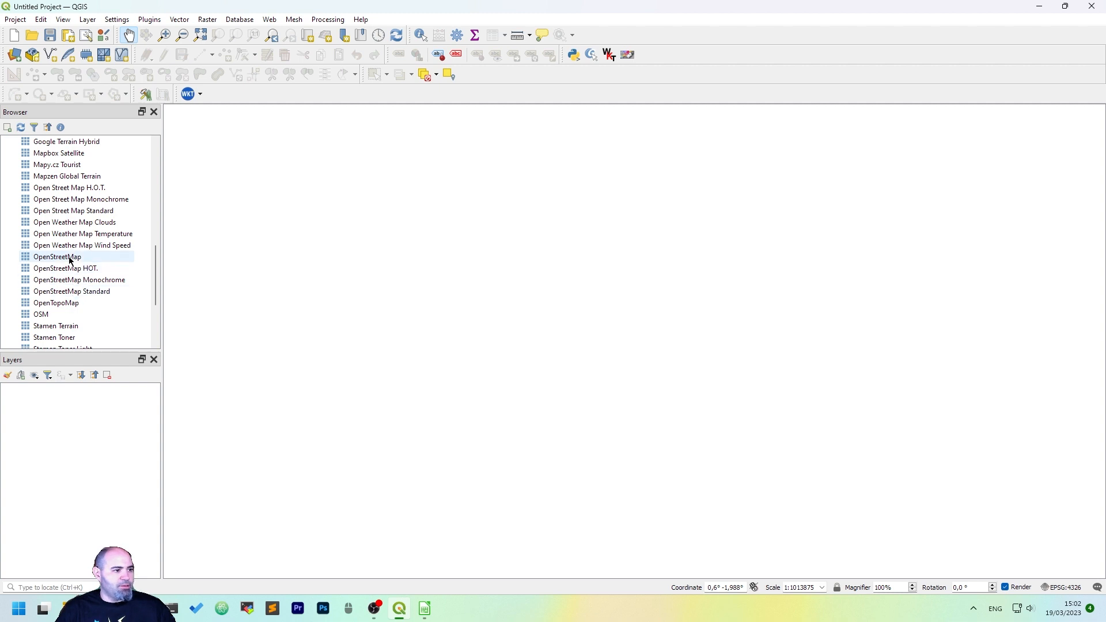
pyautogui.doubleClick(57, 256)
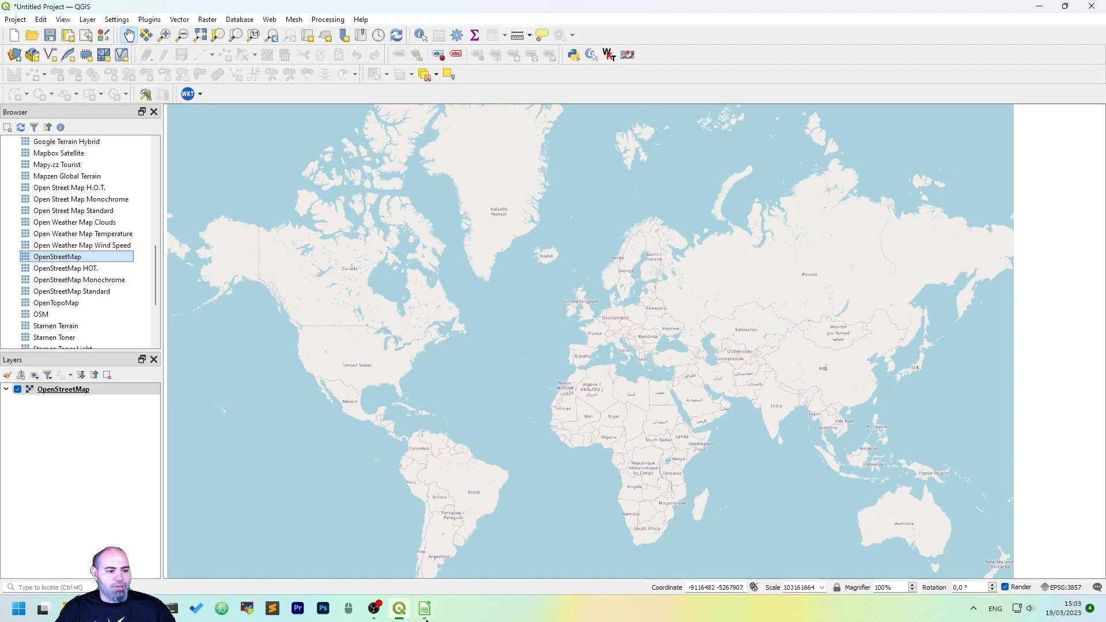
pyautogui.click(424, 608)
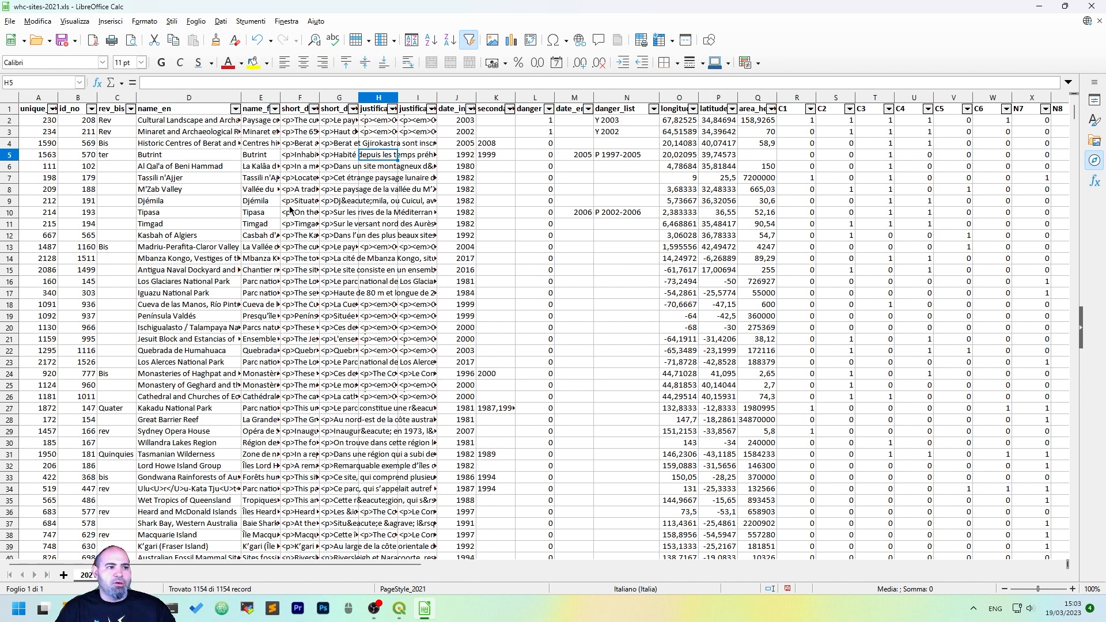
pyautogui.moveTo(323, 139)
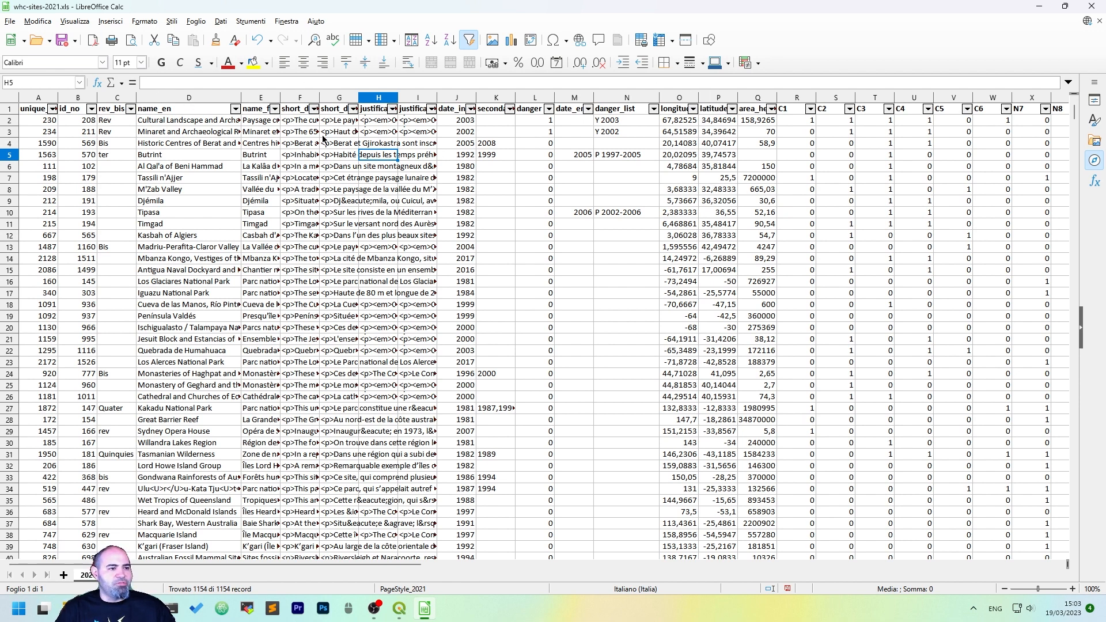
pyautogui.moveTo(877, 217)
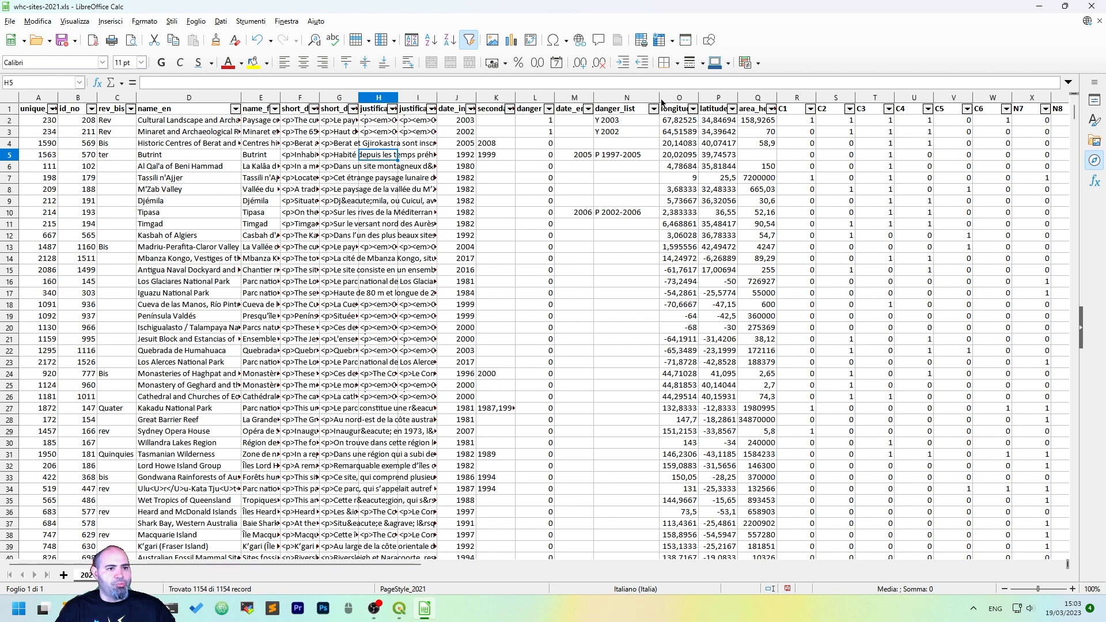
pyautogui.click(717, 97)
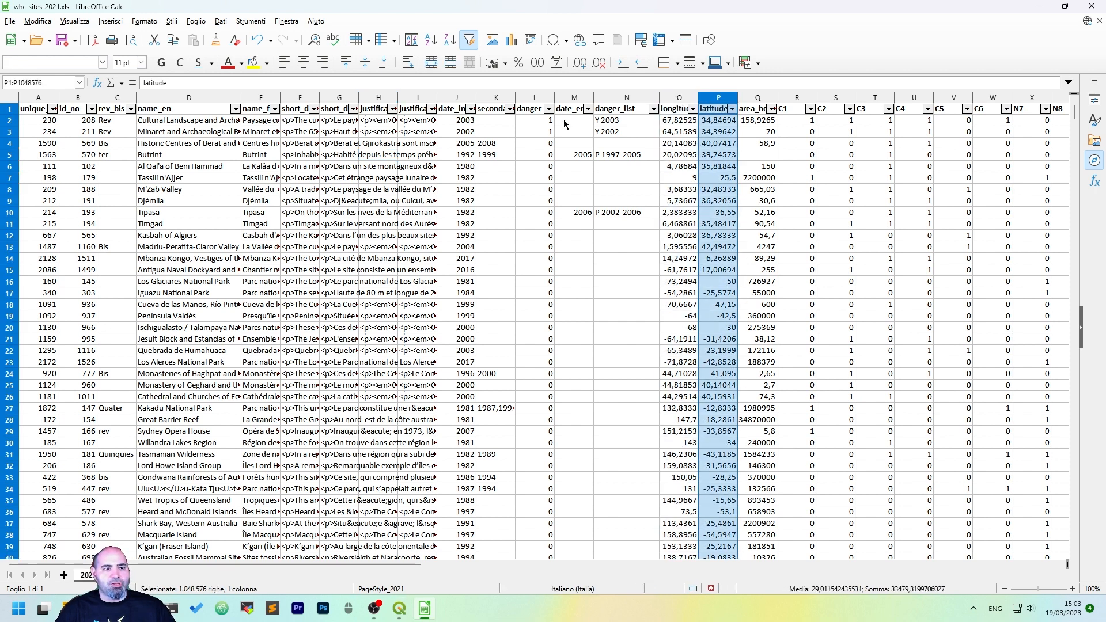
pyautogui.moveTo(585, 106)
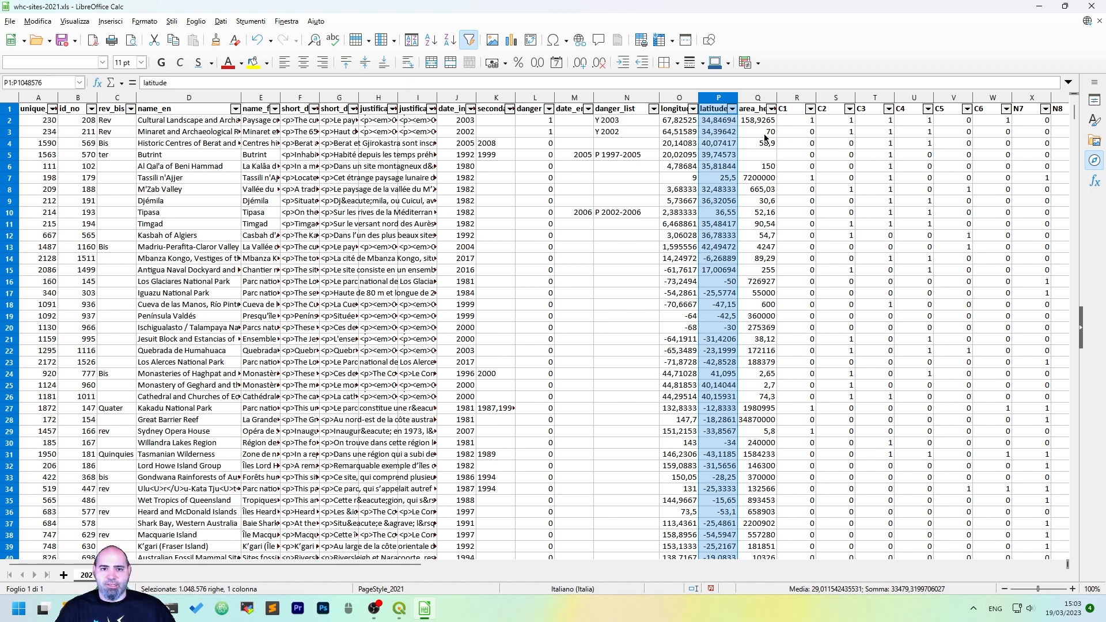
pyautogui.moveTo(726, 124)
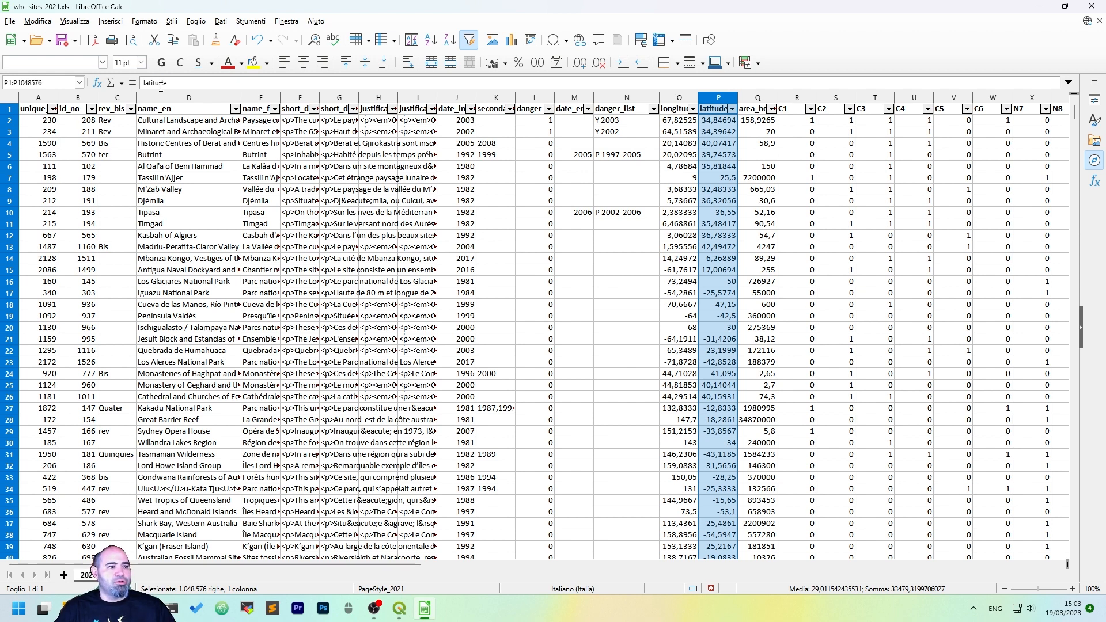
pyautogui.moveTo(190, 135)
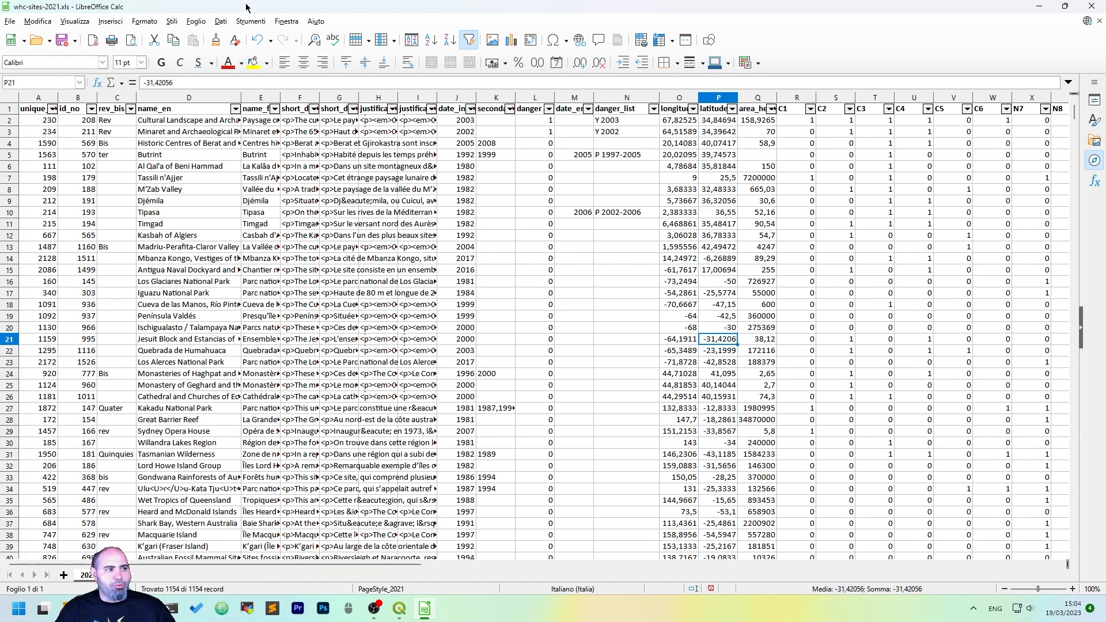
# Save the World Heritage sheet as Testo CSV whc-sites-2021.csv, keeping the CSV text format
pyautogui.click(10, 21)
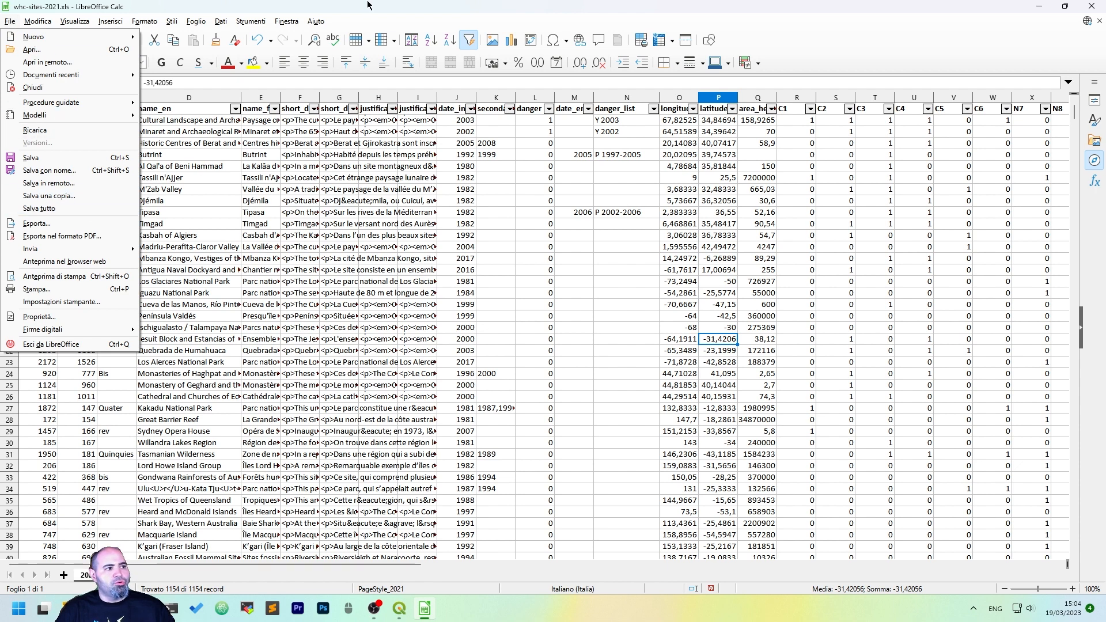
pyautogui.click(9, 20)
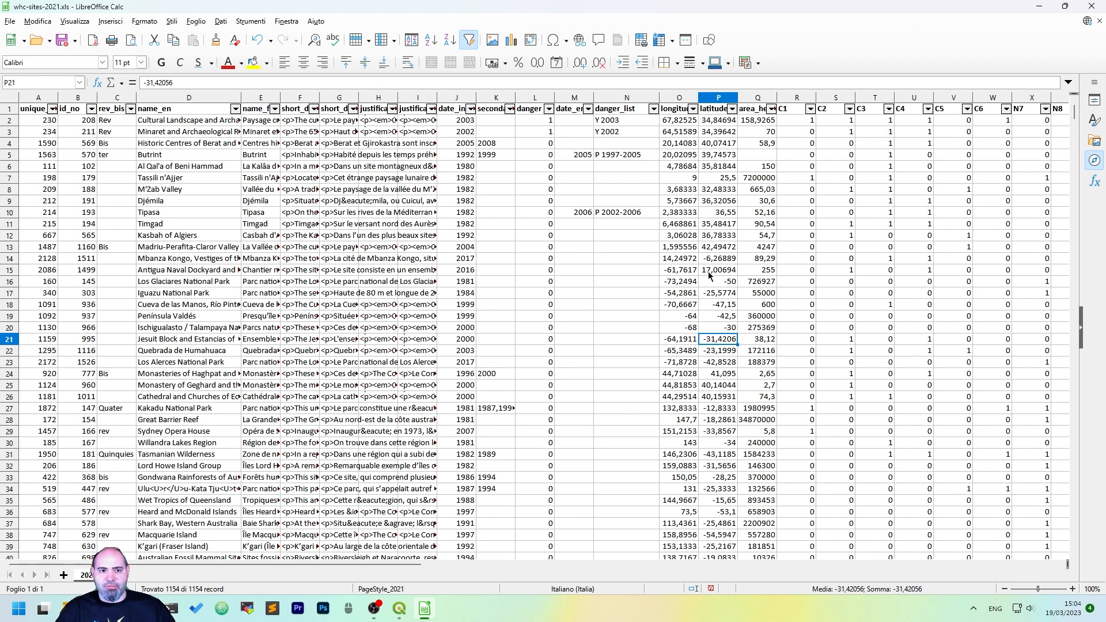
pyautogui.moveTo(621, 162)
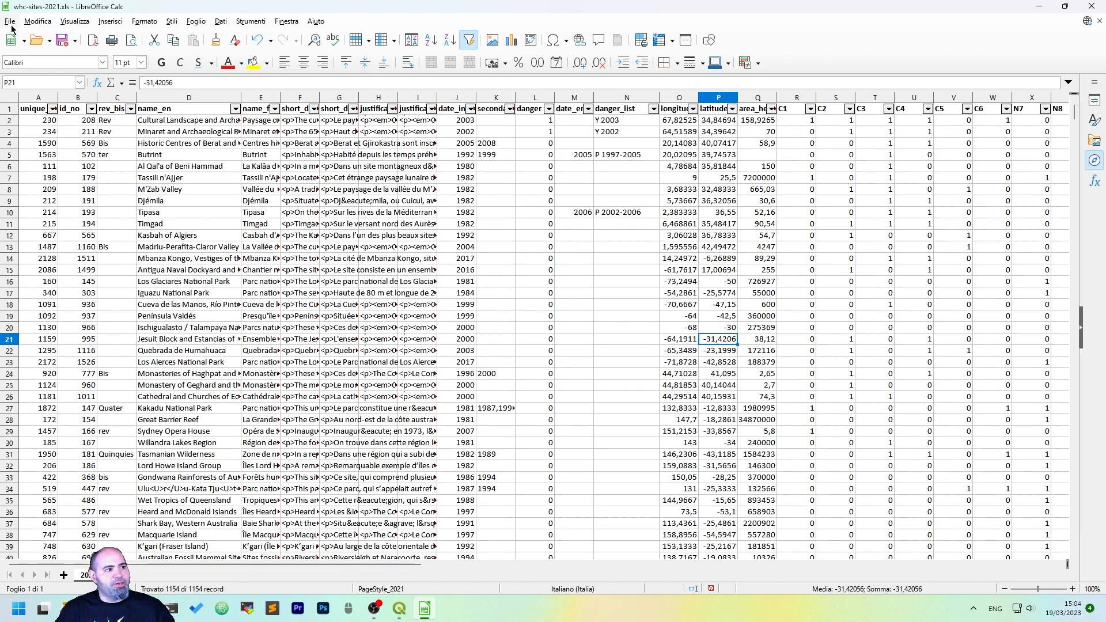
pyautogui.click(10, 21)
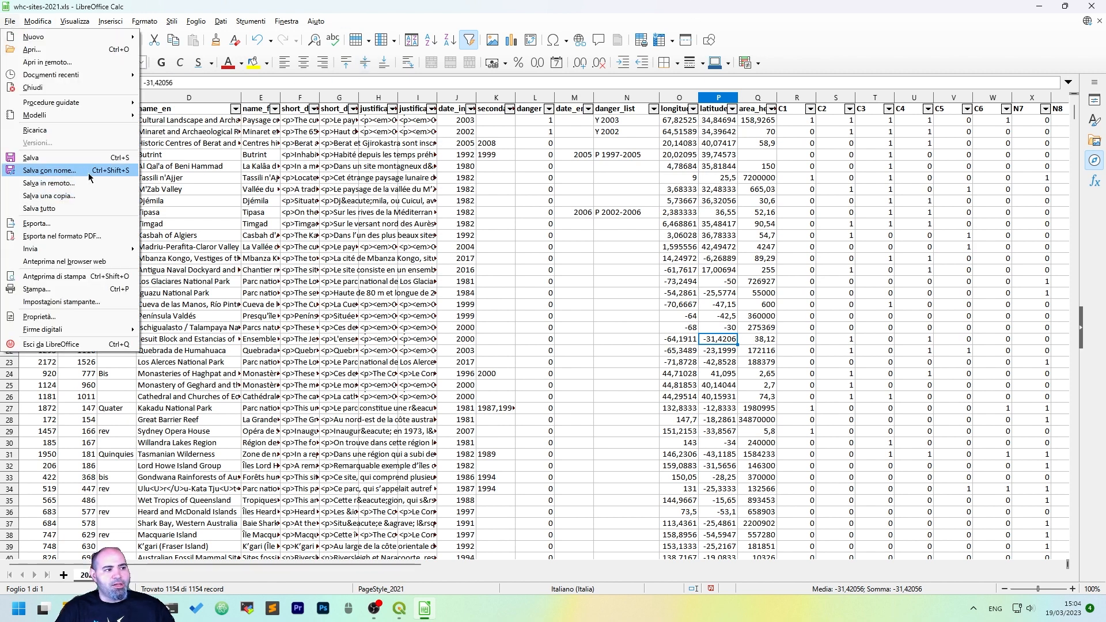
pyautogui.click(49, 169)
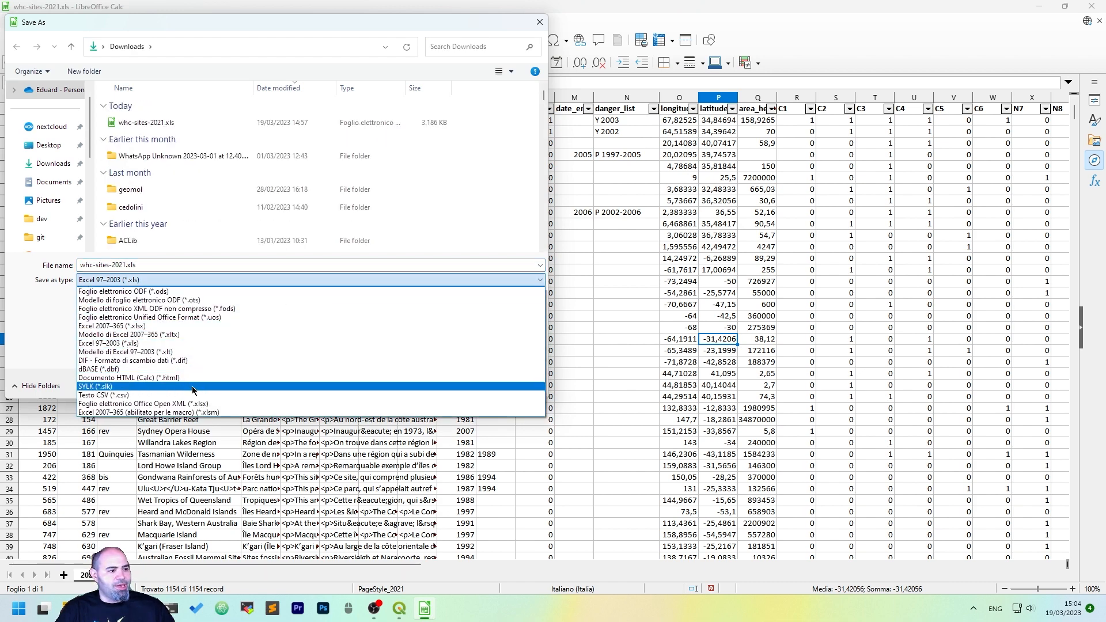
pyautogui.click(95, 396)
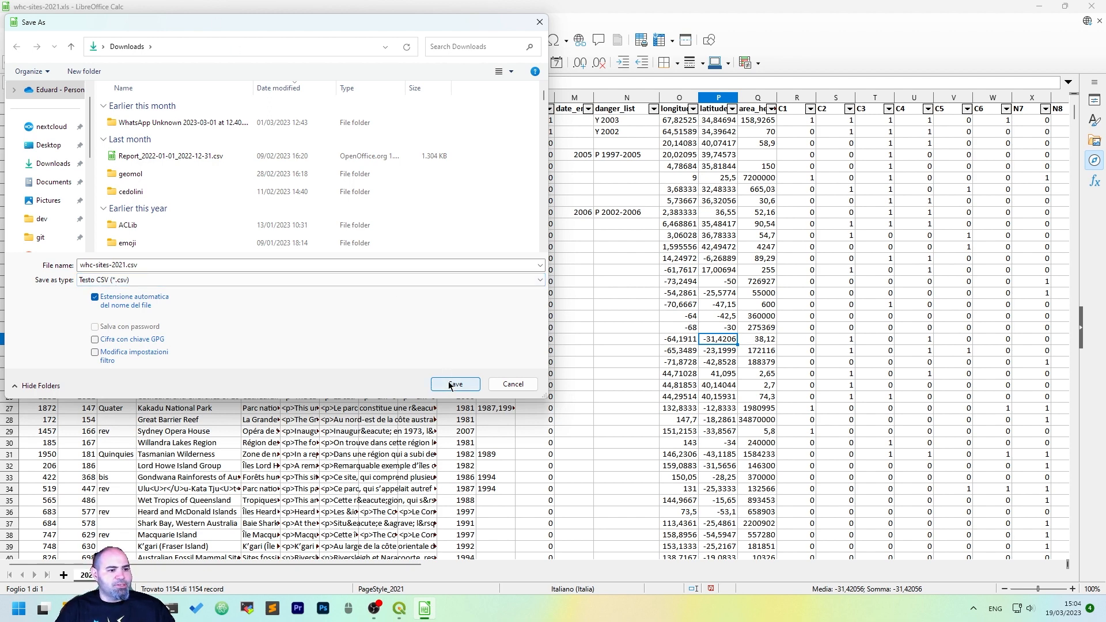
pyautogui.click(455, 384)
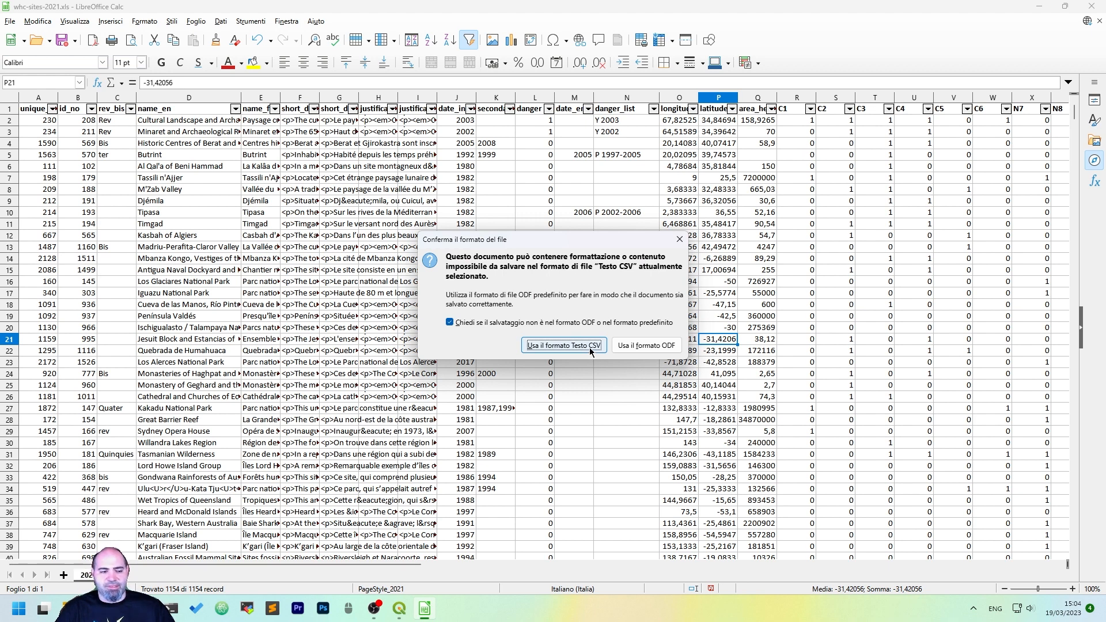
pyautogui.click(563, 346)
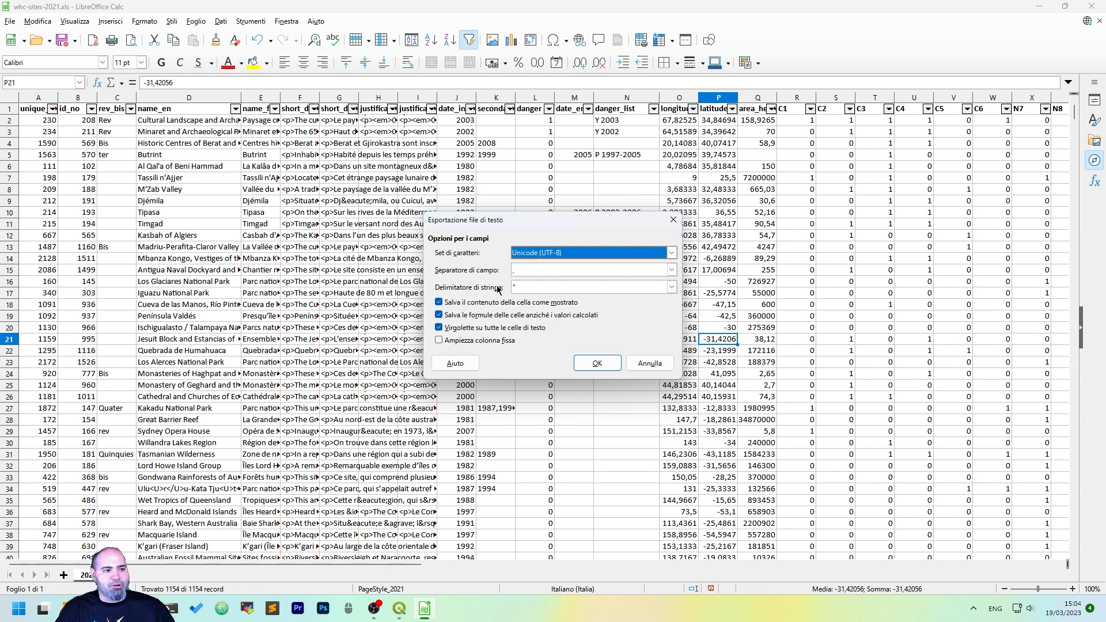
pyautogui.moveTo(520, 289)
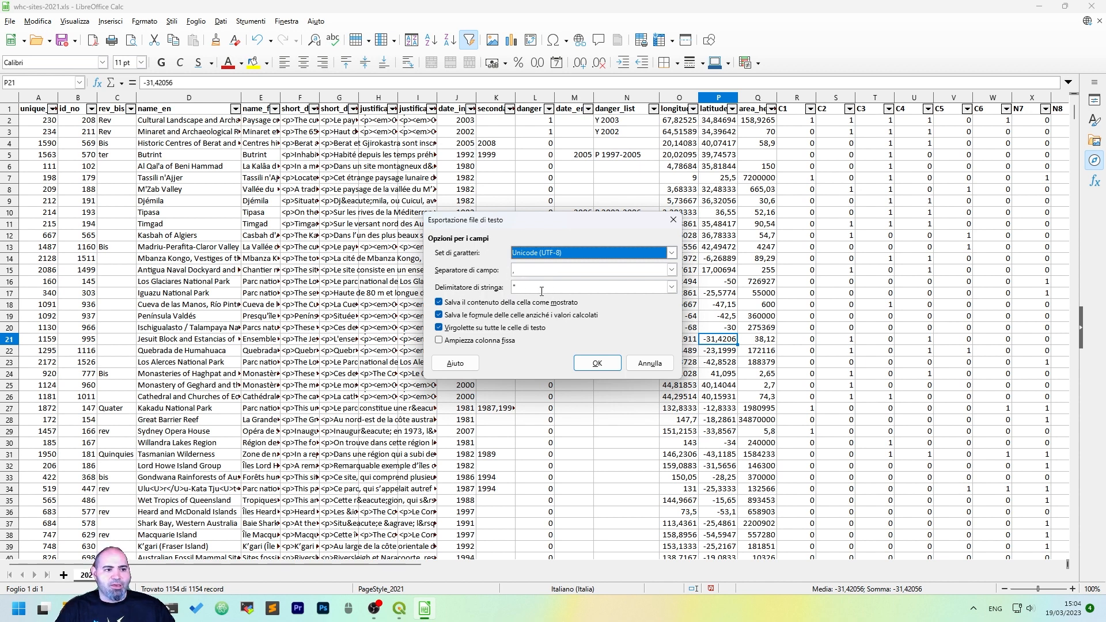
pyautogui.click(595, 362)
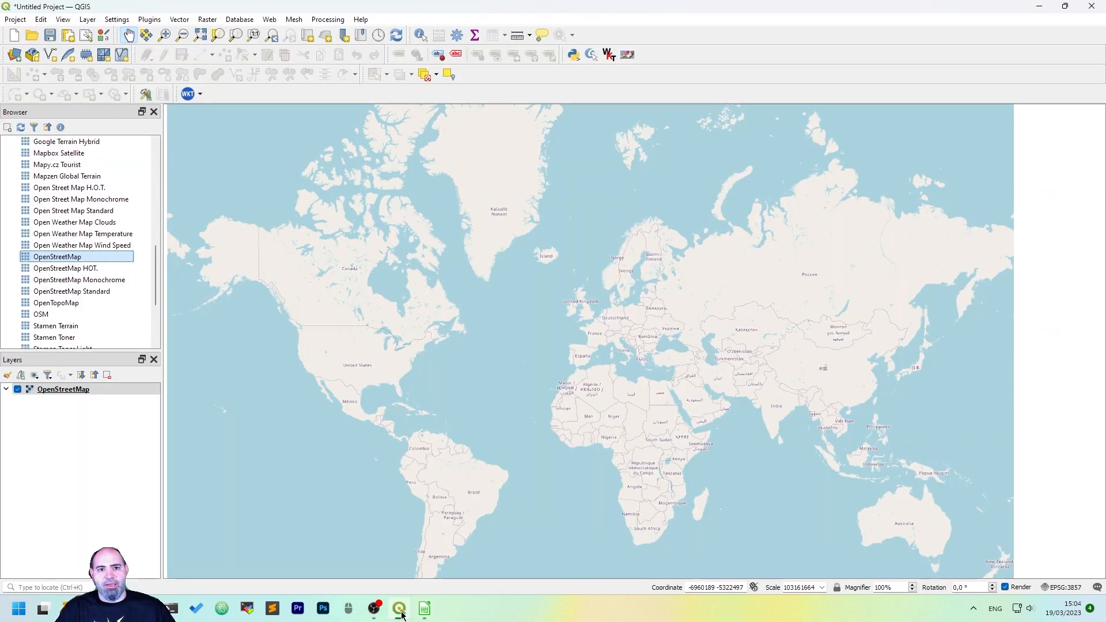
# Add whc-sites-2021.csv as a delimited text layer with X=longitude and Y=latitude
pyautogui.click(87, 19)
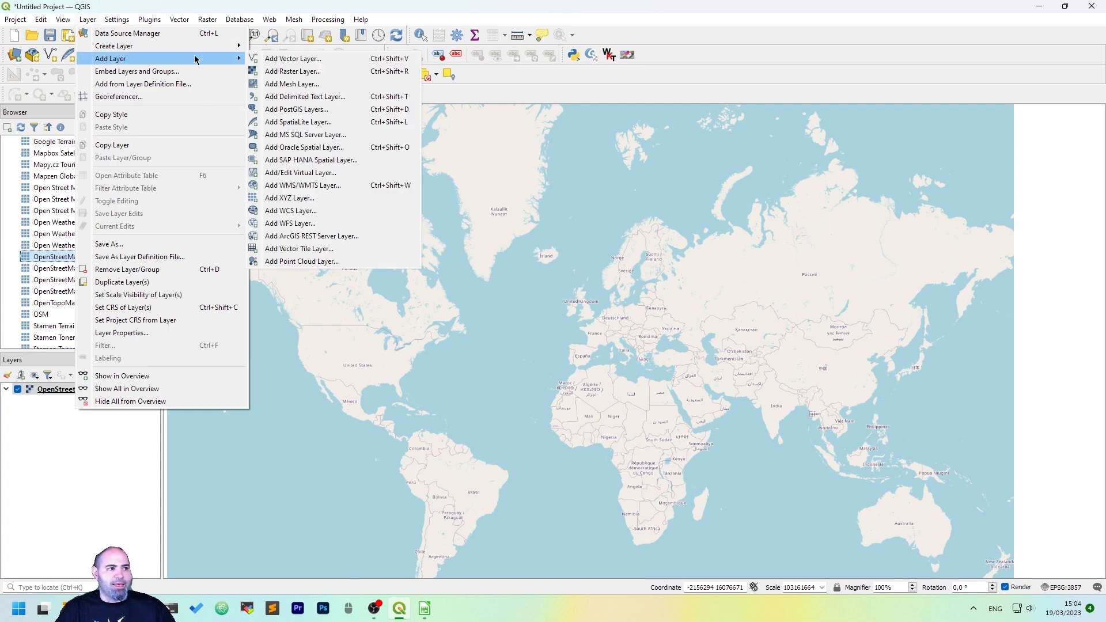
pyautogui.moveTo(305, 96)
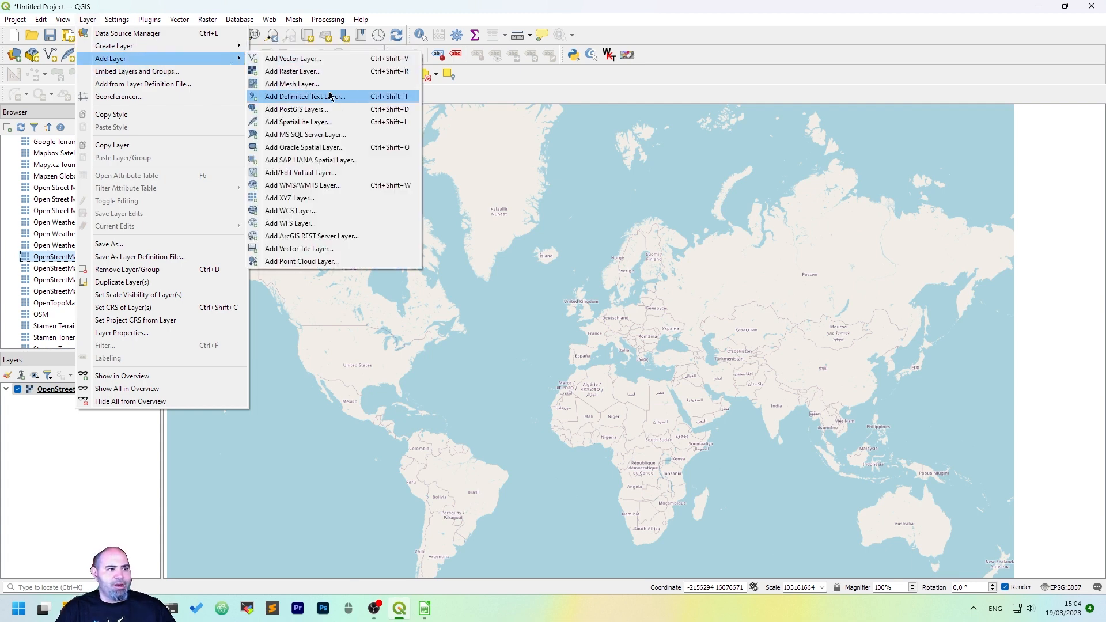
pyautogui.click(305, 97)
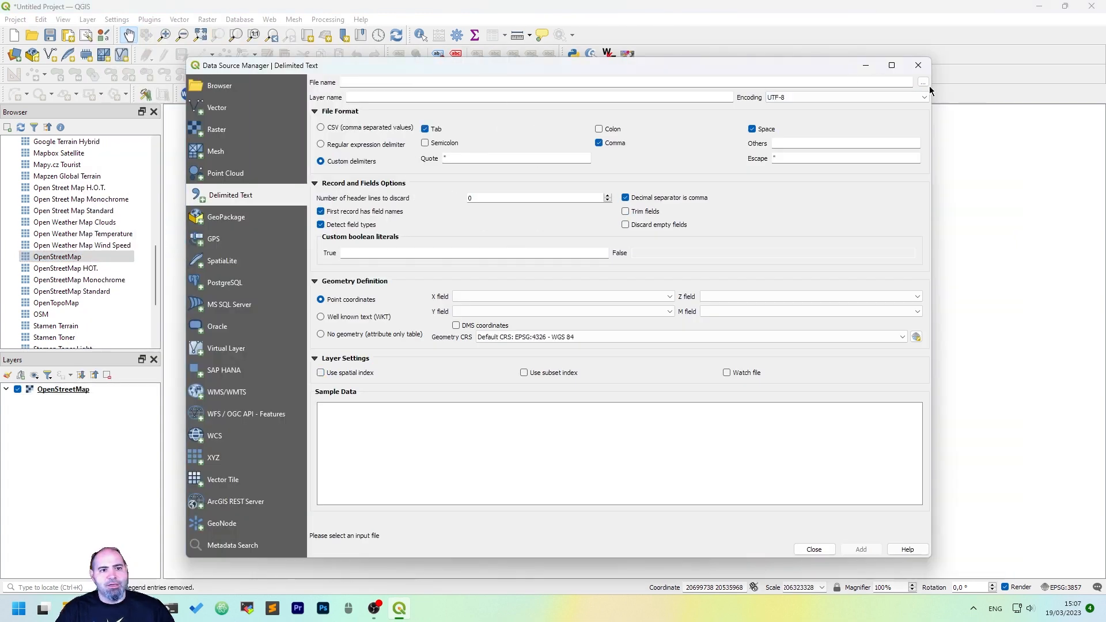
pyautogui.click(922, 82)
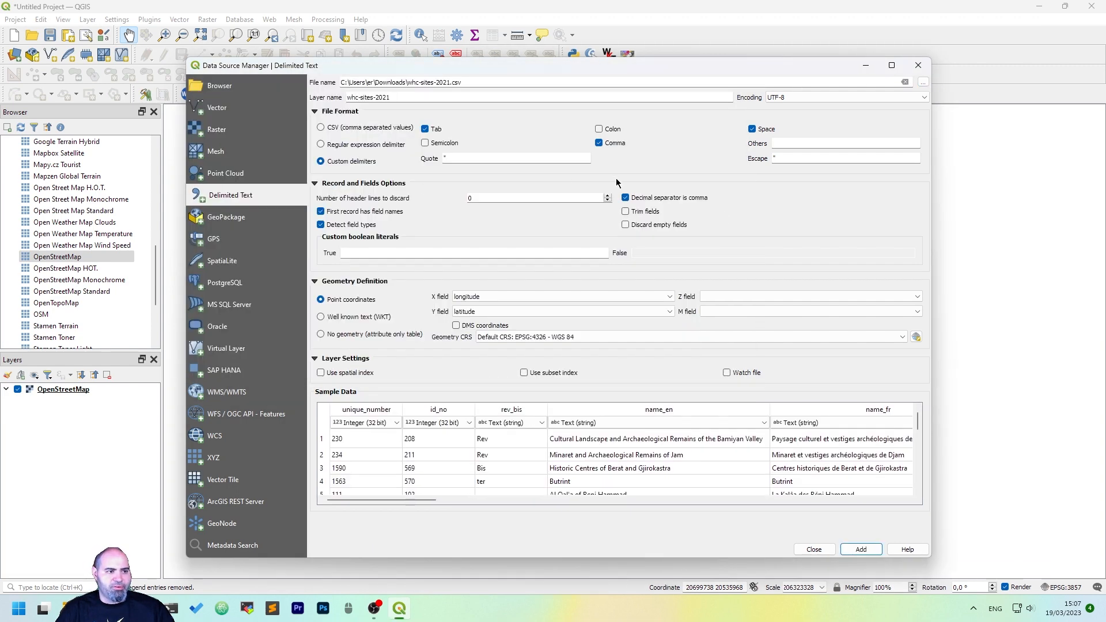
pyautogui.moveTo(591, 21)
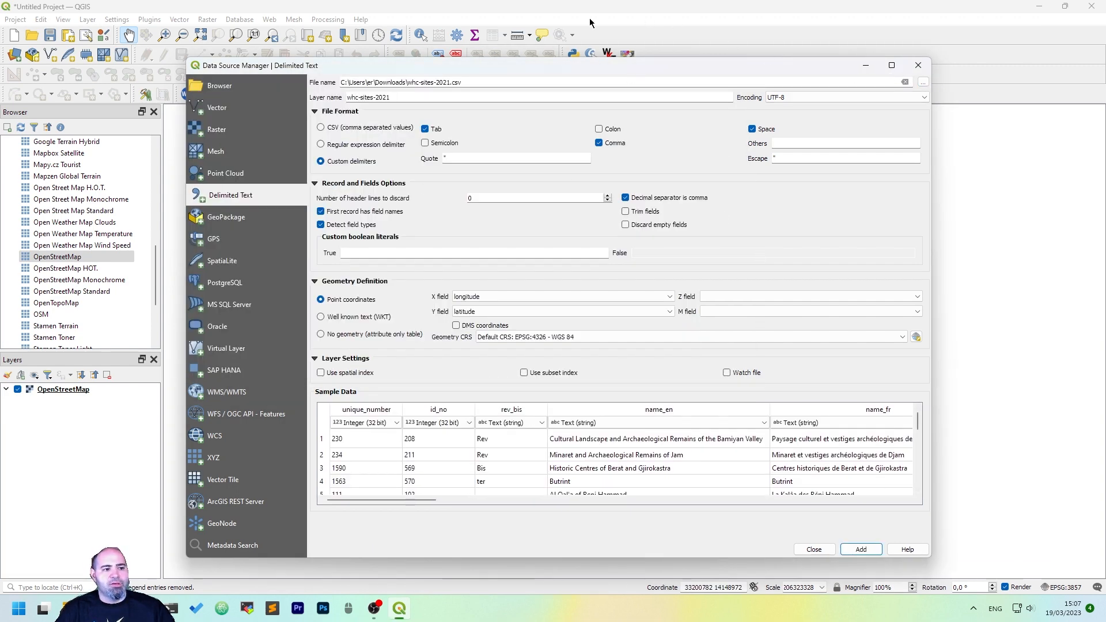
pyautogui.moveTo(719, 206)
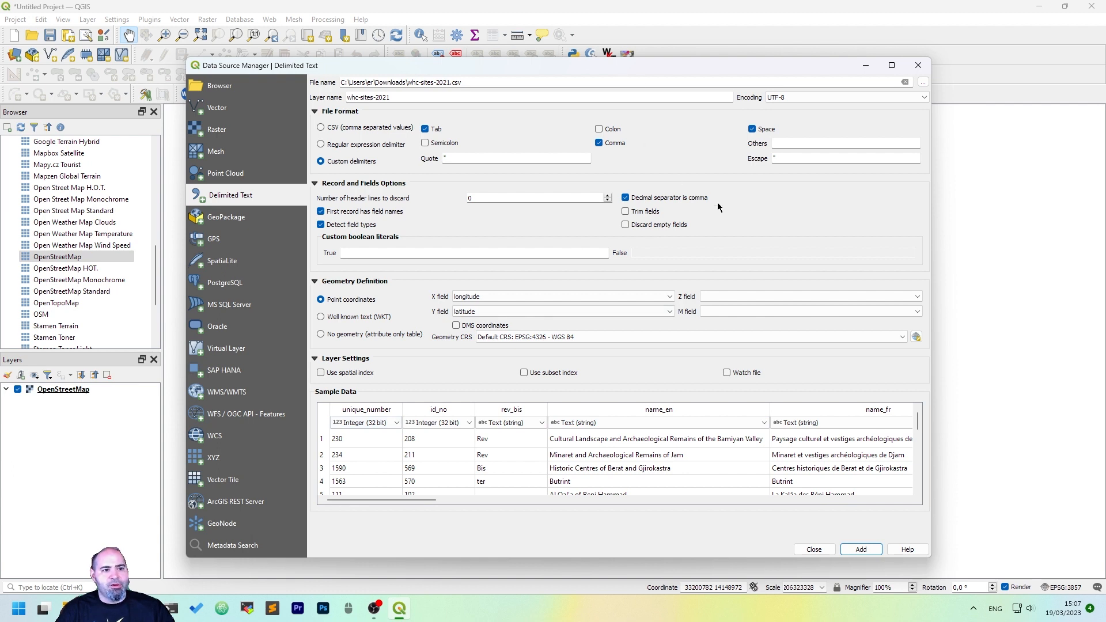
pyautogui.moveTo(658, 200)
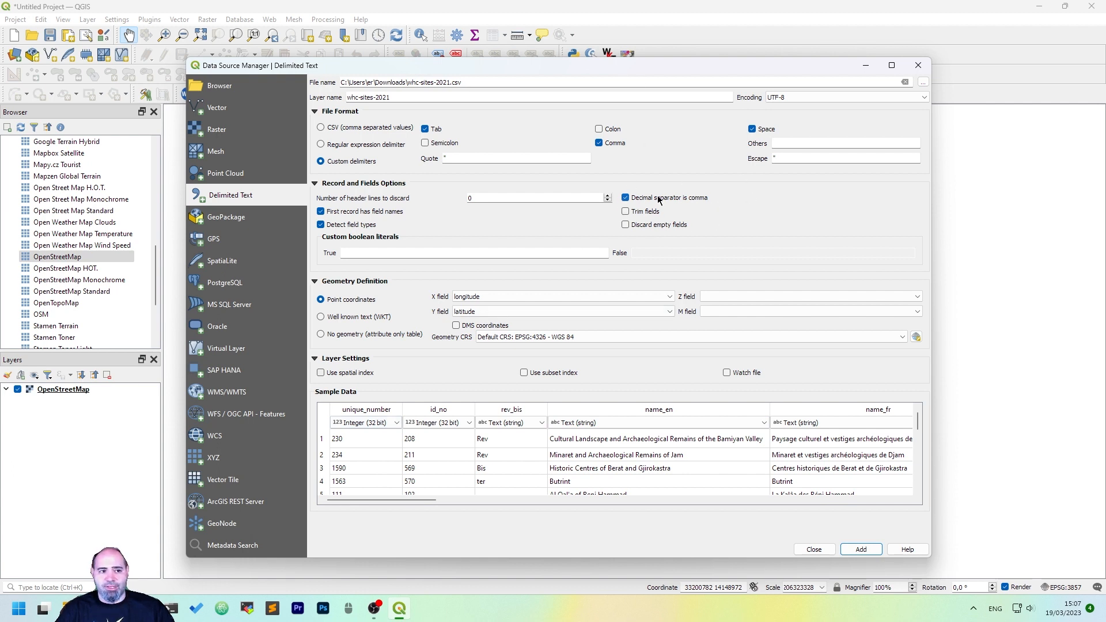
pyautogui.moveTo(682, 201)
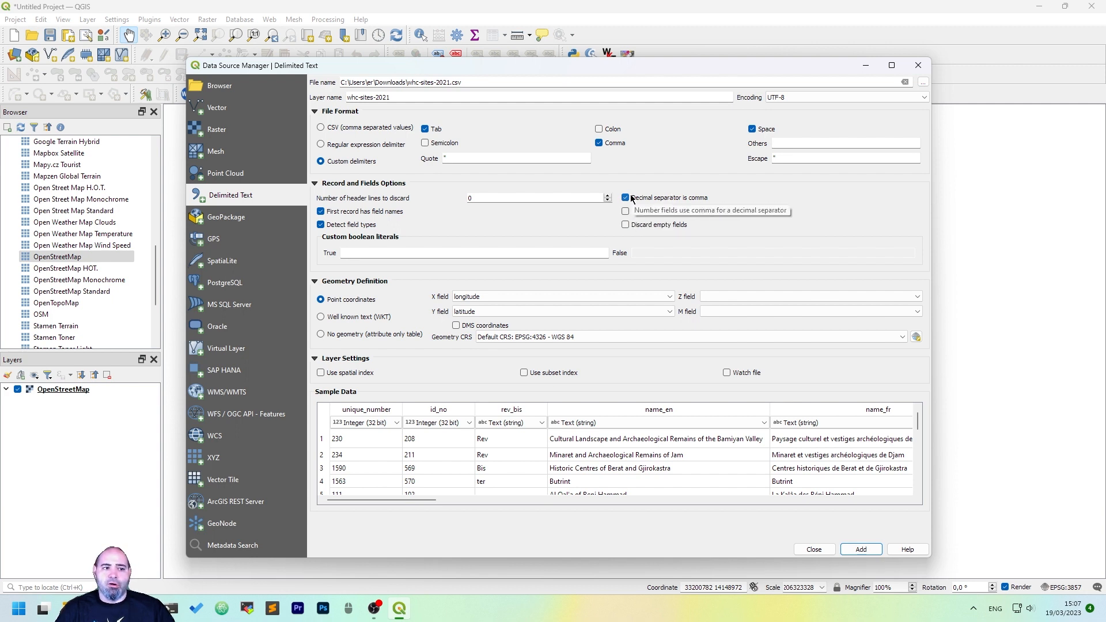
pyautogui.click(625, 197)
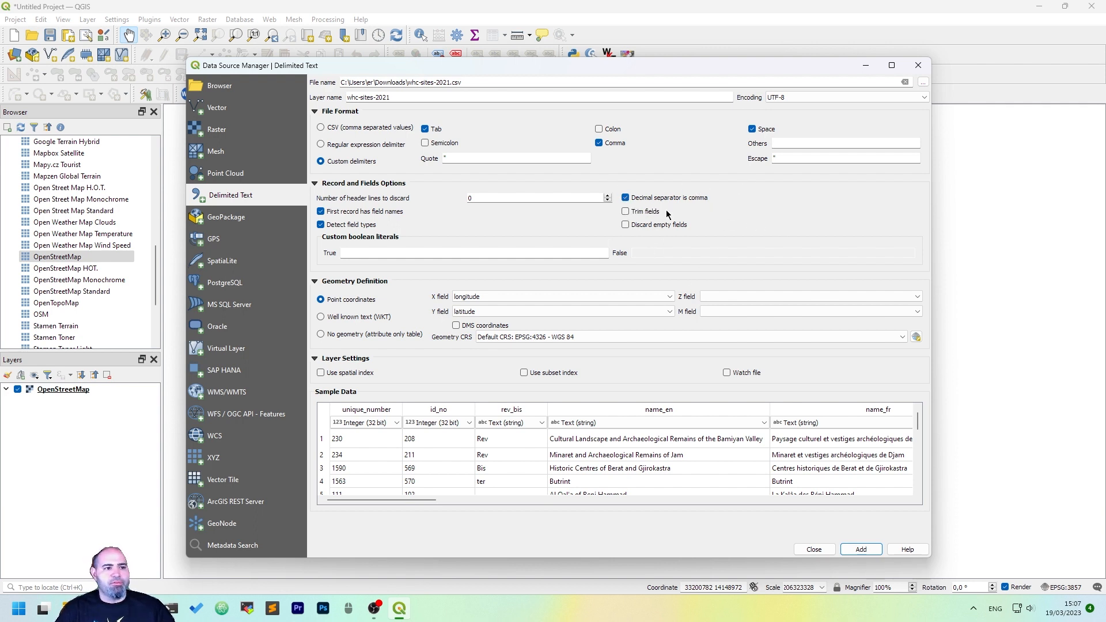
pyautogui.moveTo(624, 174)
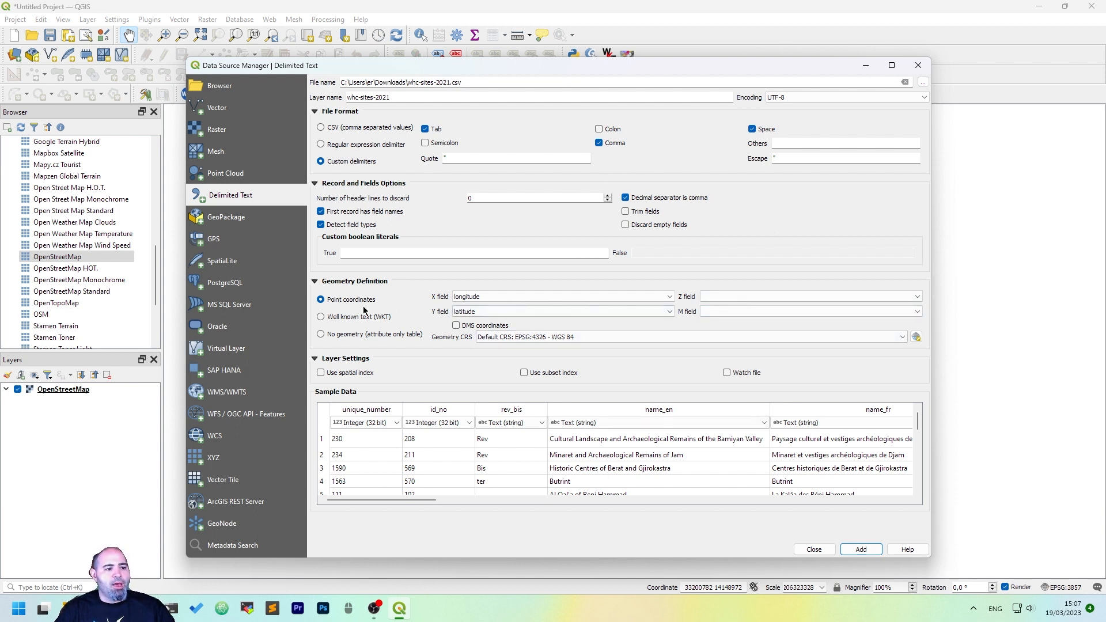
pyautogui.click(561, 296)
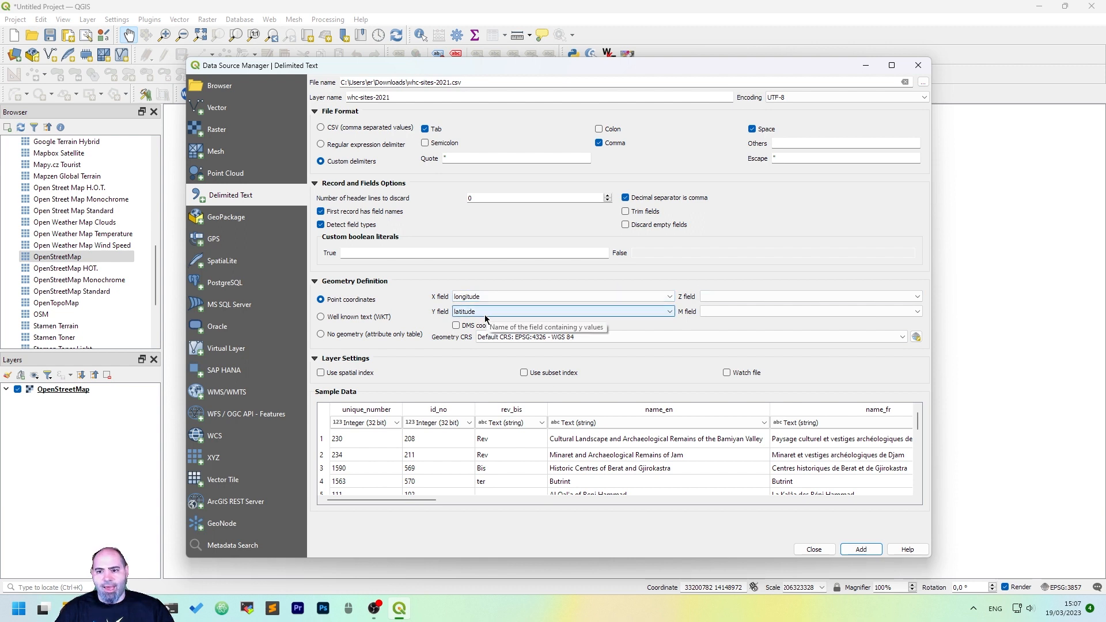
pyautogui.moveTo(433, 306)
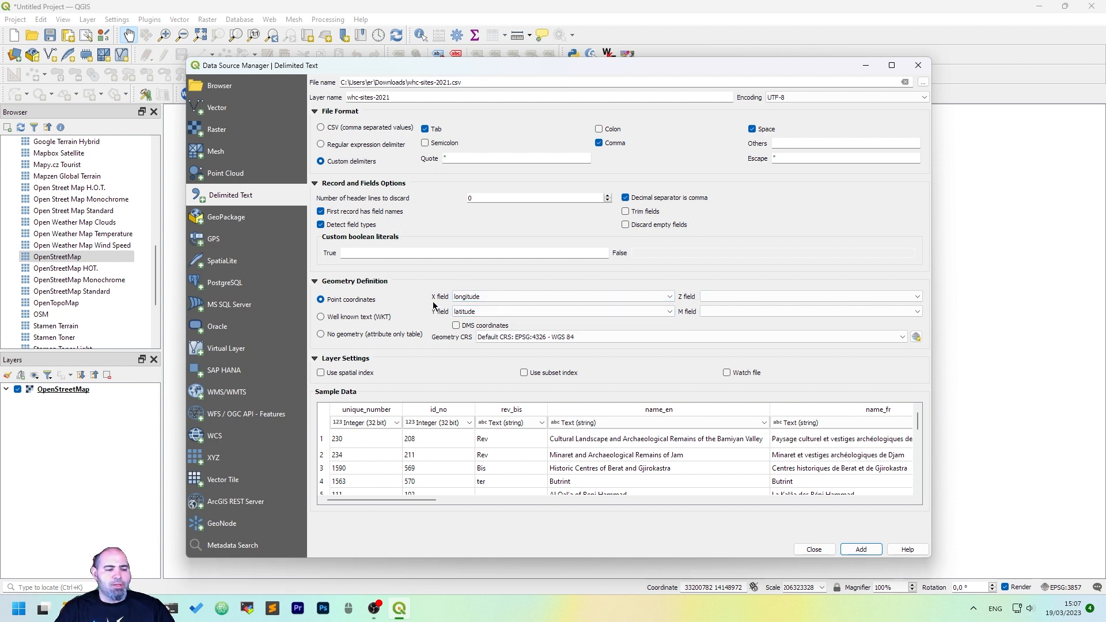
pyautogui.moveTo(433, 319)
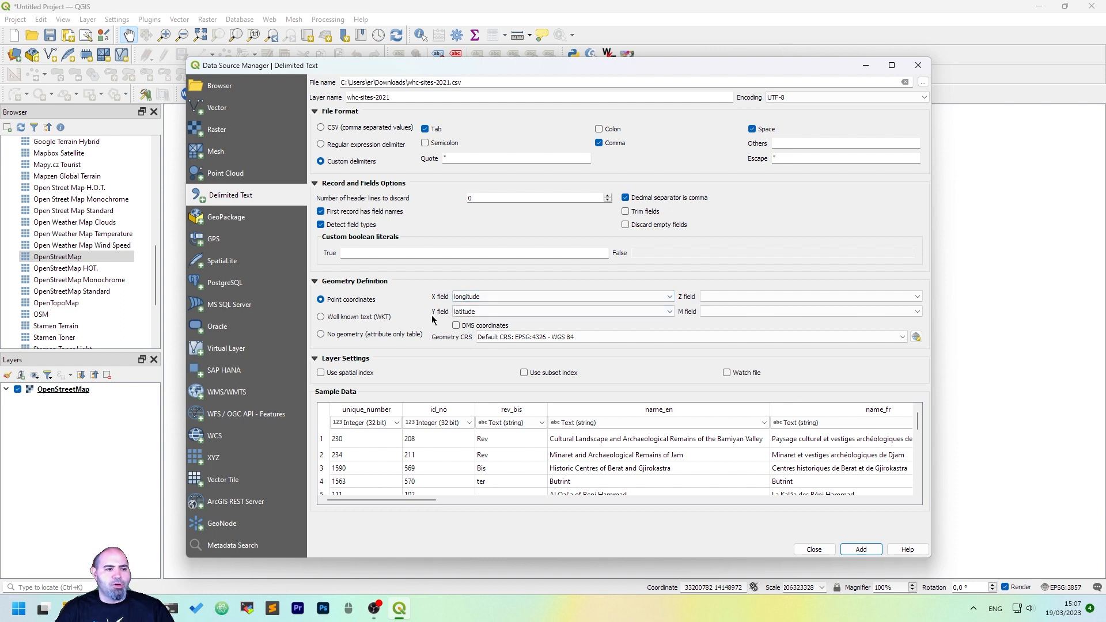
pyautogui.moveTo(393, 219)
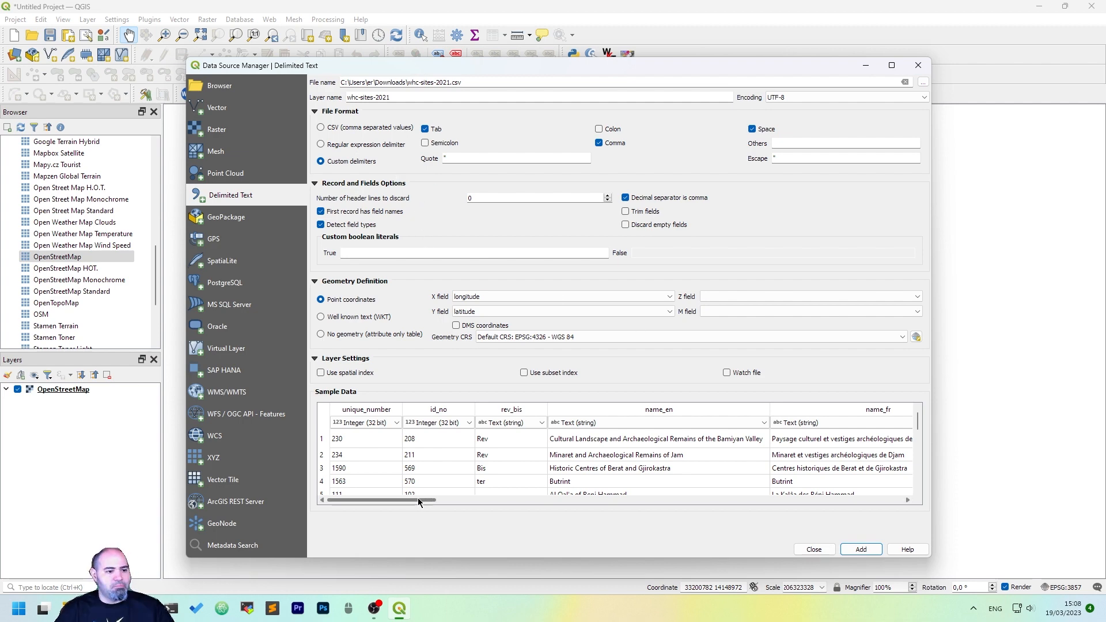
pyautogui.moveTo(416, 500); pyautogui.dragTo(641, 502)
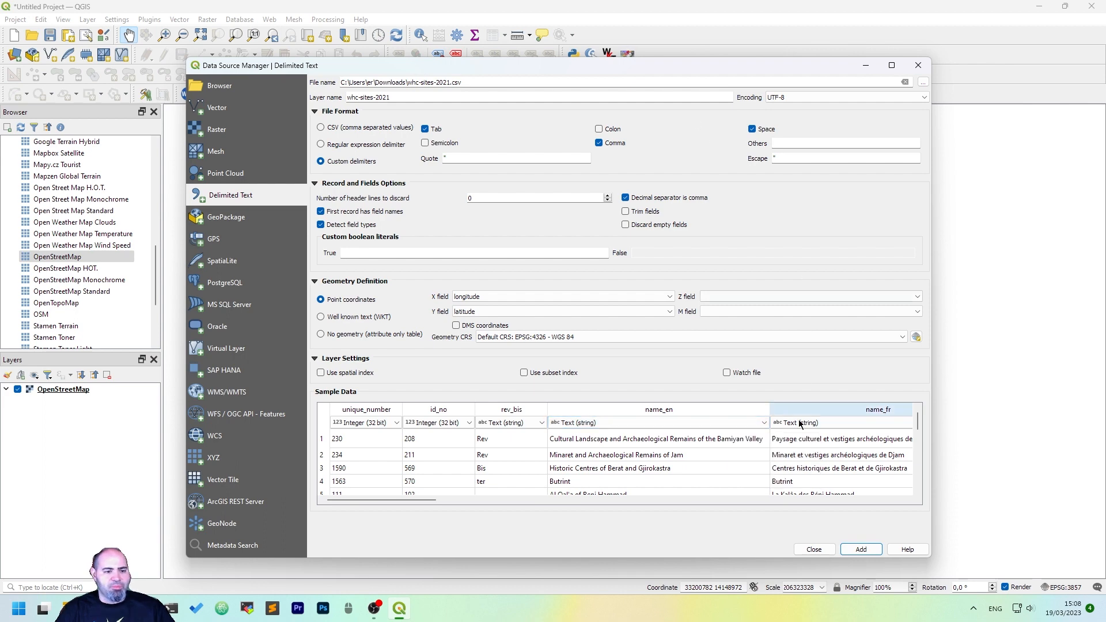
pyautogui.click(860, 550)
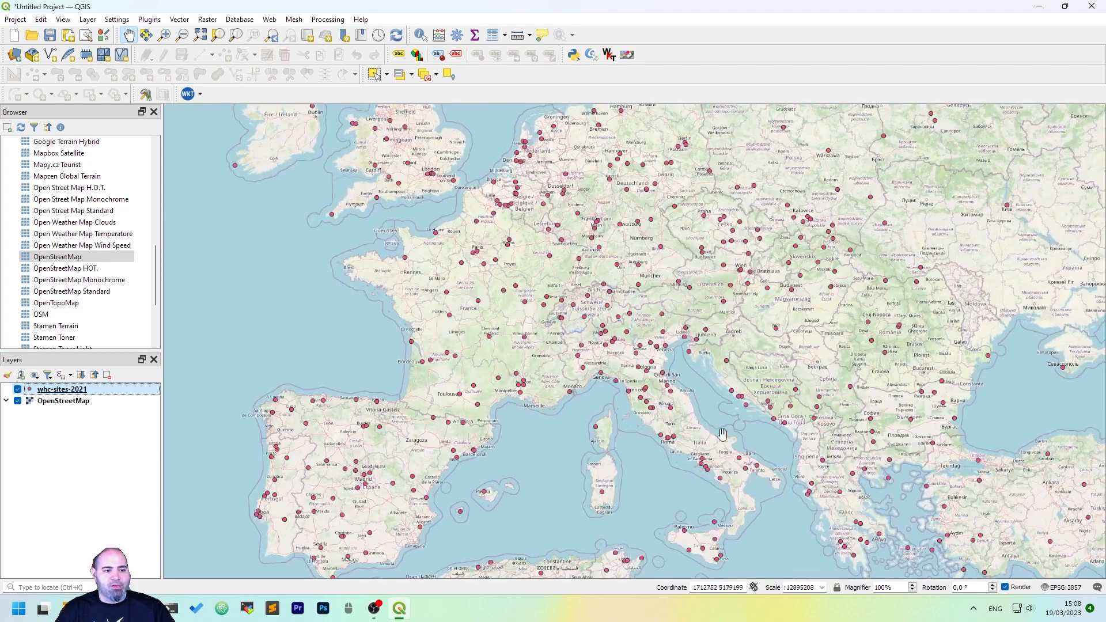
pyautogui.moveTo(722, 434); pyautogui.dragTo(691, 374)
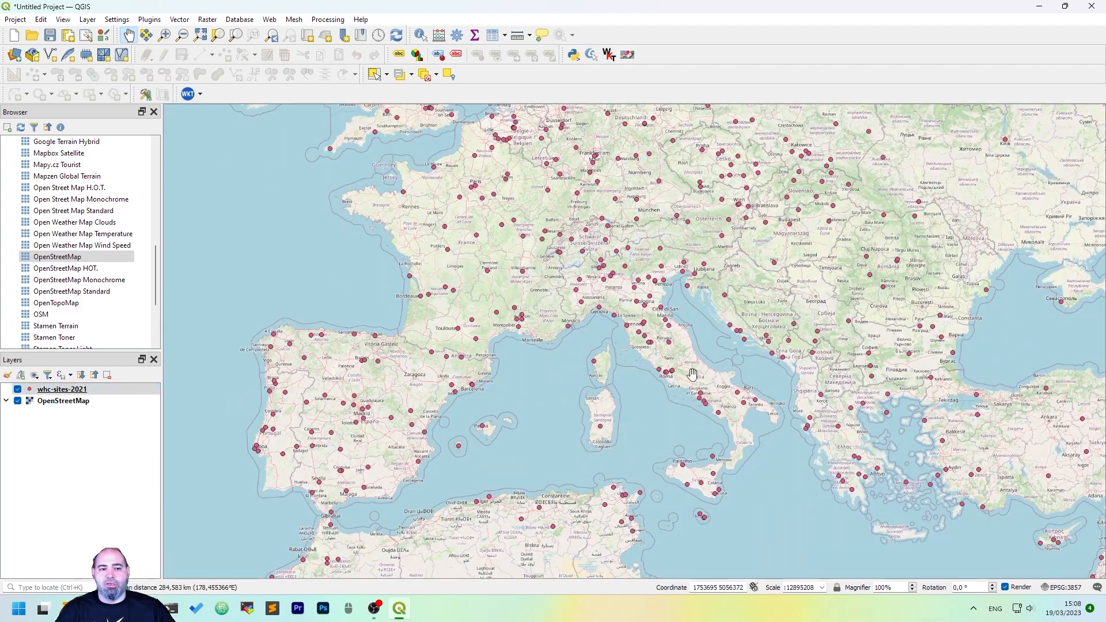
pyautogui.rightClick(62, 389)
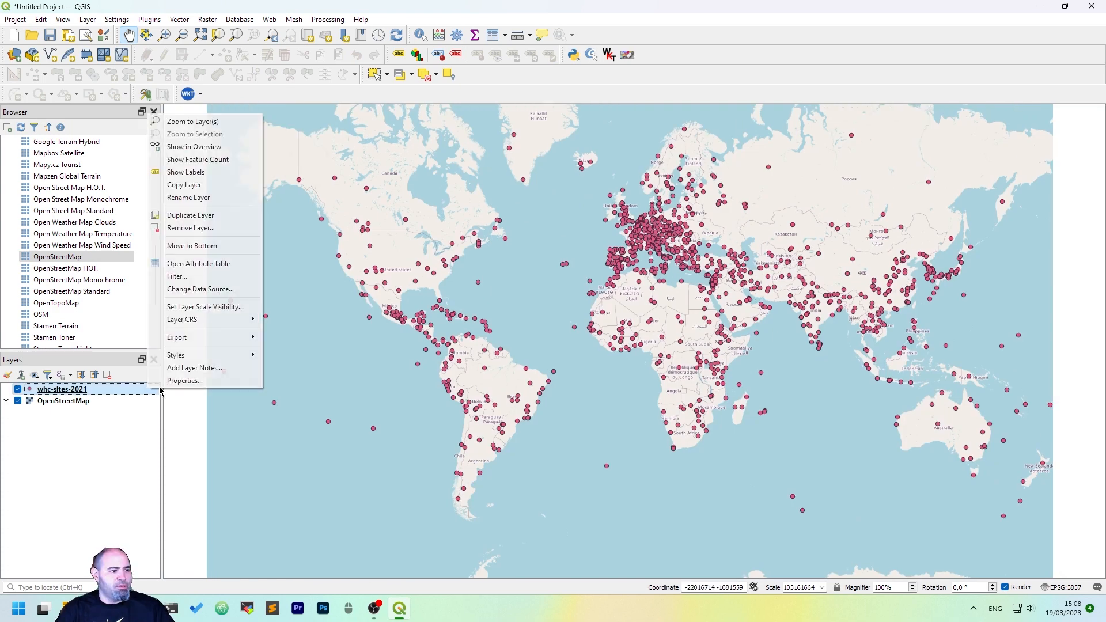
pyautogui.click(198, 263)
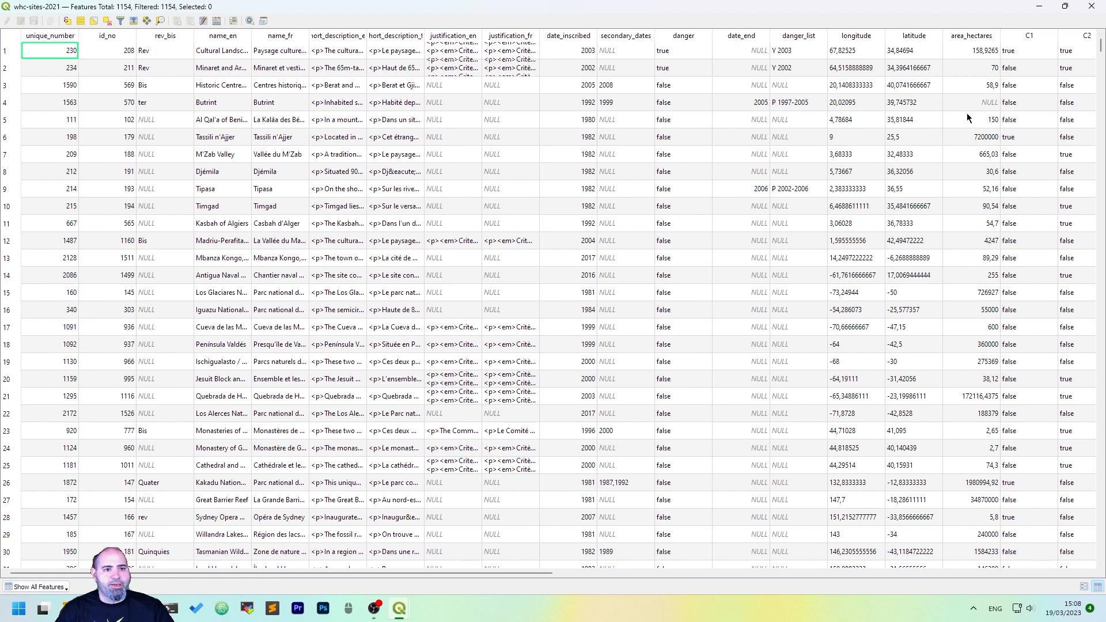
pyautogui.moveTo(844, 120)
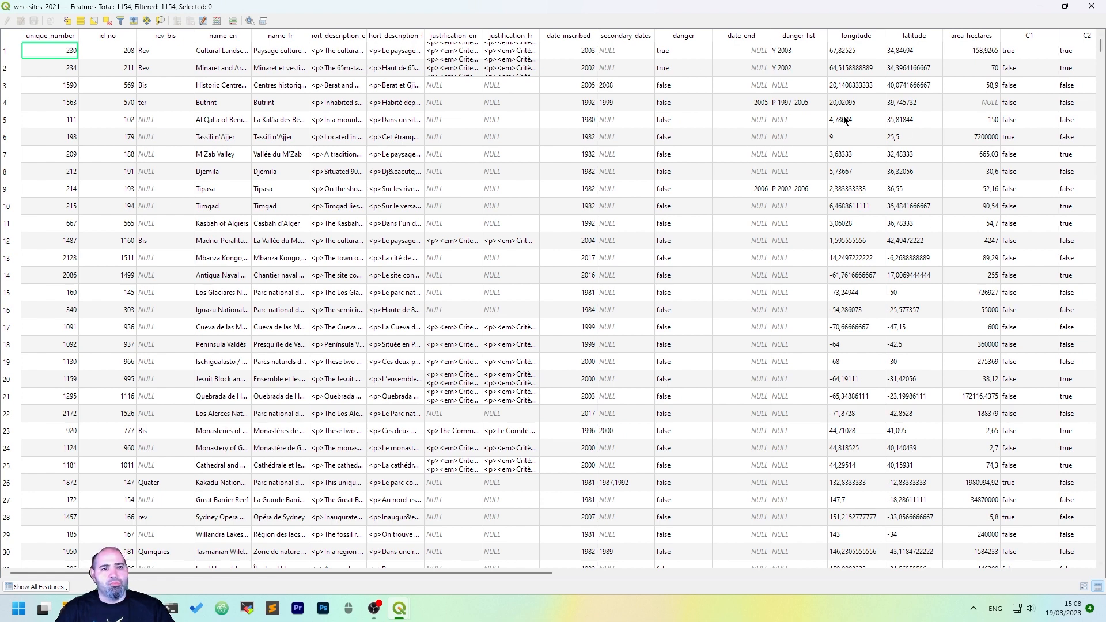
pyautogui.click(221, 35)
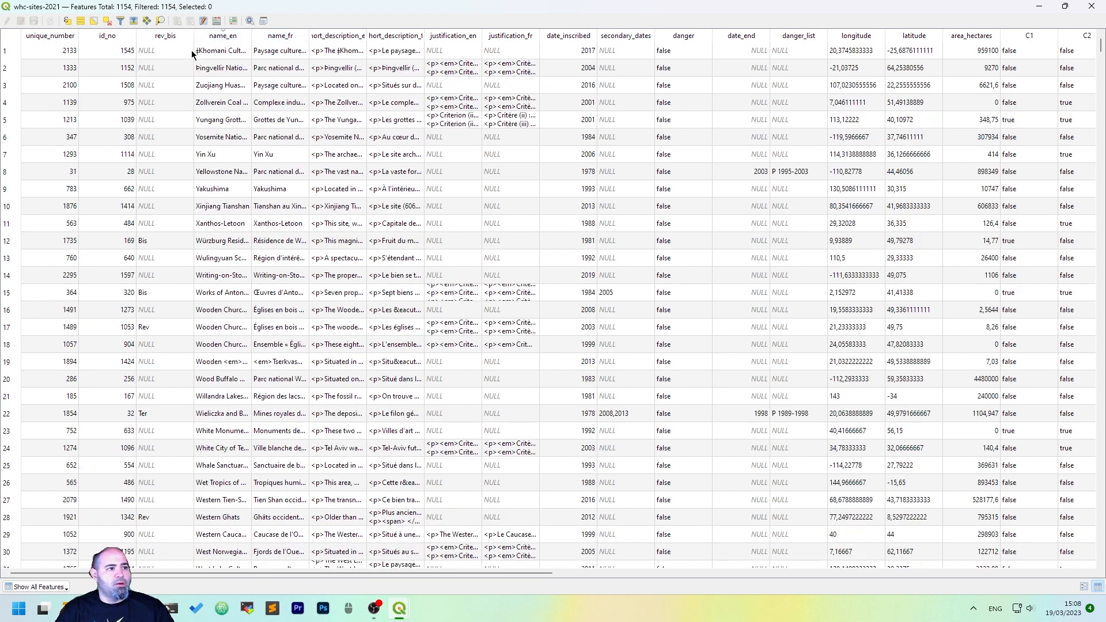
pyautogui.moveTo(913, 95)
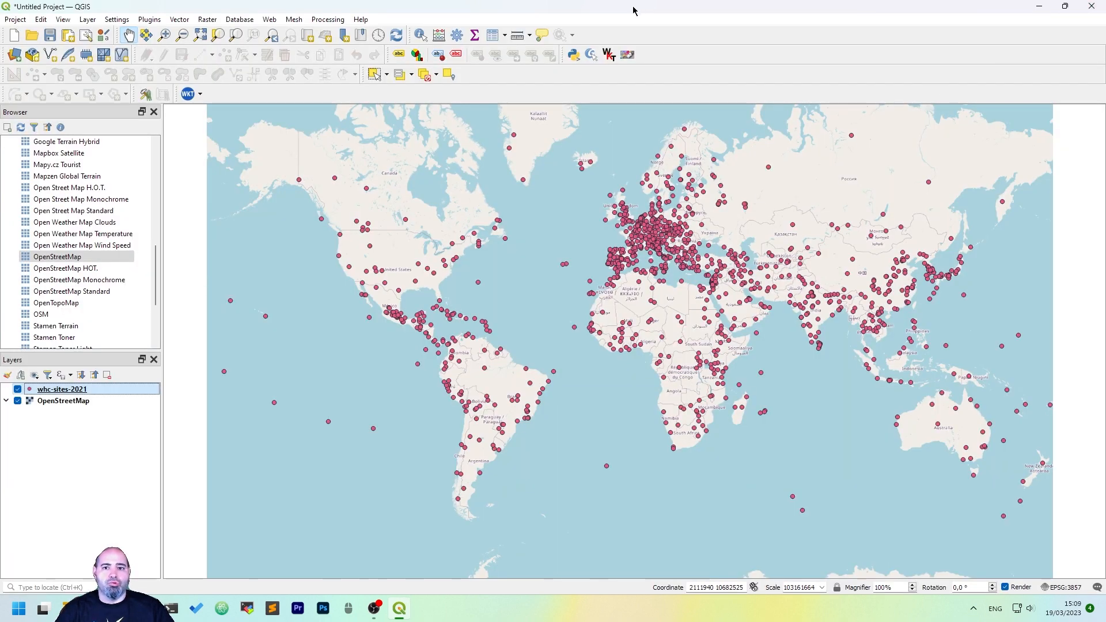
pyautogui.moveTo(659, 12)
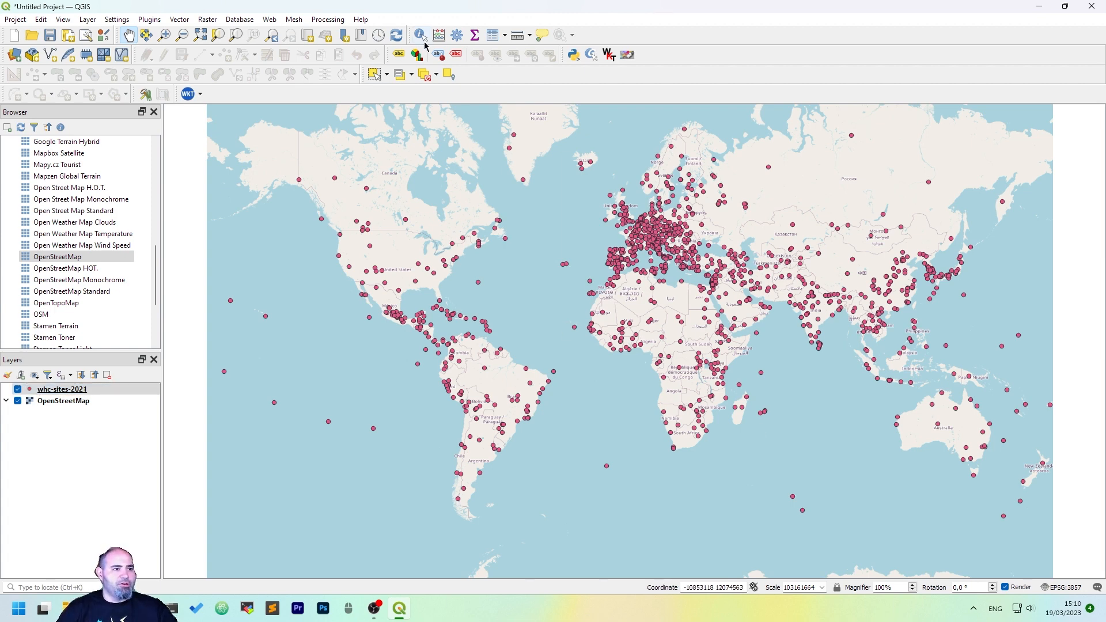
# Identify the Great Saltworks of Salins-les-Bains point in eastern France to view its attributes
pyautogui.click(500, 244)
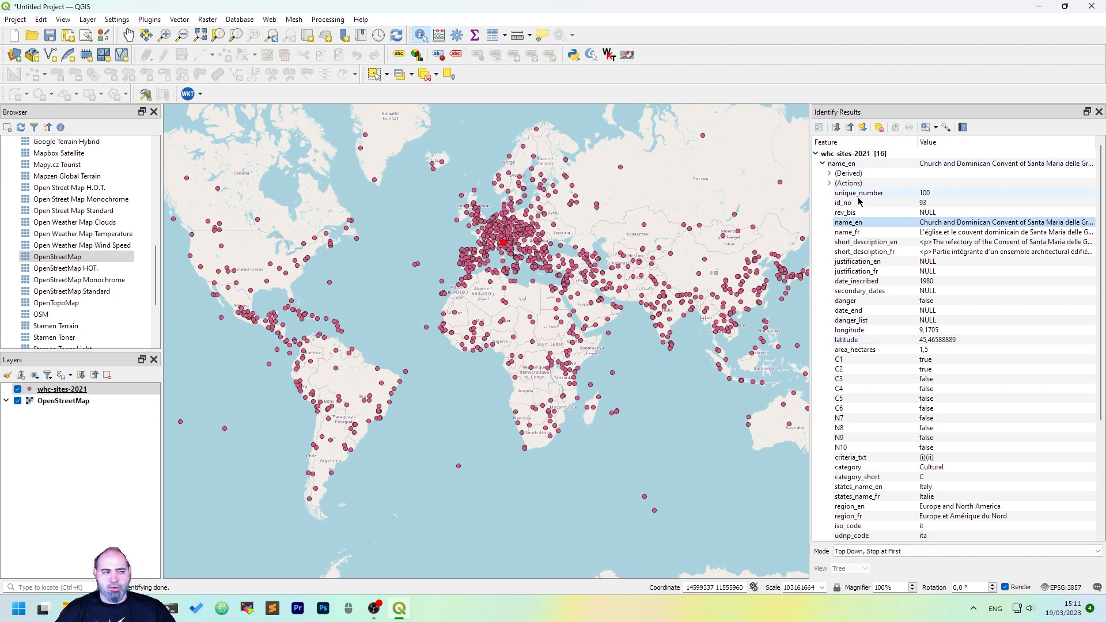
pyautogui.click(501, 236)
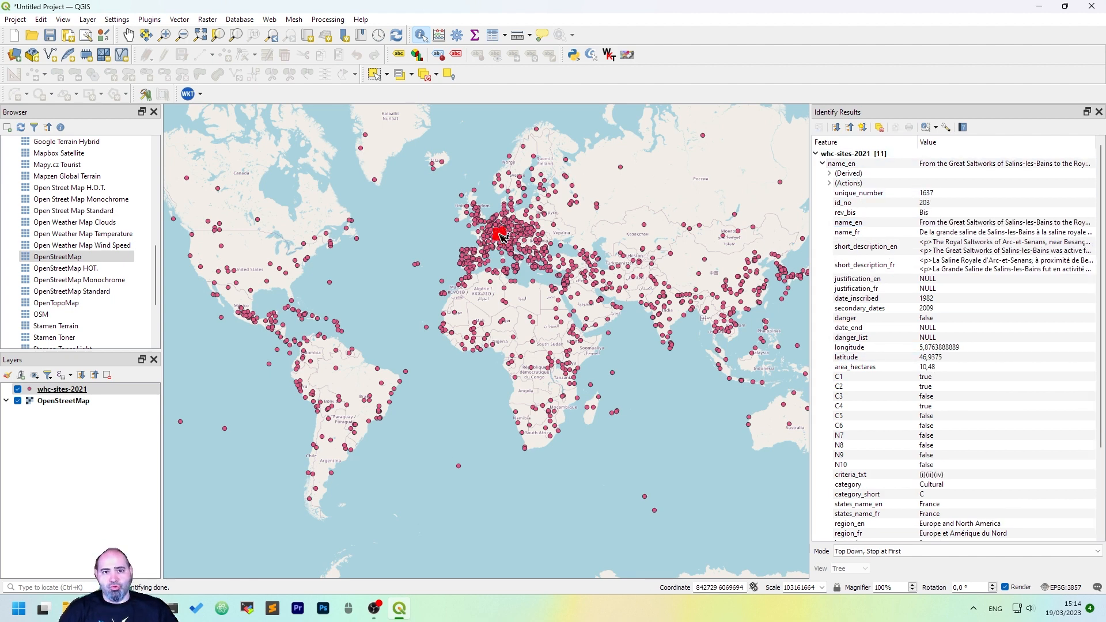
pyautogui.click(149, 19)
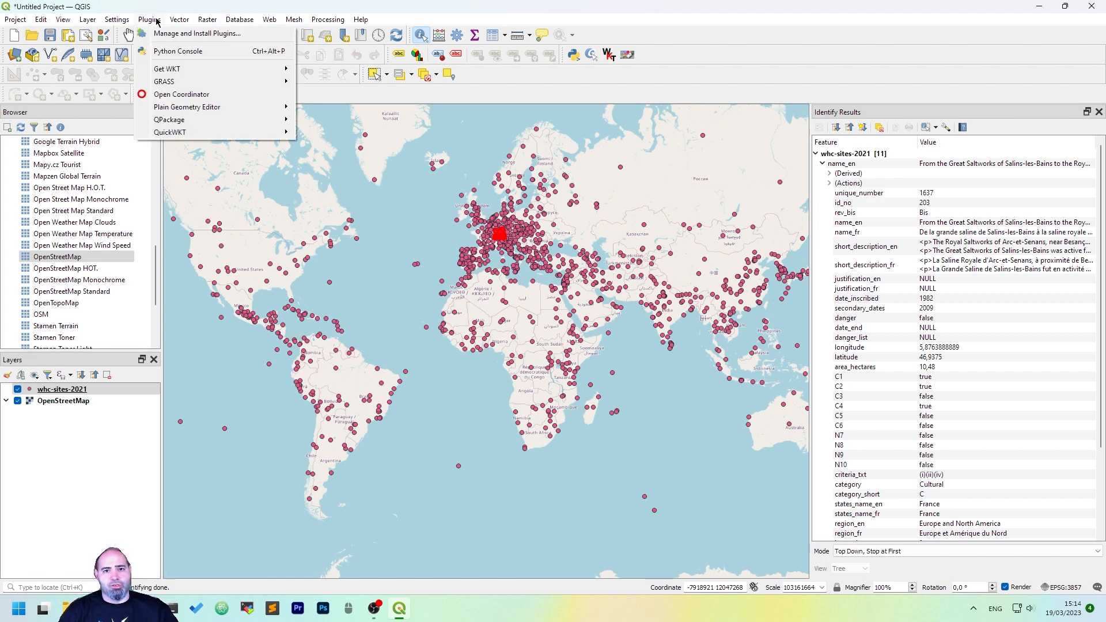
# In the Python Console, store iface.activeLayer() in layer and list its methods with dir(layer)
pyautogui.click(177, 51)
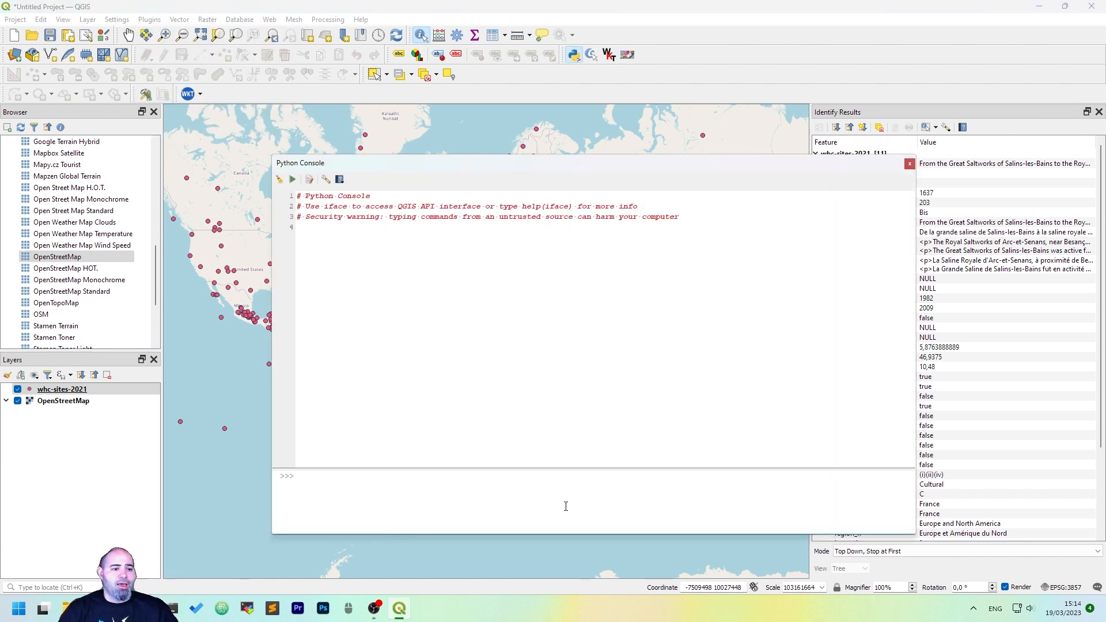
pyautogui.moveTo(567, 505)
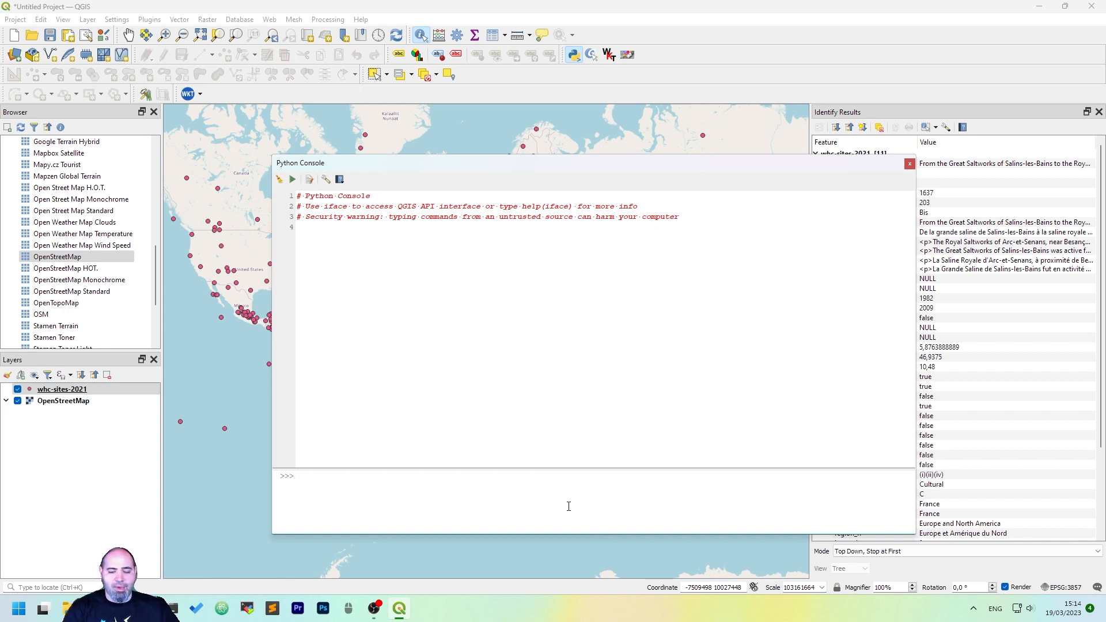
pyautogui.write('iface')
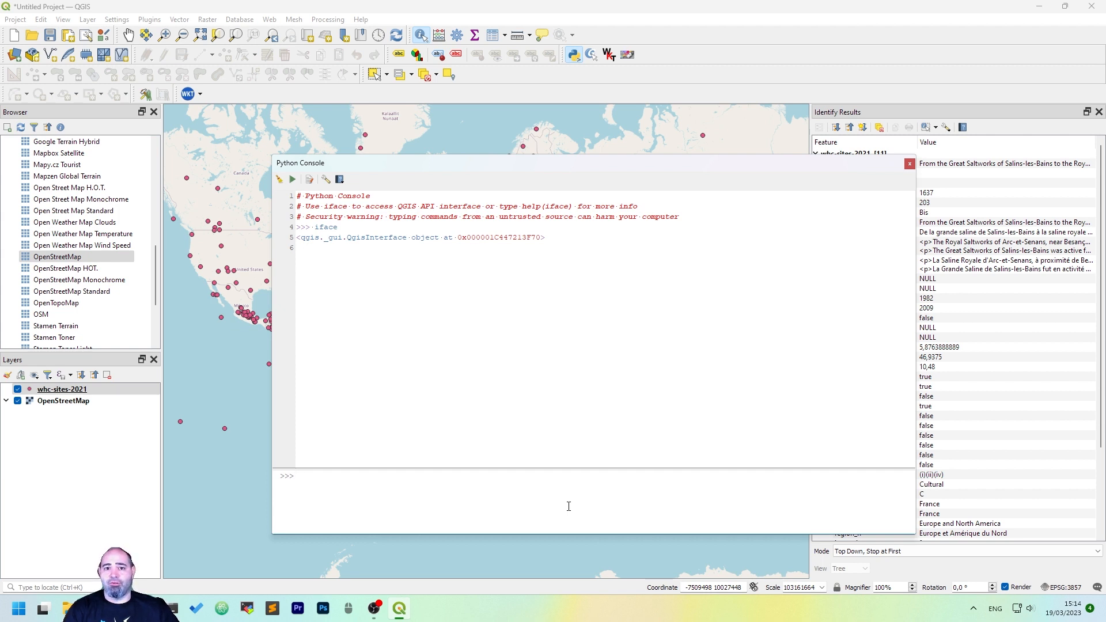
pyautogui.write('if')
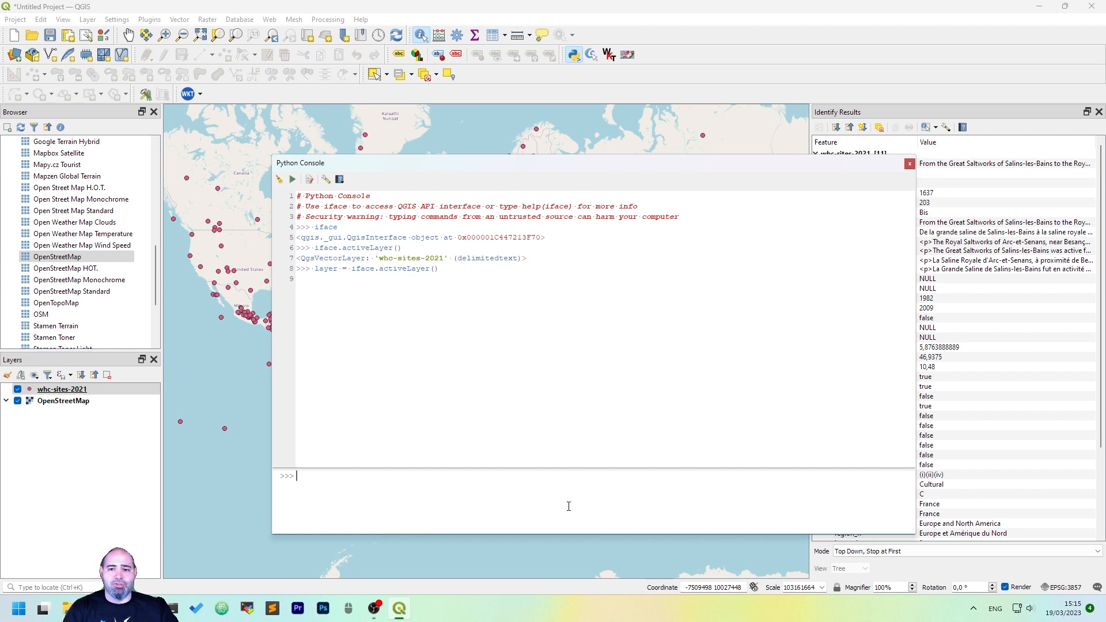
pyautogui.write('dir(layer')
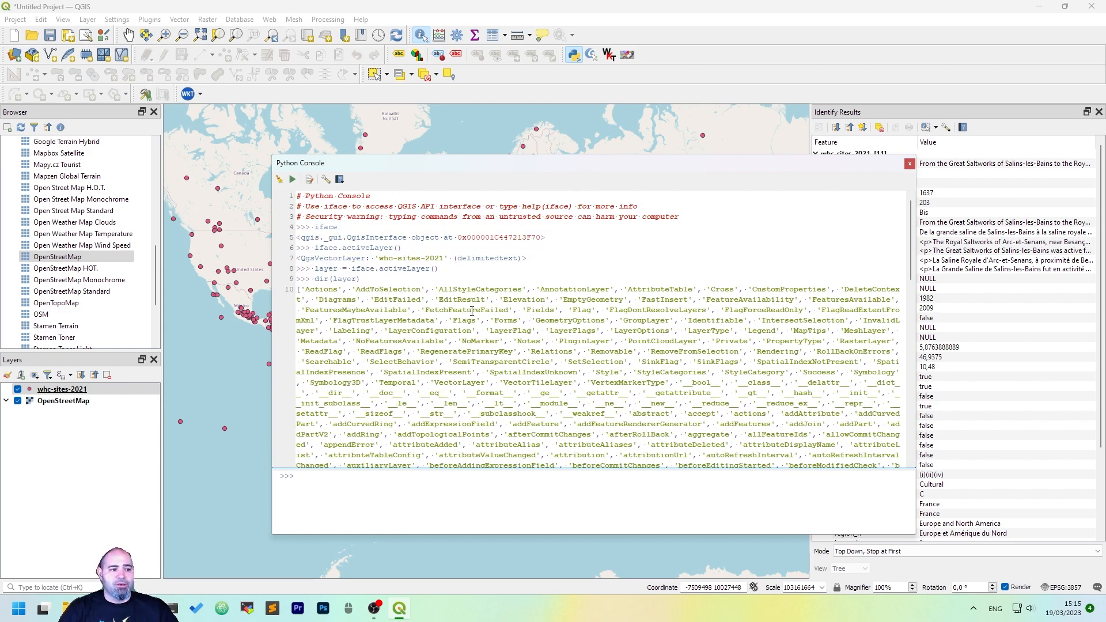
# Open PyQGIS API Documentation from the Python Console's Help menu
pyautogui.scroll(-3)
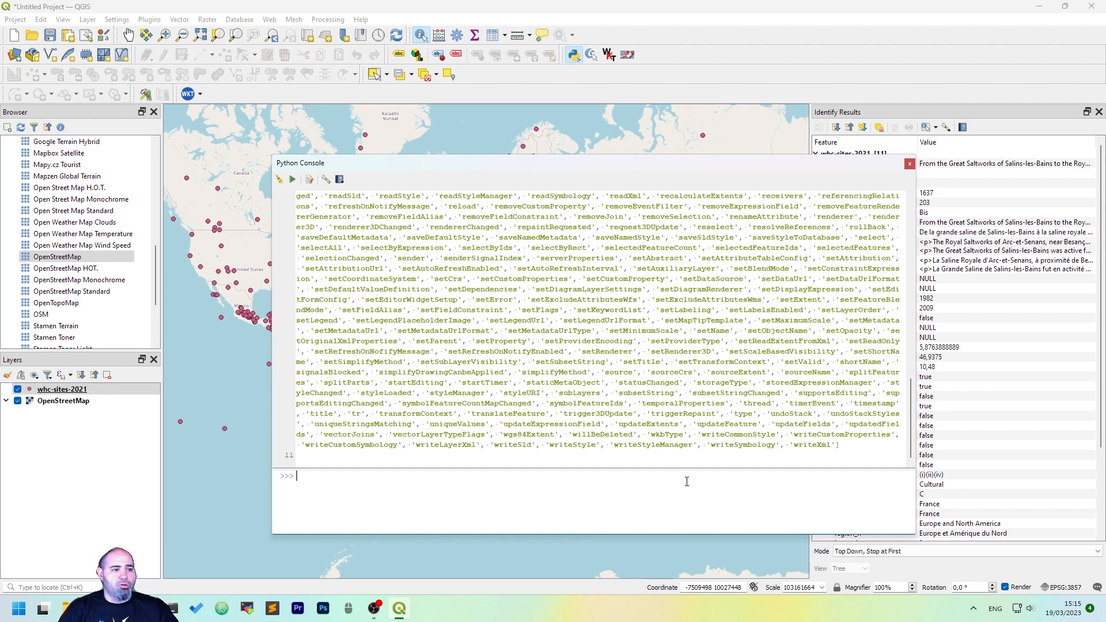
pyautogui.click(340, 178)
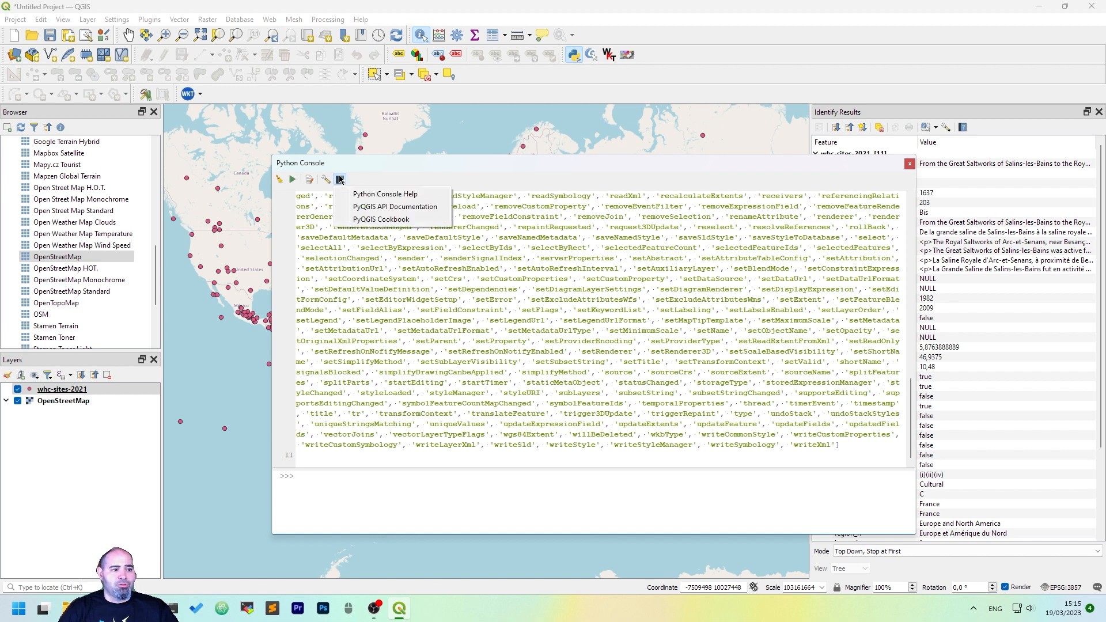
pyautogui.moveTo(395, 207)
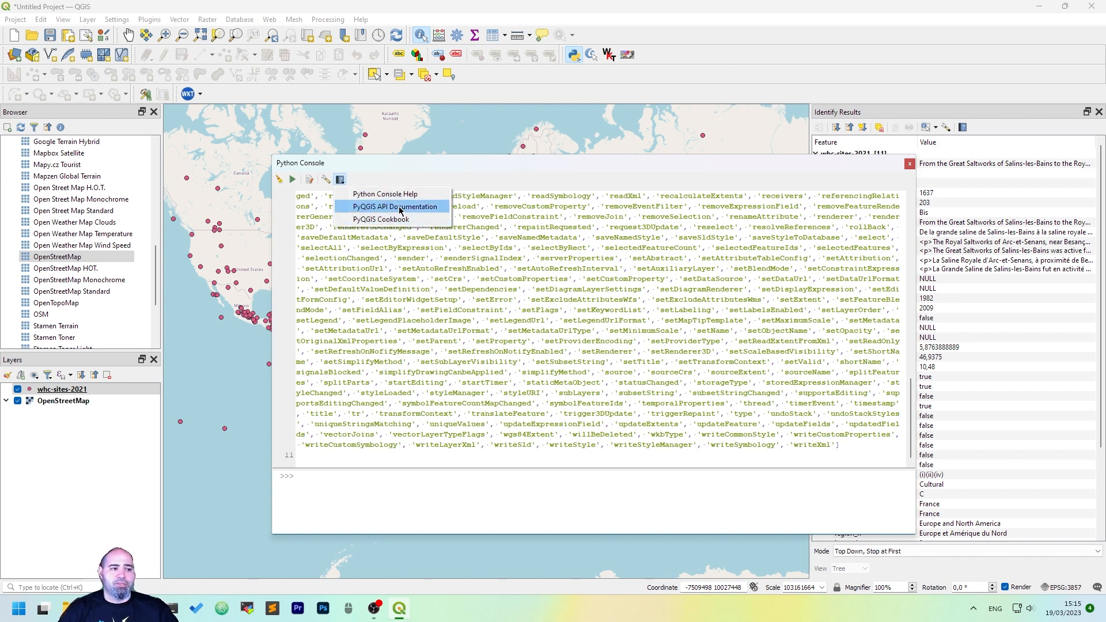
pyautogui.click(394, 206)
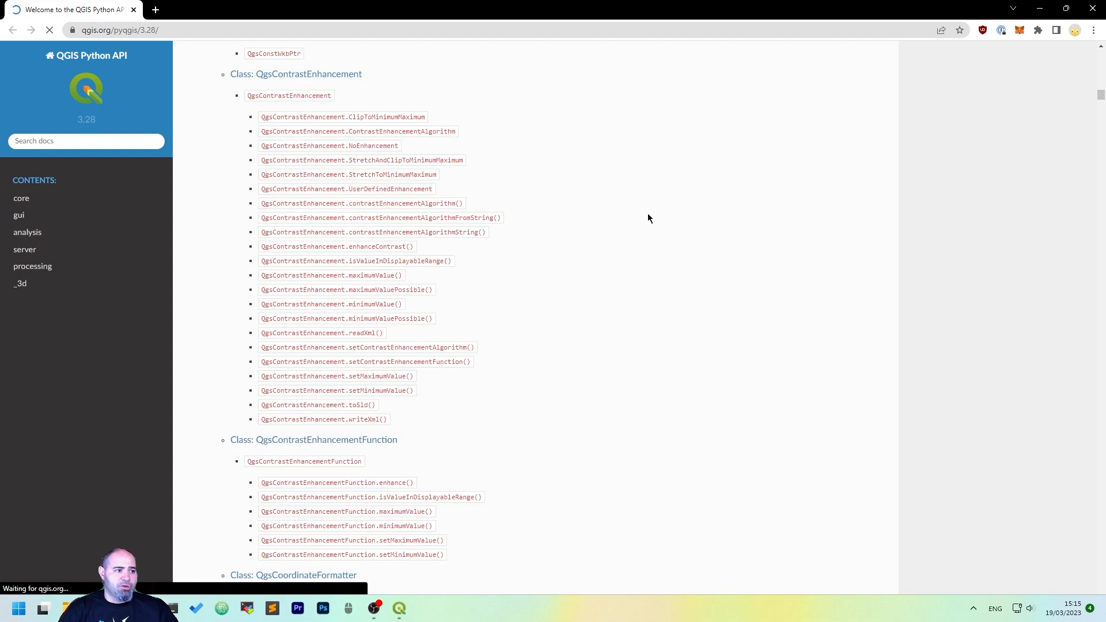
# Scroll through the PyQGIS class reference in Chrome, then return to QGIS
pyautogui.scroll(-3)
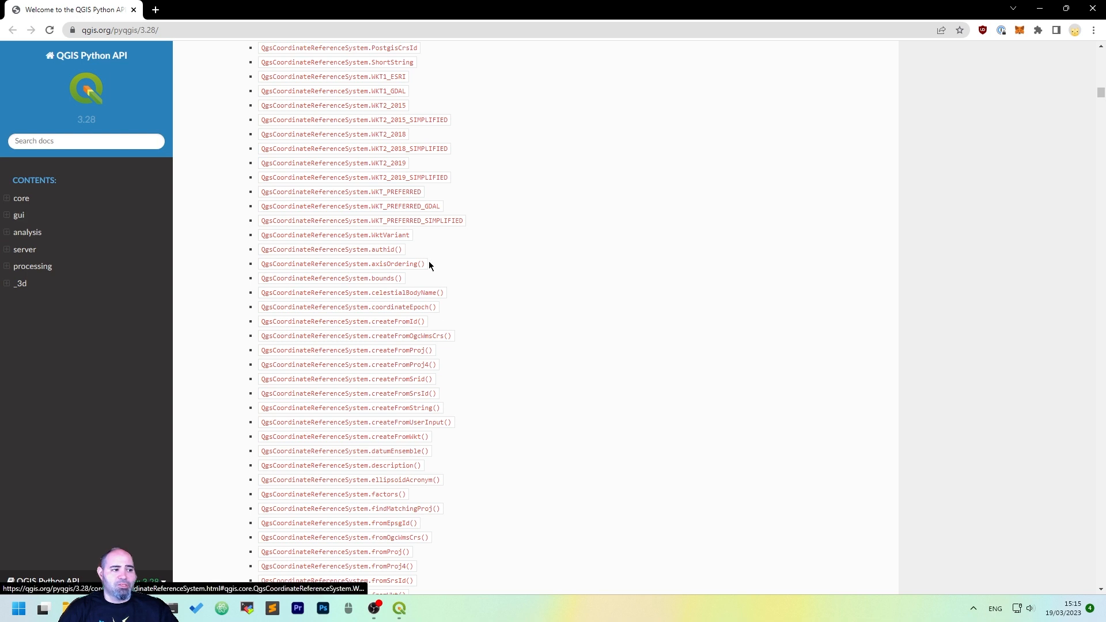
pyautogui.moveTo(1028, 54)
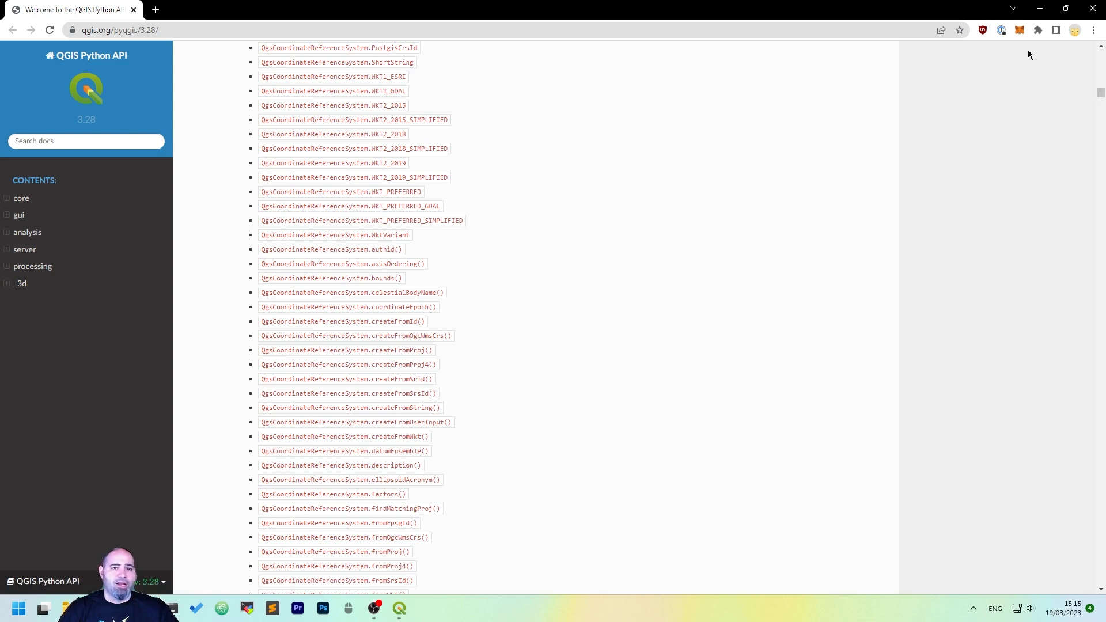
pyautogui.click(398, 608)
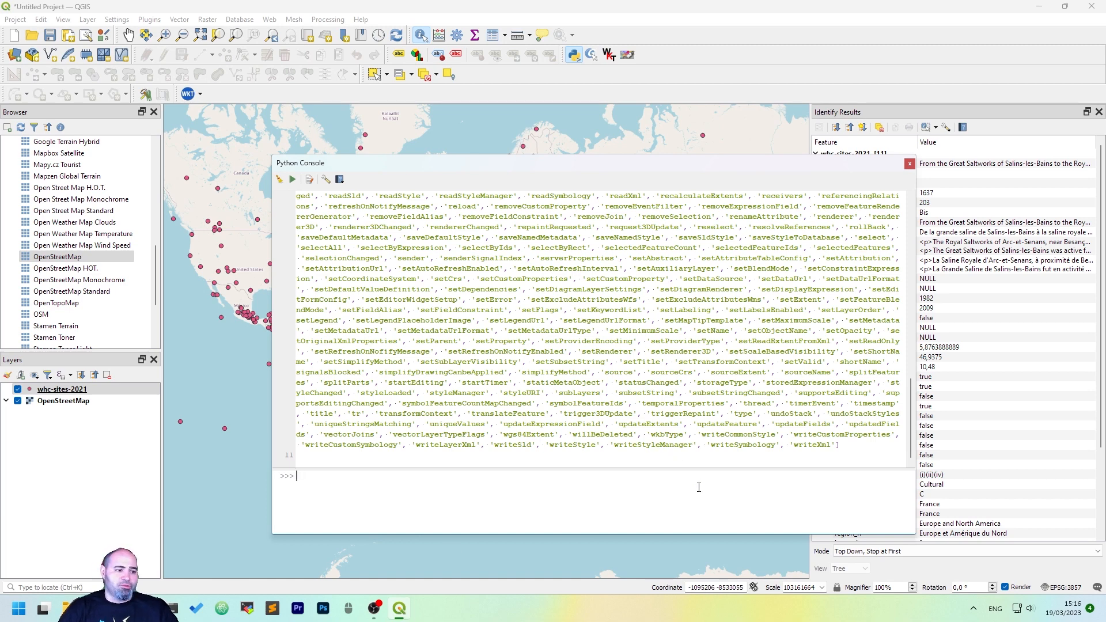
pyautogui.moveTo(682, 361)
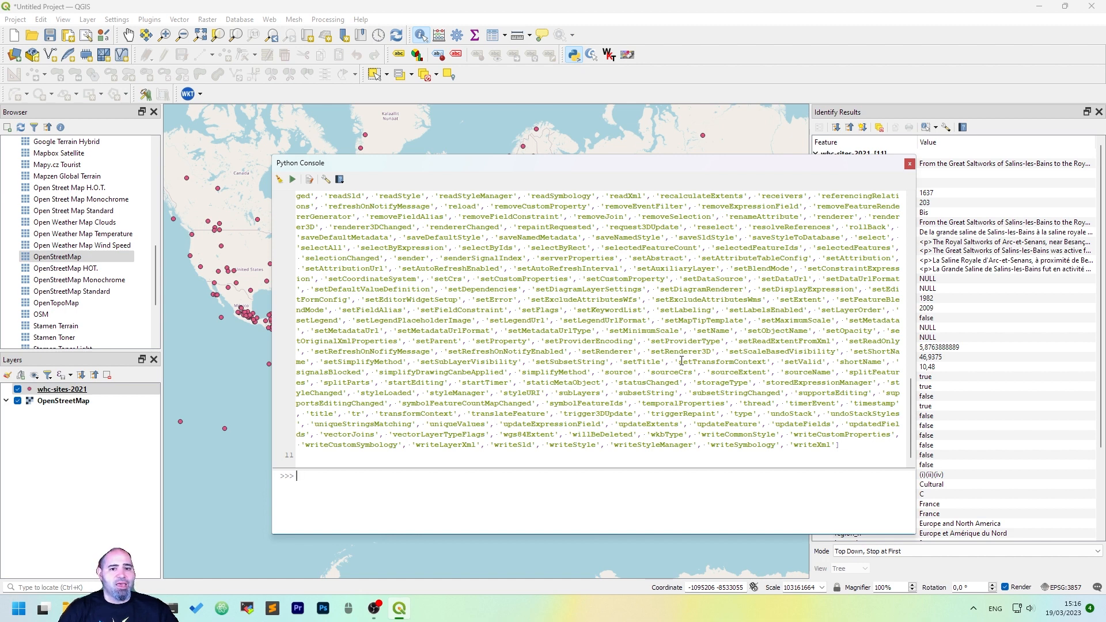
pyautogui.moveTo(552, 194)
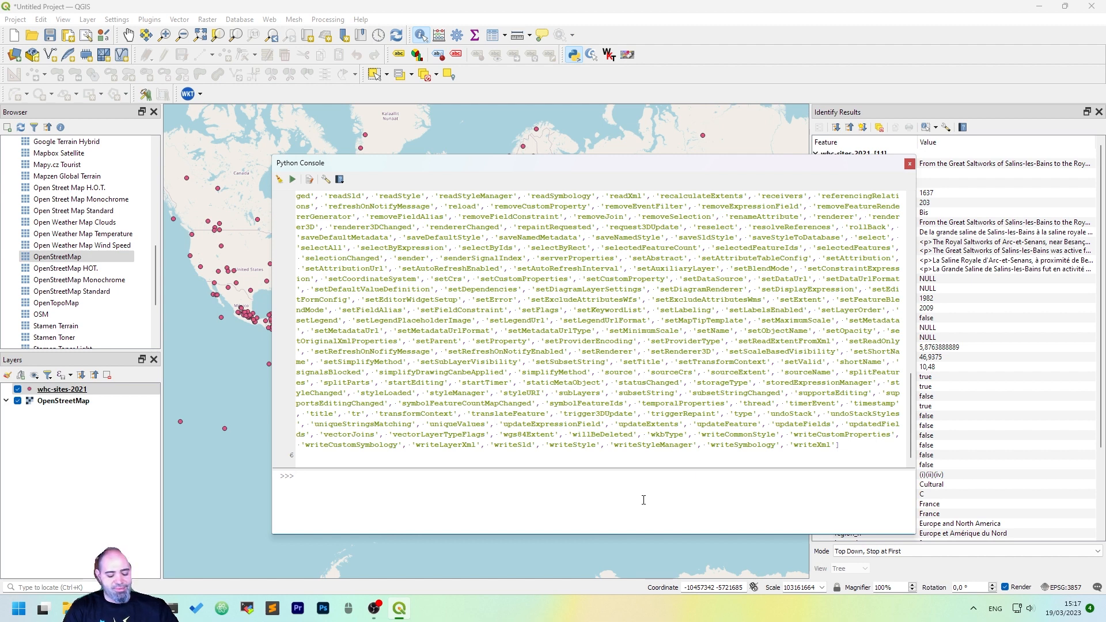
# Call layer.getFeatures() and start a 'for f in layer.getFeatures():' loop in the console
pyautogui.write('layer.')
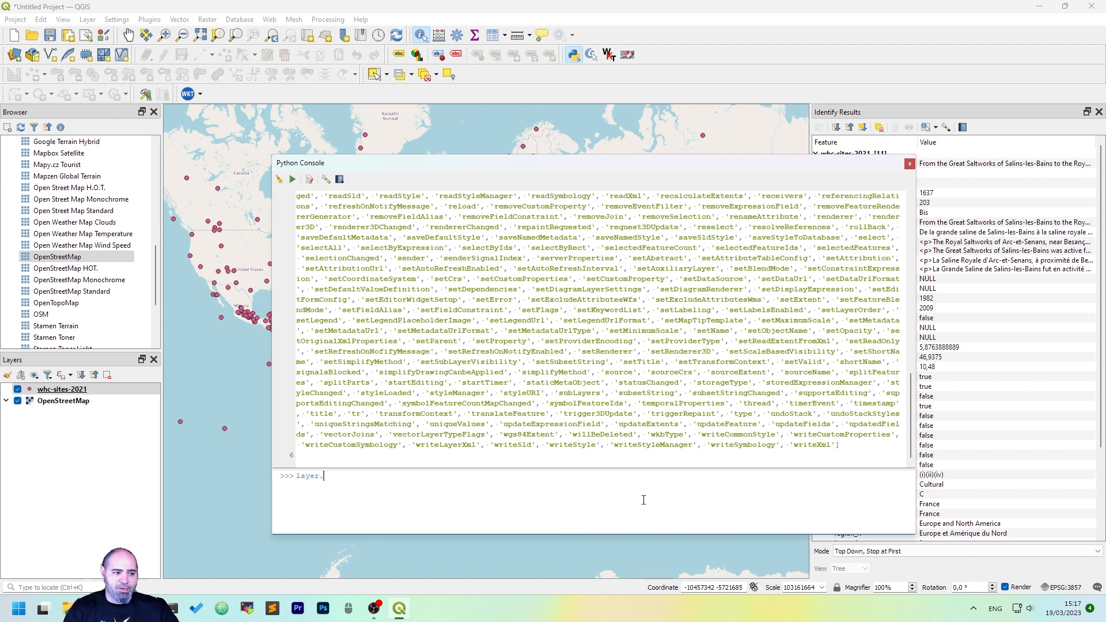
pyautogui.write('getFeat')
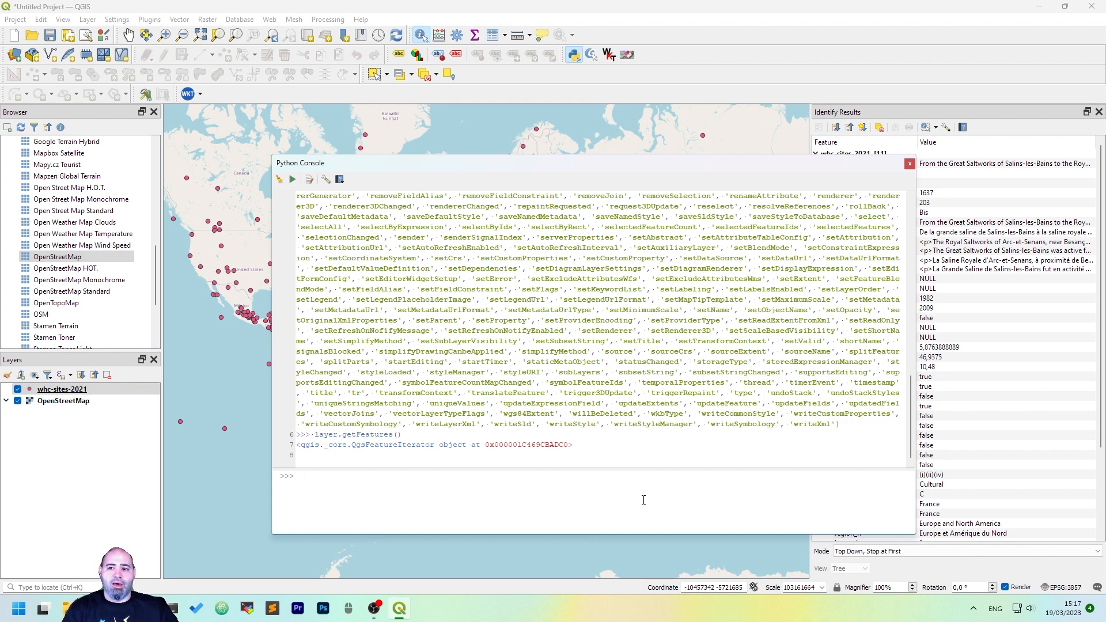
pyautogui.write('for f in')
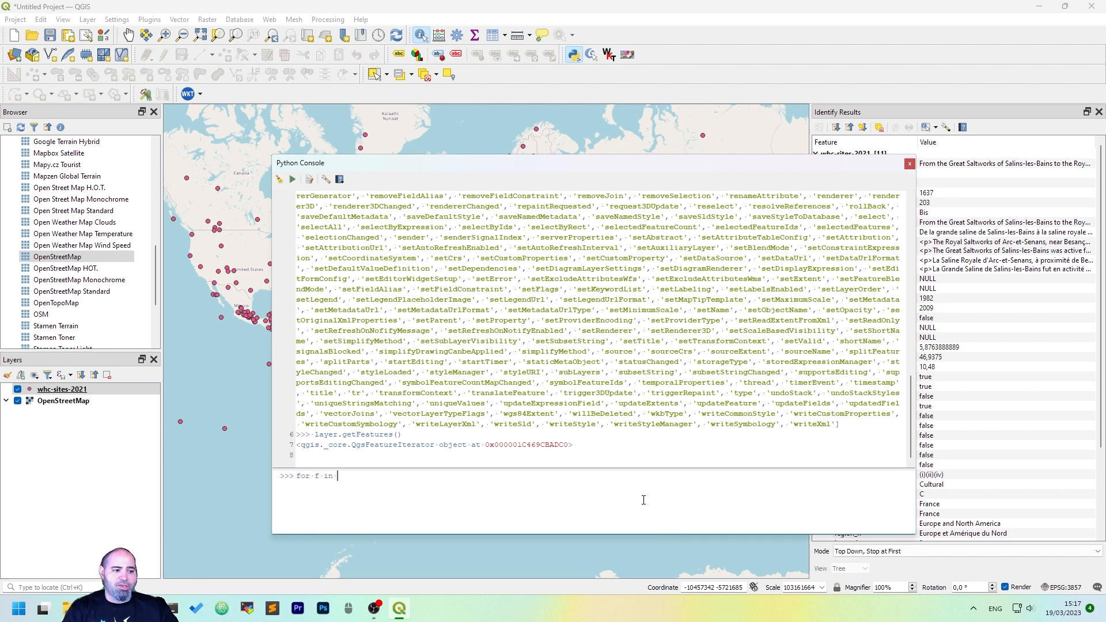
pyautogui.write('layer.get')
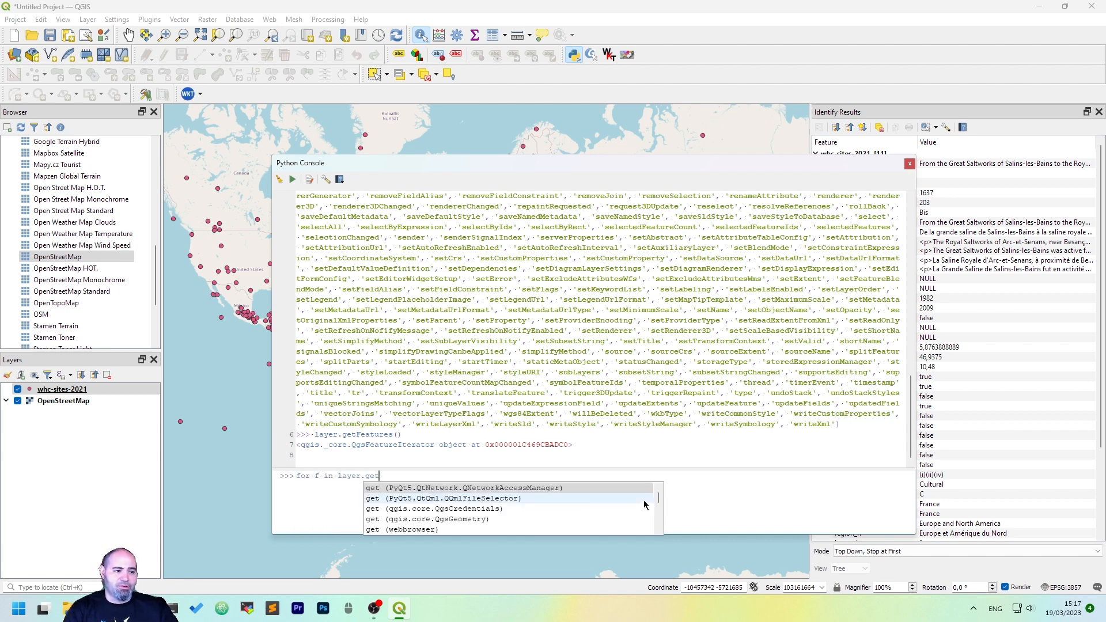
pyautogui.write('Features():')
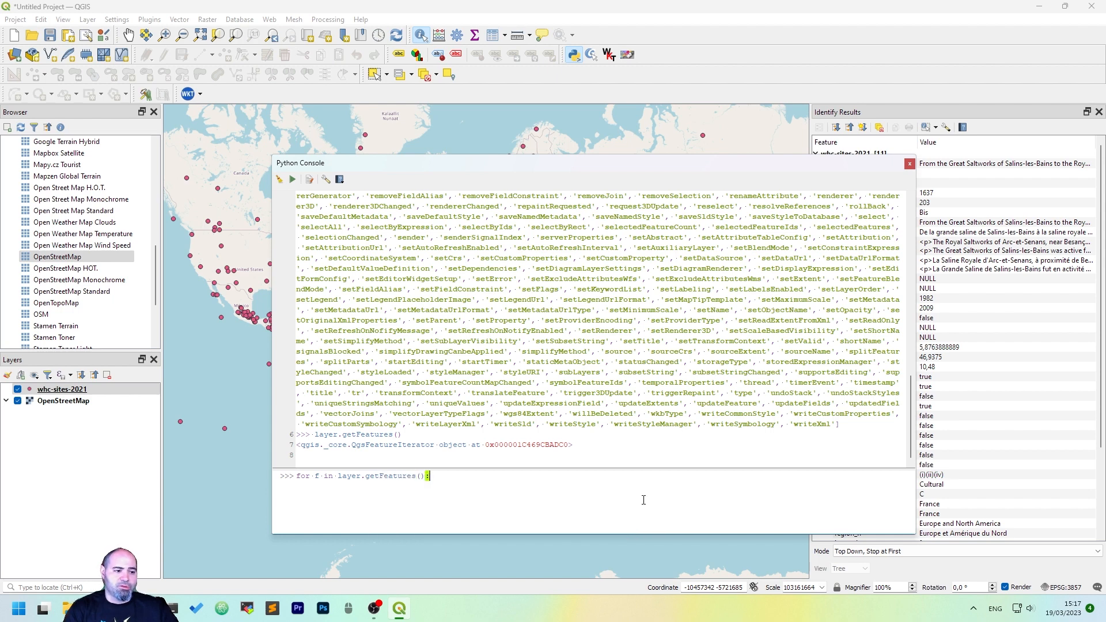
pyautogui.write('ps')
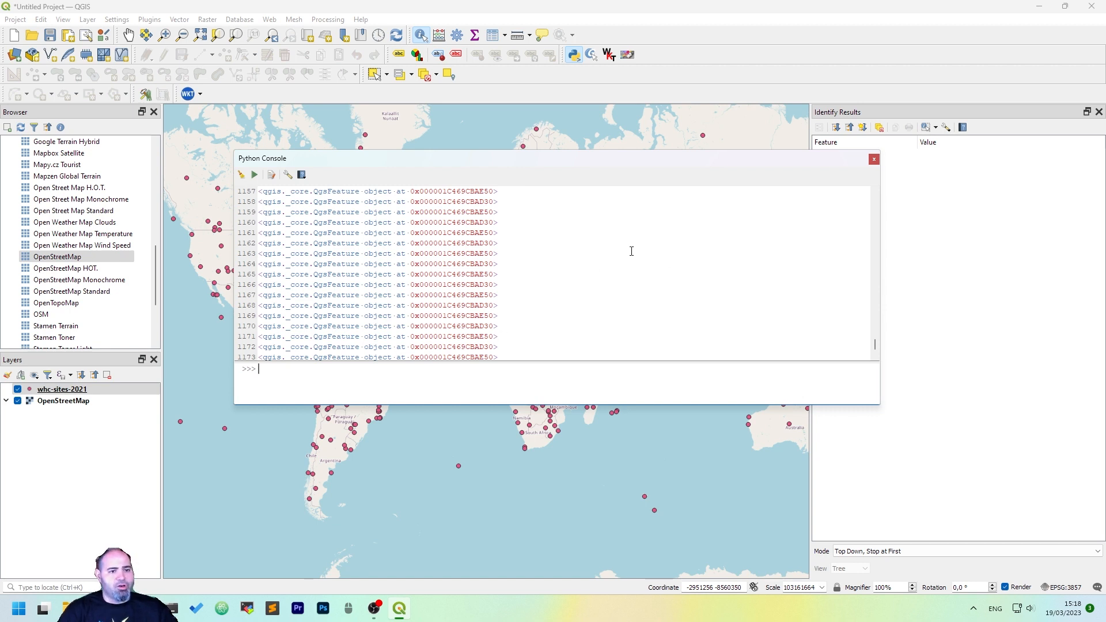
# Run 'for f in layer.getFeatures(): print(f)' to print each feature
pyautogui.write('for f in layer.getFeatures():')
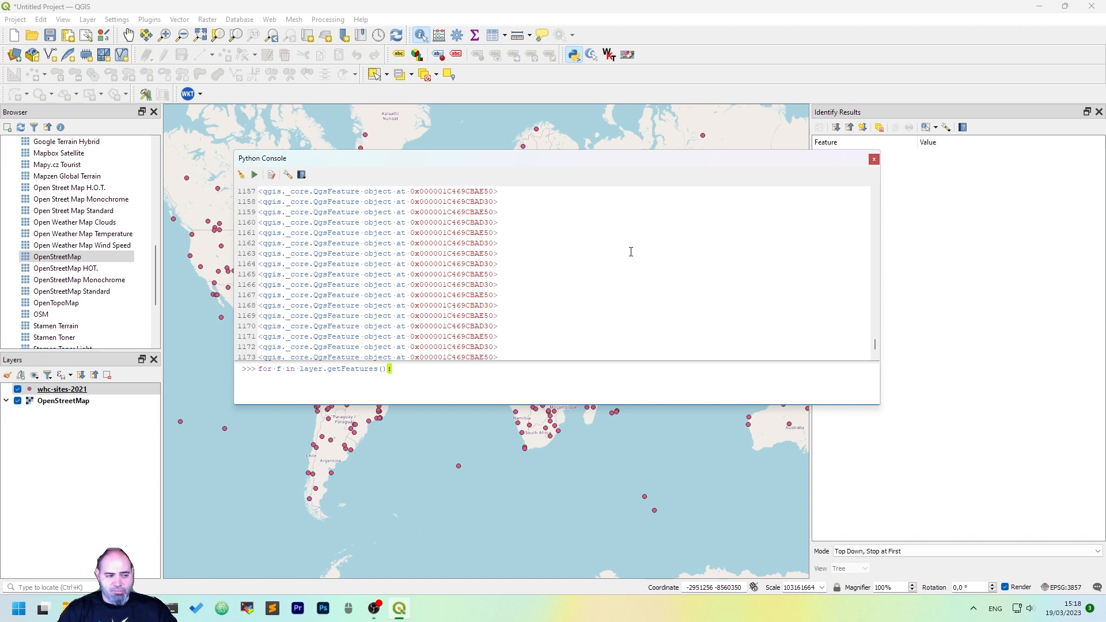
pyautogui.press('Return')
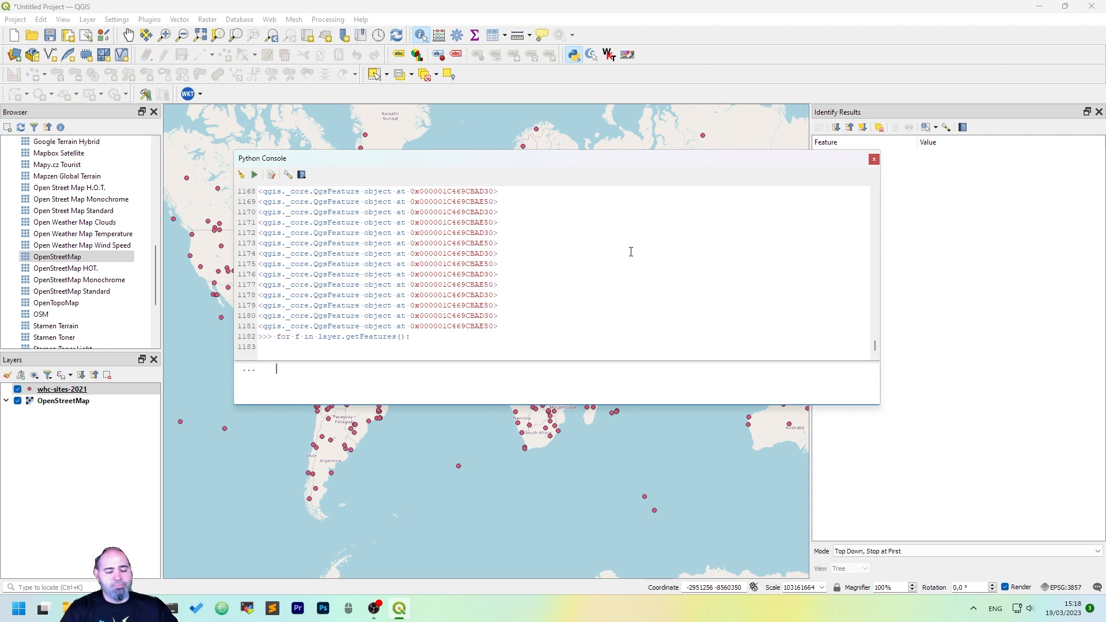
pyautogui.write('prin')
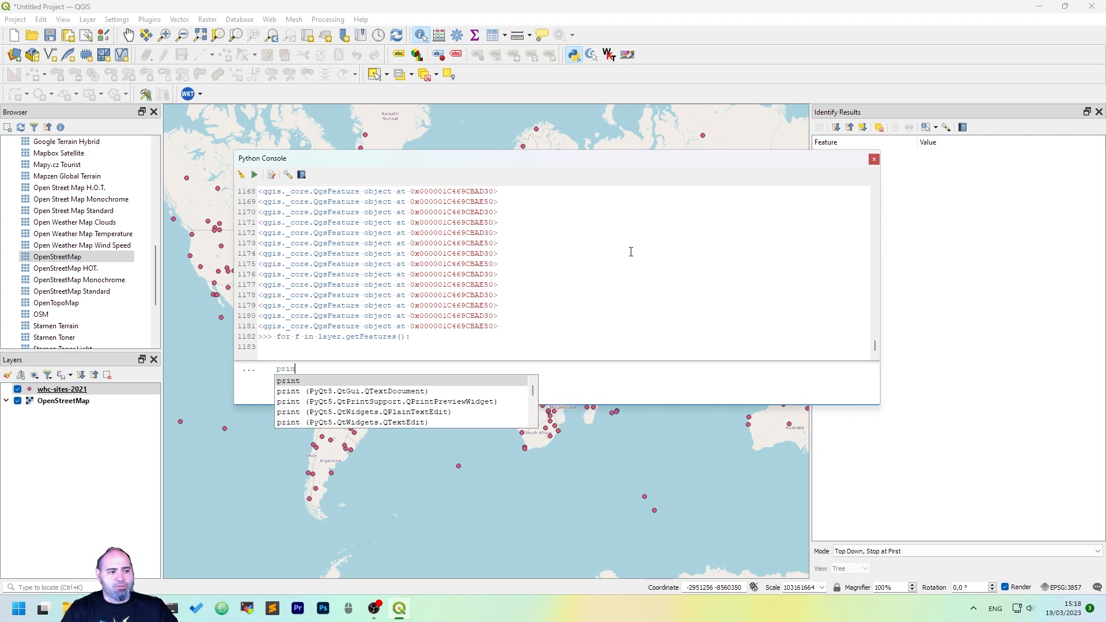
pyautogui.write('(f)')
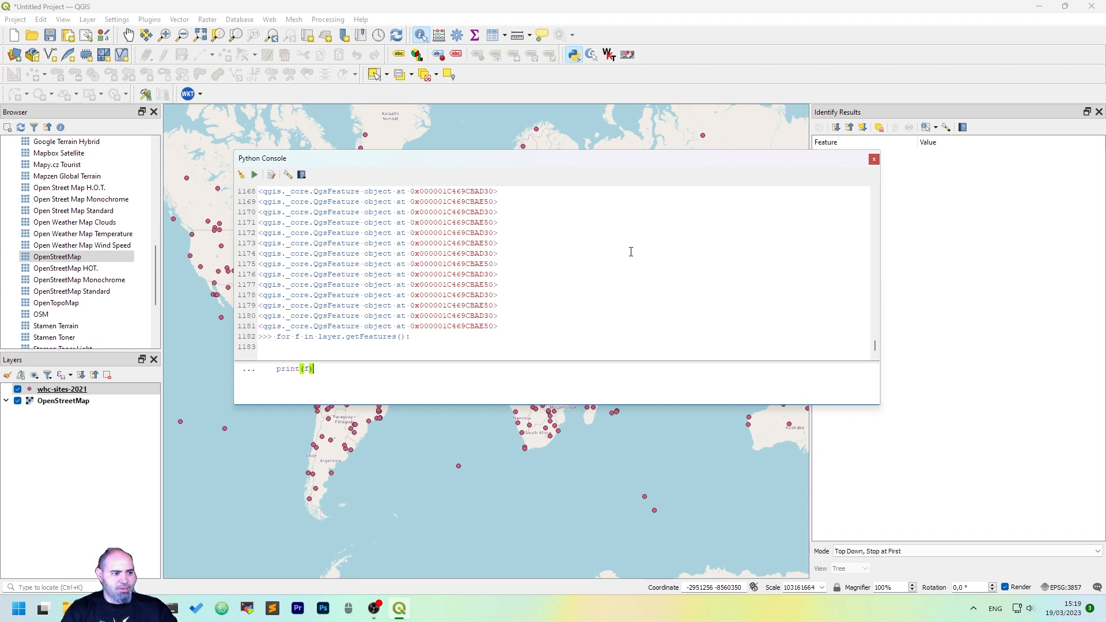
pyautogui.press('enter')
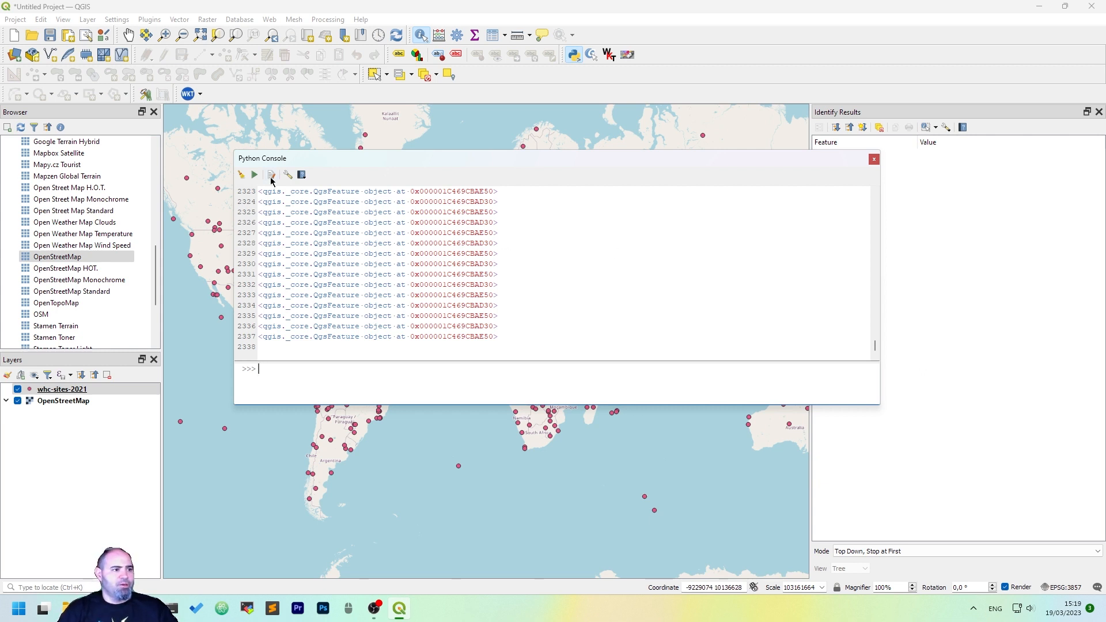
pyautogui.moveTo(271, 176)
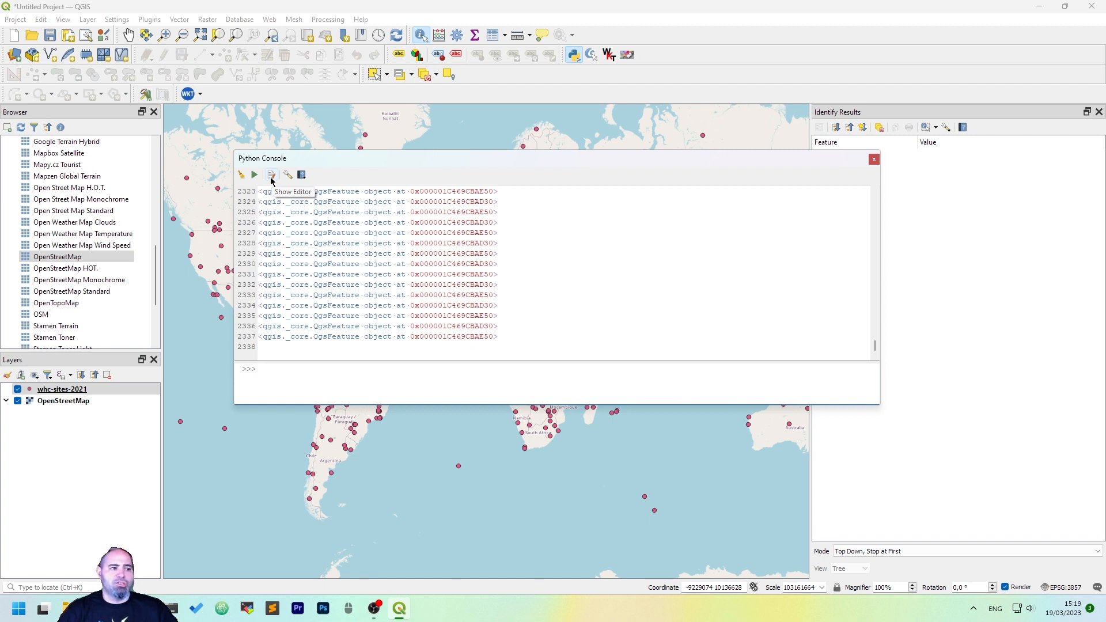
# In the script editor, loop over iface.activeLayer() features, print each one, and run
pyautogui.click(271, 174)
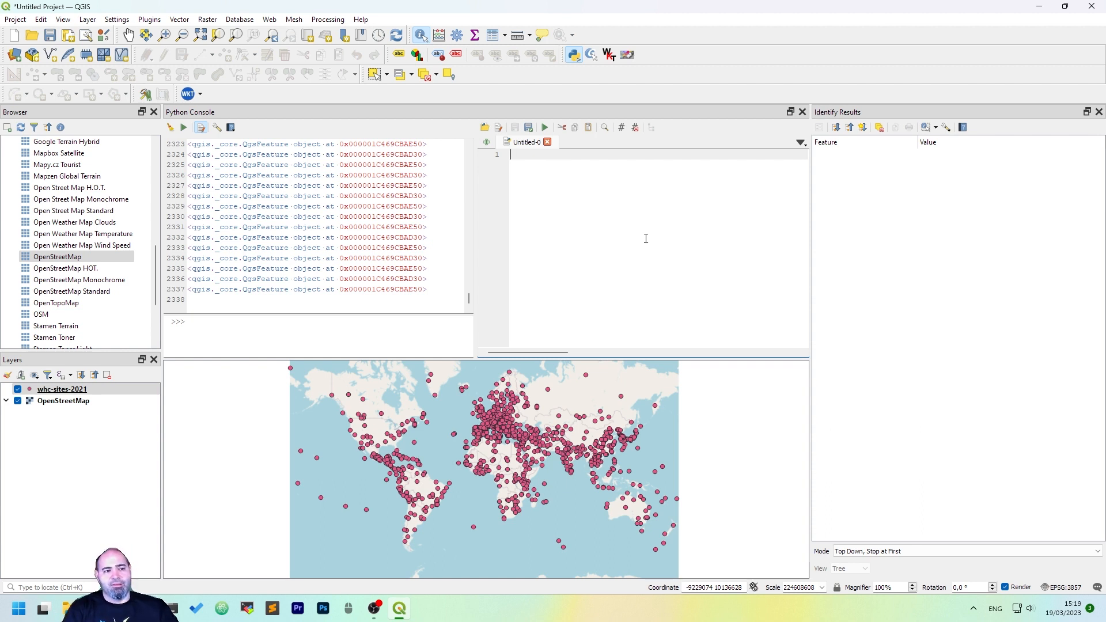
pyautogui.write('layer =')
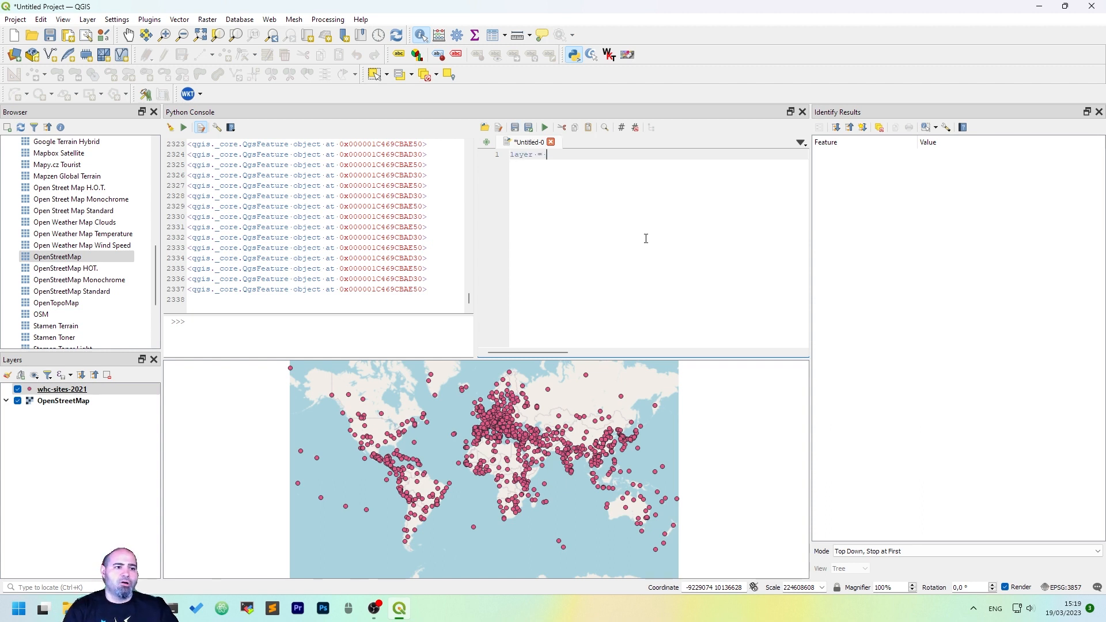
pyautogui.write('iface')
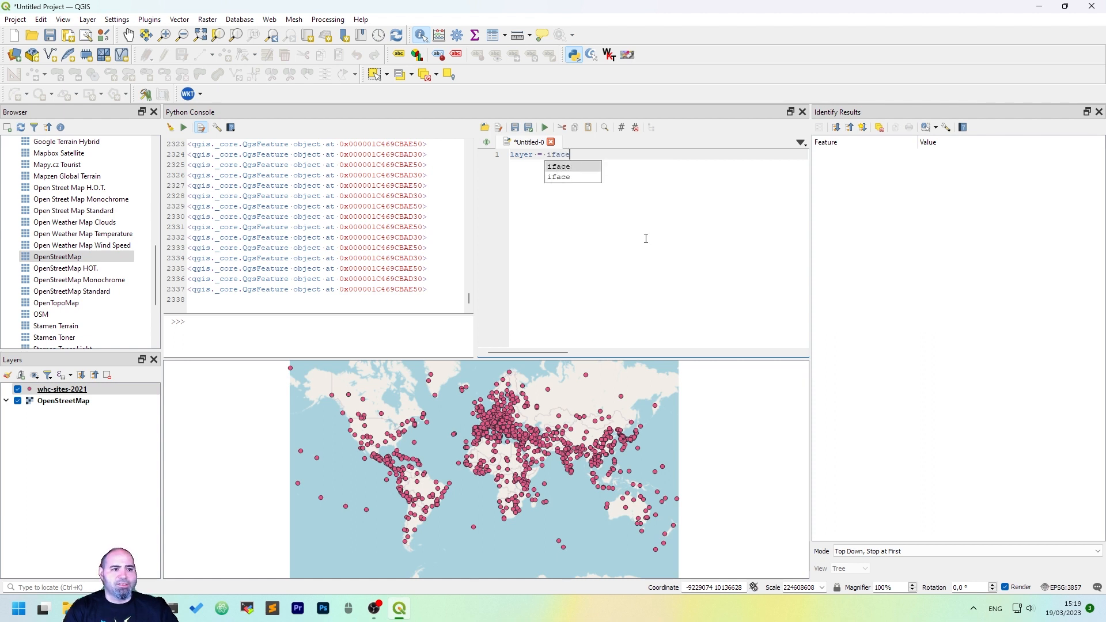
pyautogui.write('.activeLayer(')
pyautogui.write('for f in')
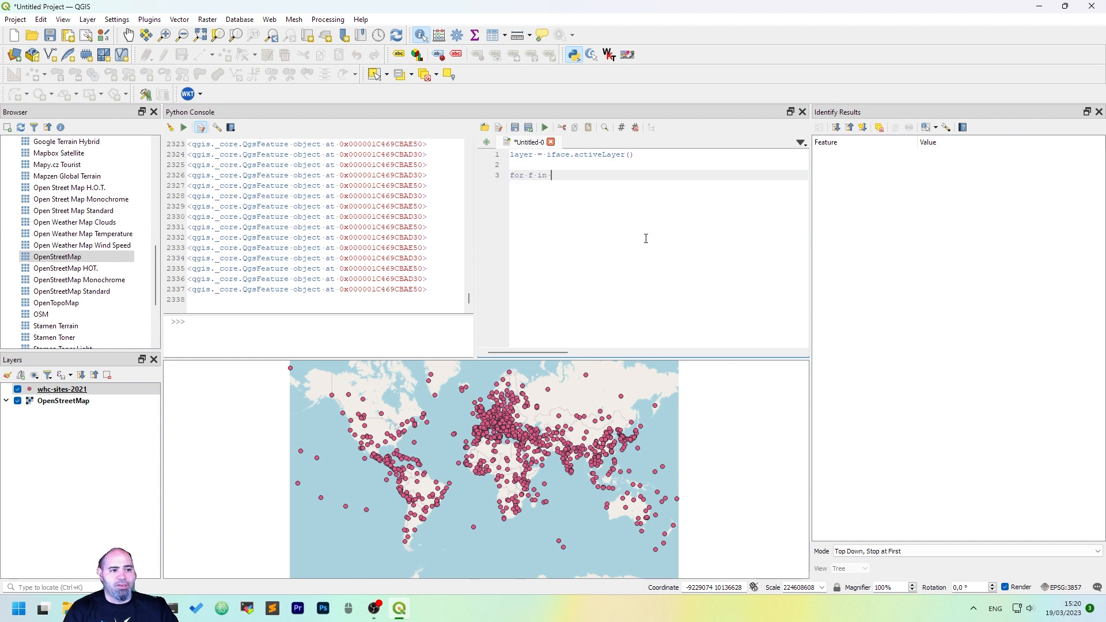
pyautogui.write('layer.getA')
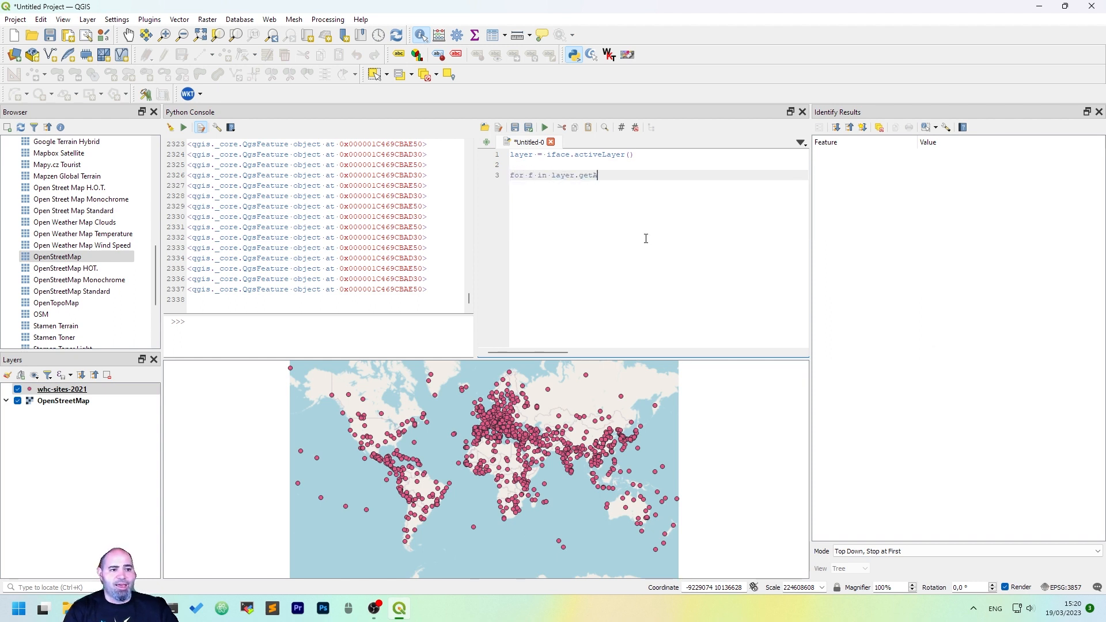
pyautogui.write('et')
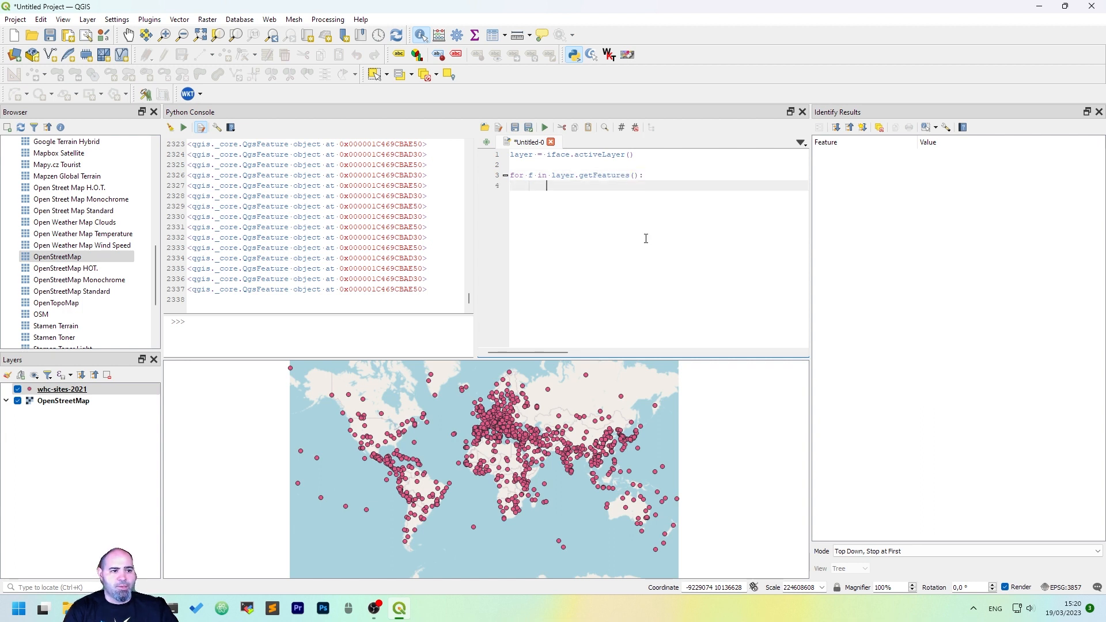
pyautogui.write('print(f)')
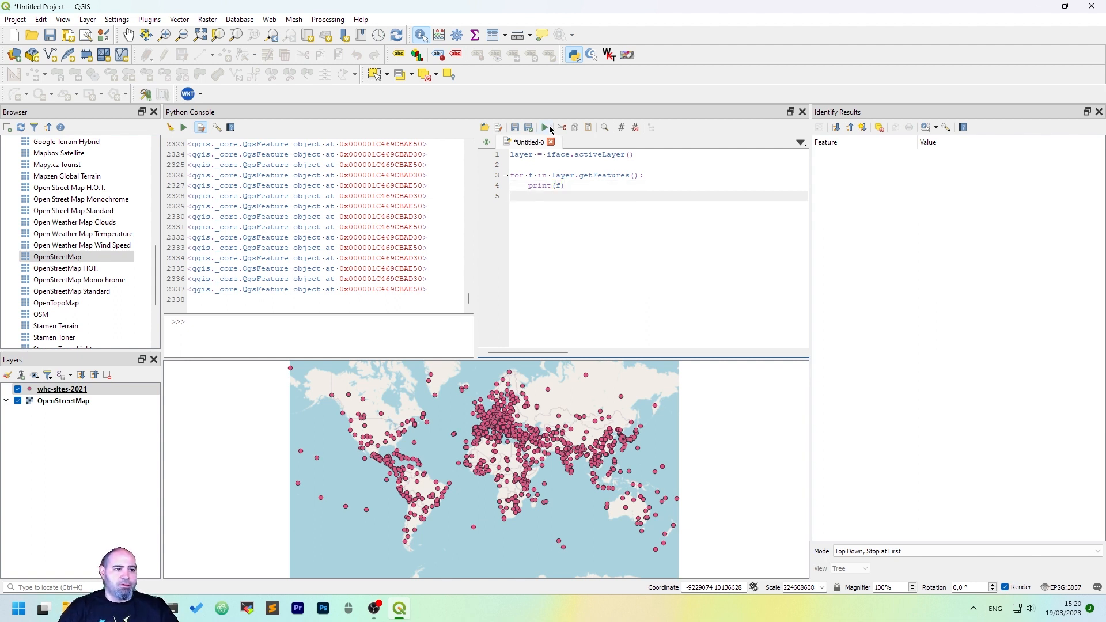
pyautogui.click(544, 128)
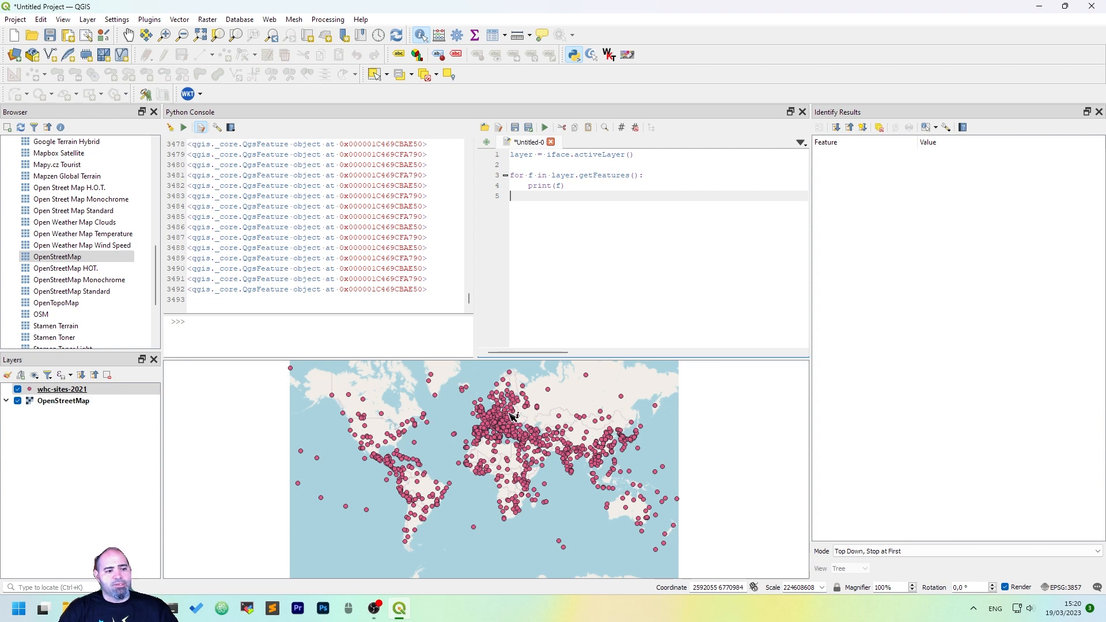
# Change the loop's print to output each feature's f['name_en'] attribute
pyautogui.click(507, 415)
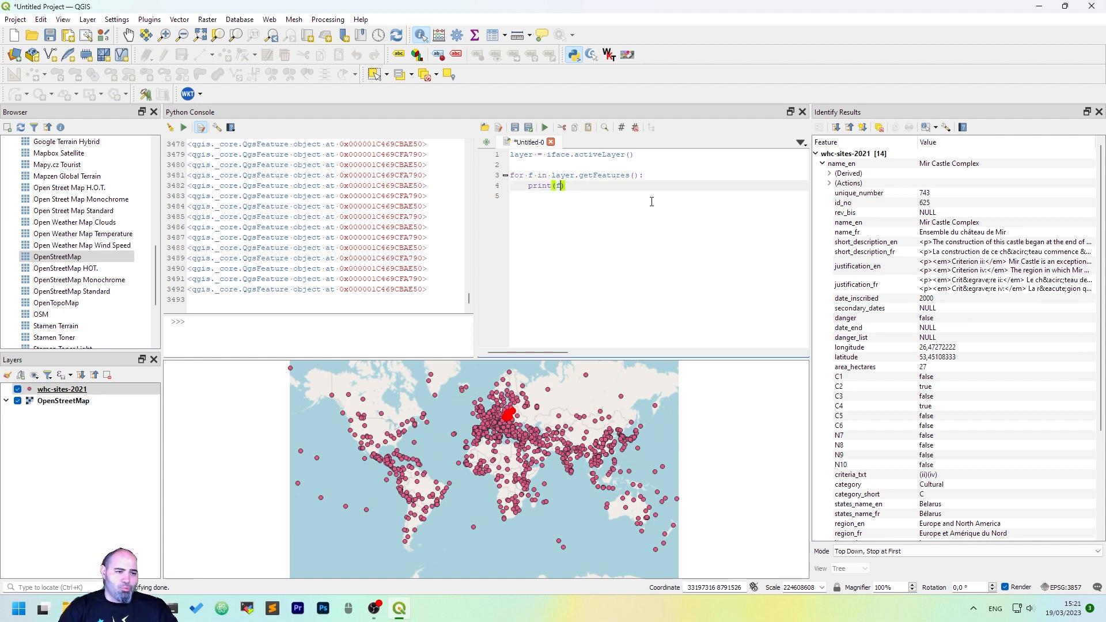
pyautogui.write('.')
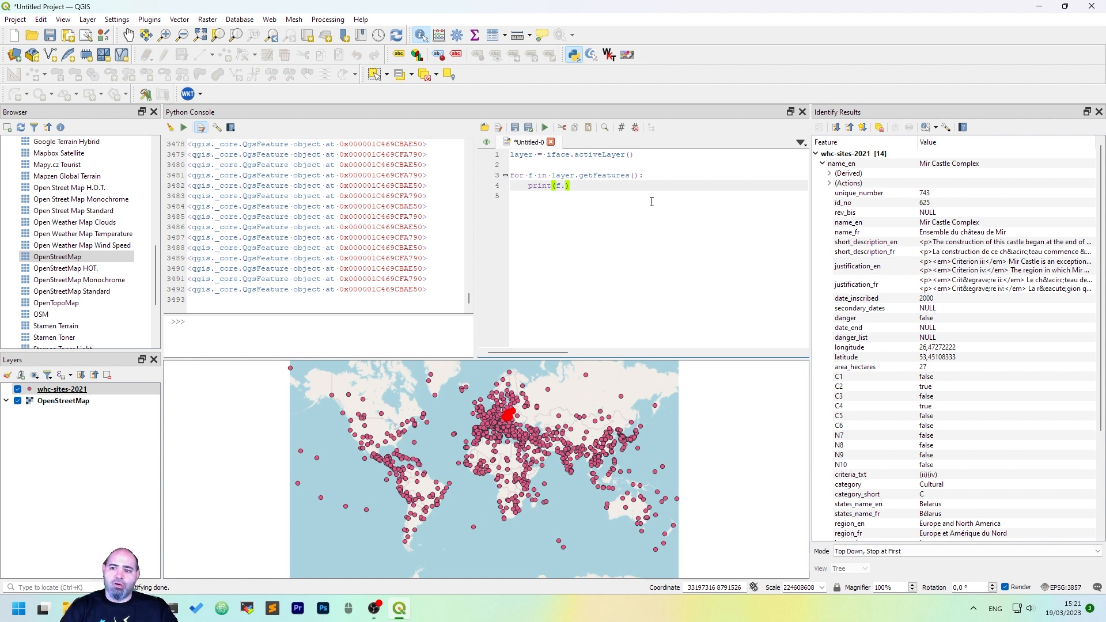
pyautogui.moveTo(650, 201)
pyautogui.write('[')
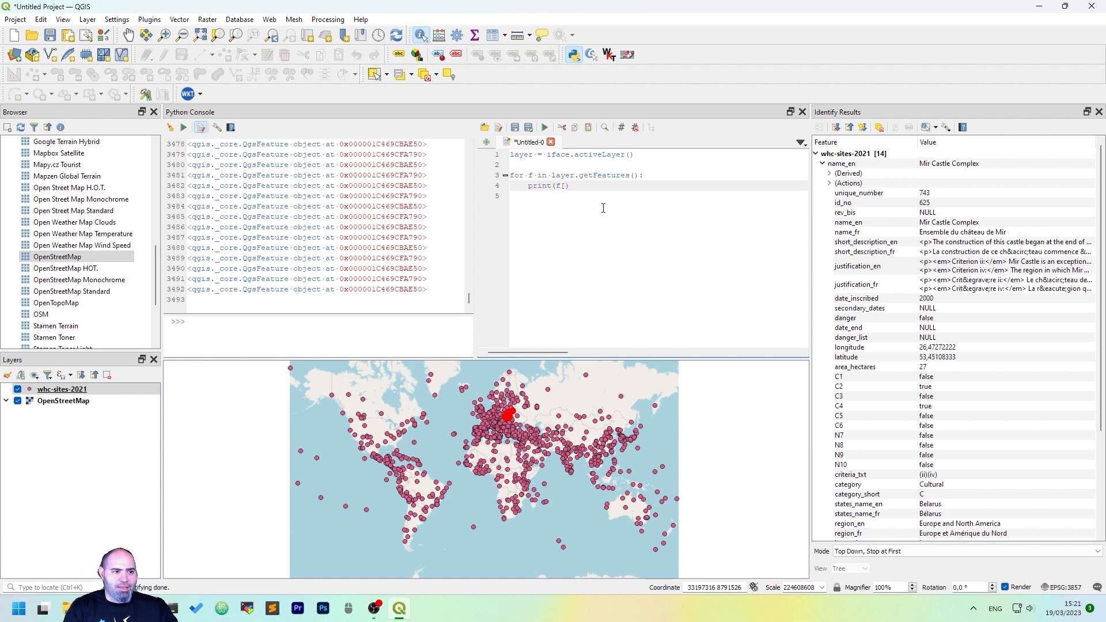
pyautogui.write("''")
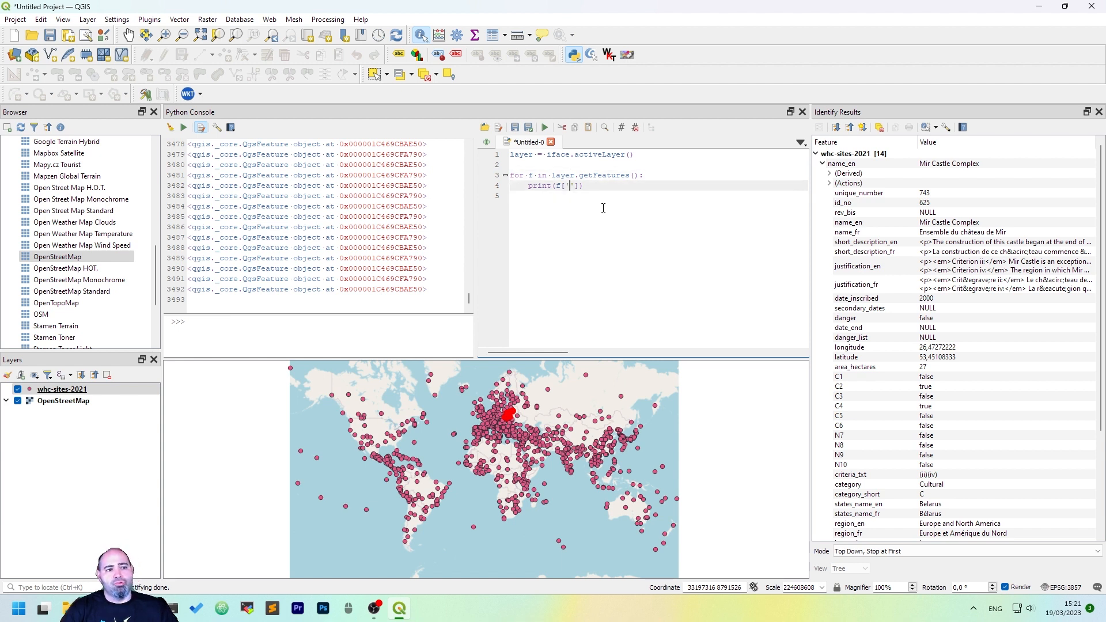
pyautogui.press('Backspace')
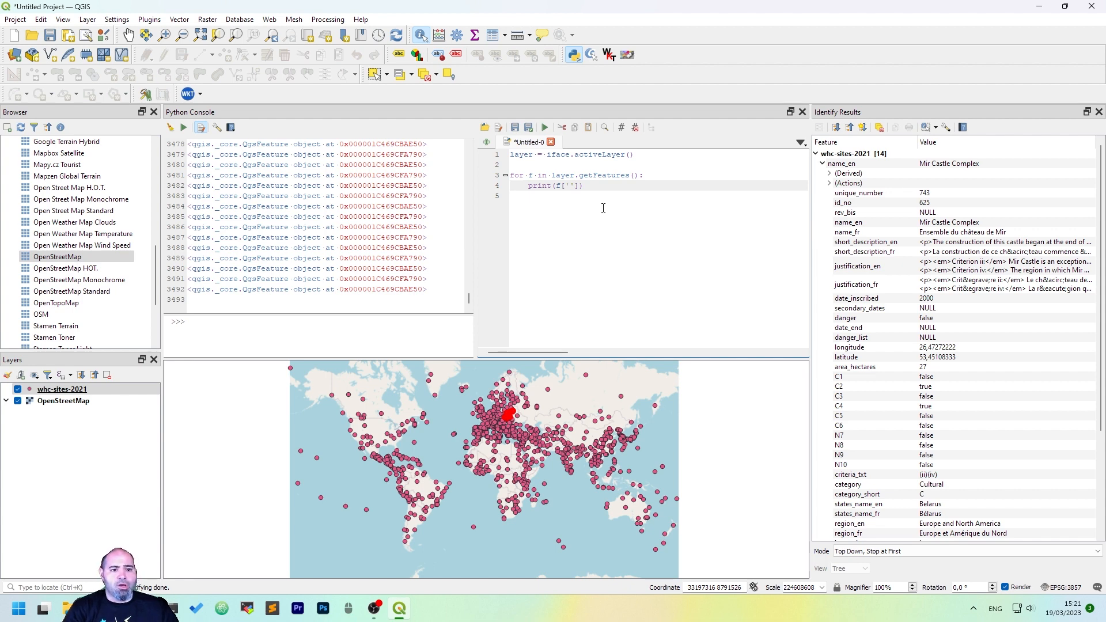
pyautogui.write('n')
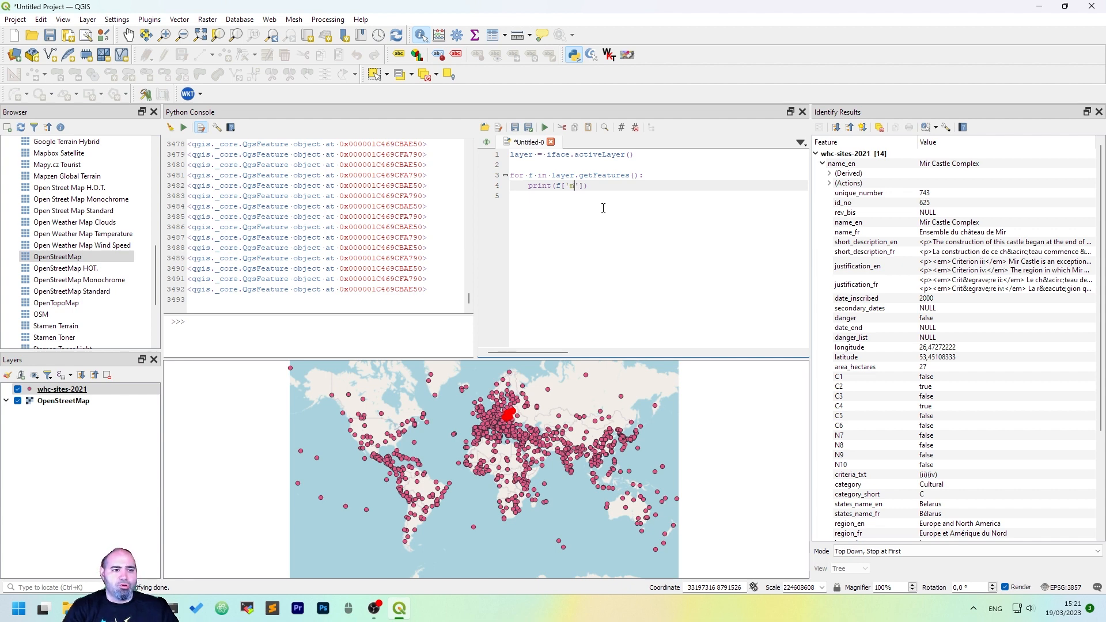
pyautogui.write('ame_en')
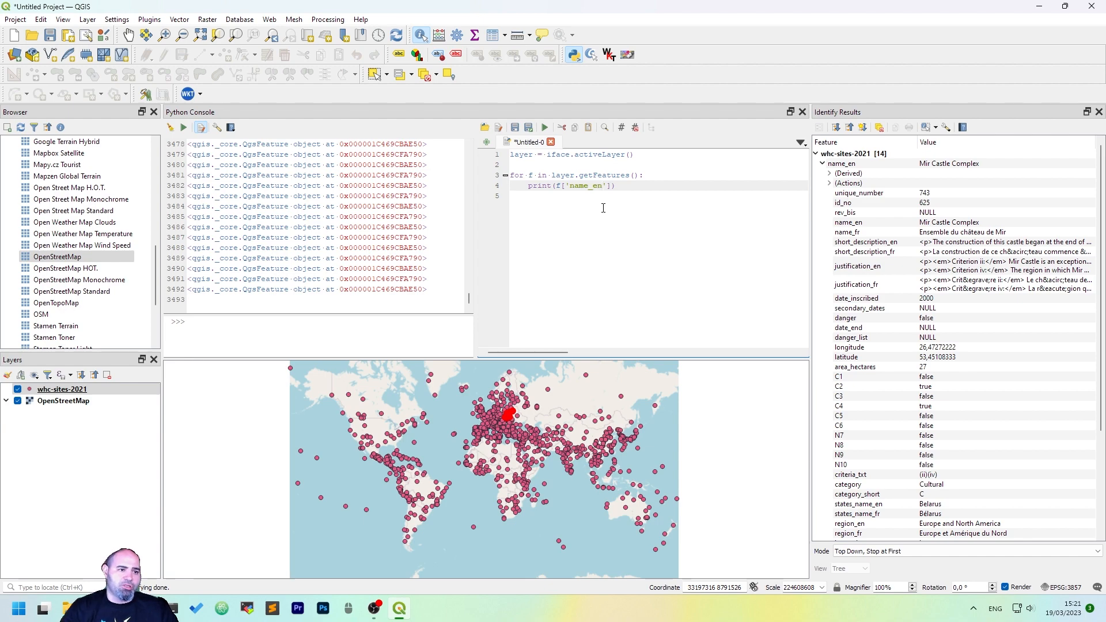
# Run the script and scroll through the printed World Heritage site names
pyautogui.click(543, 127)
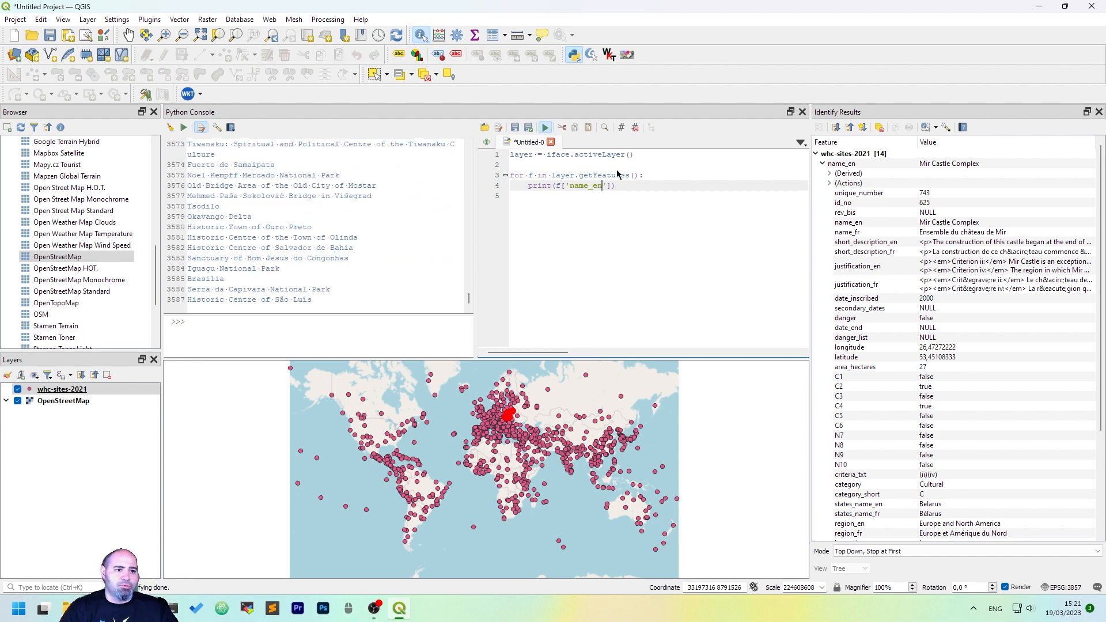
pyautogui.scroll(-3)
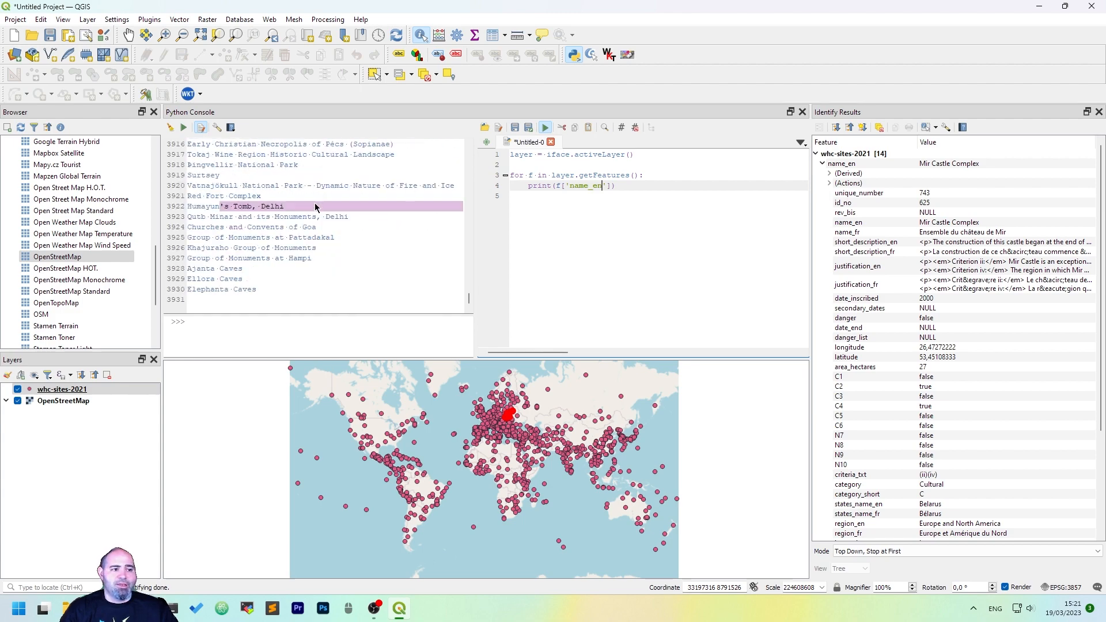
pyautogui.scroll(-3)
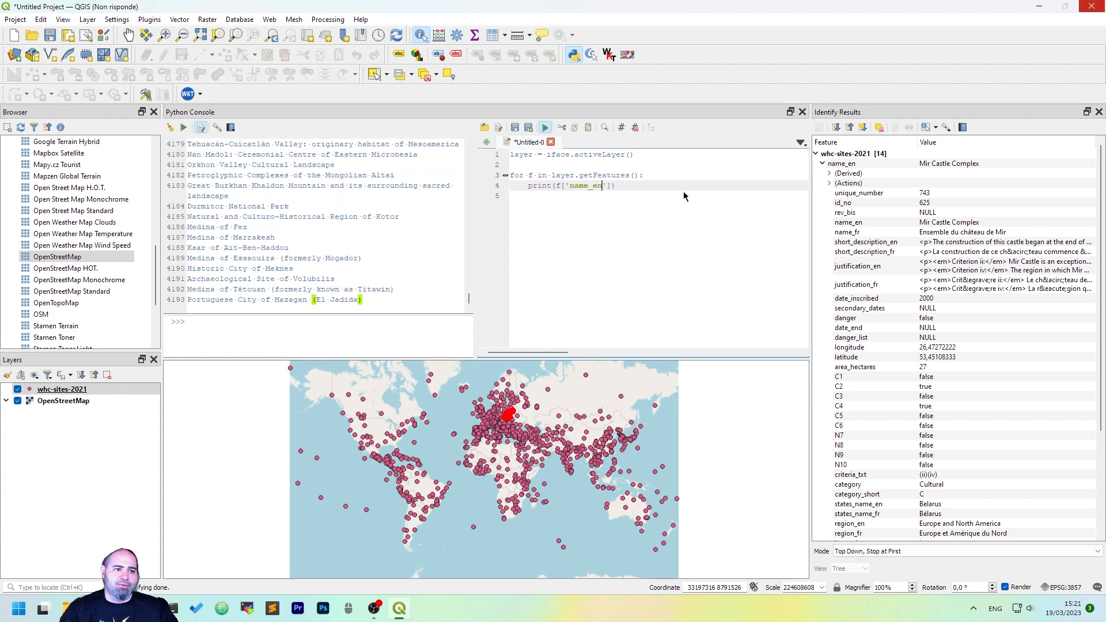
pyautogui.click(545, 126)
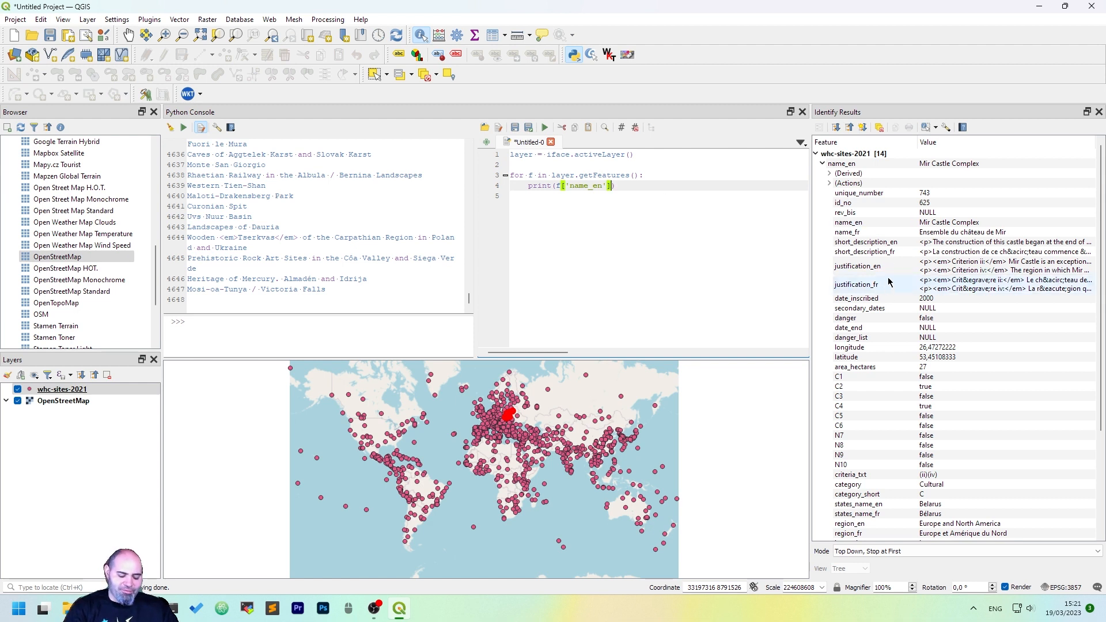
# Add geom = f.geometry() inside the loop, replacing the old name print
pyautogui.write(", f['unique_number")
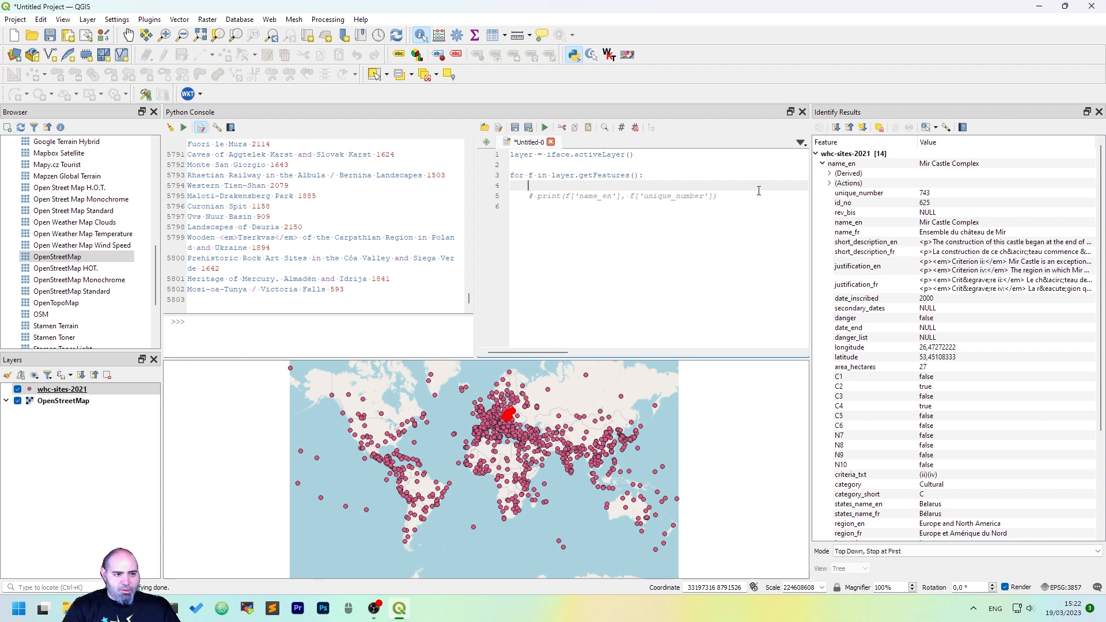
pyautogui.write('f.get')
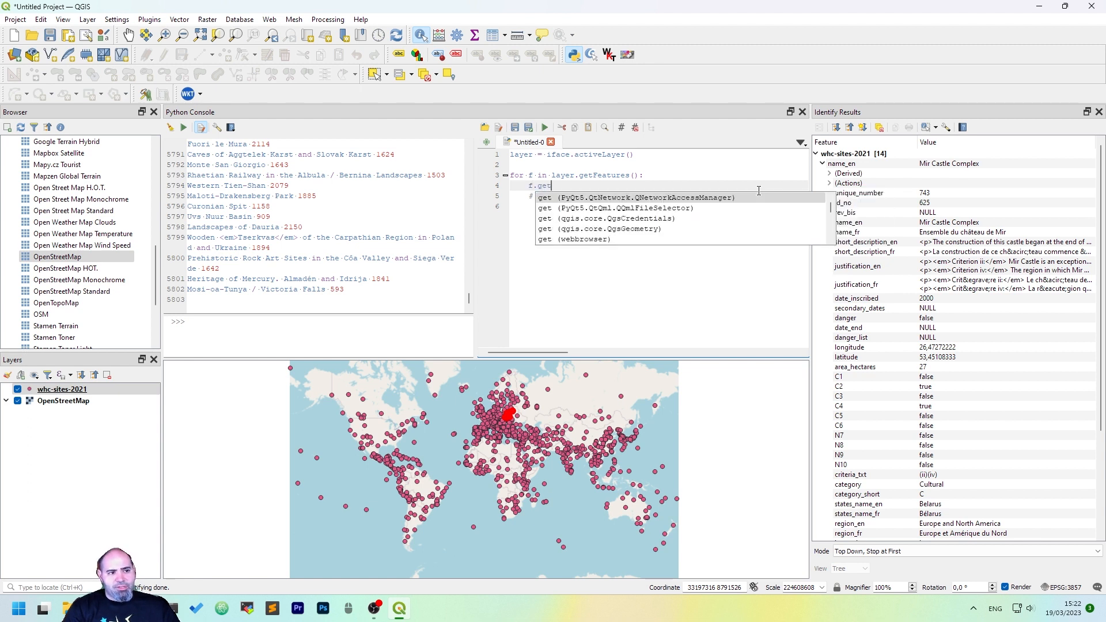
pyautogui.write('Geometry')
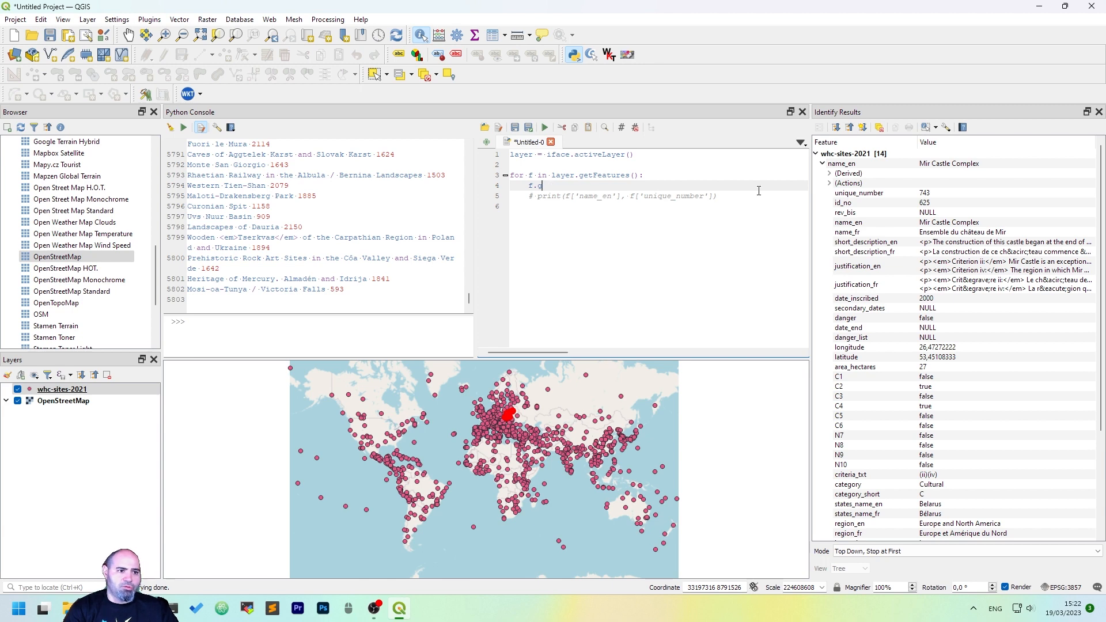
pyautogui.write('eom =')
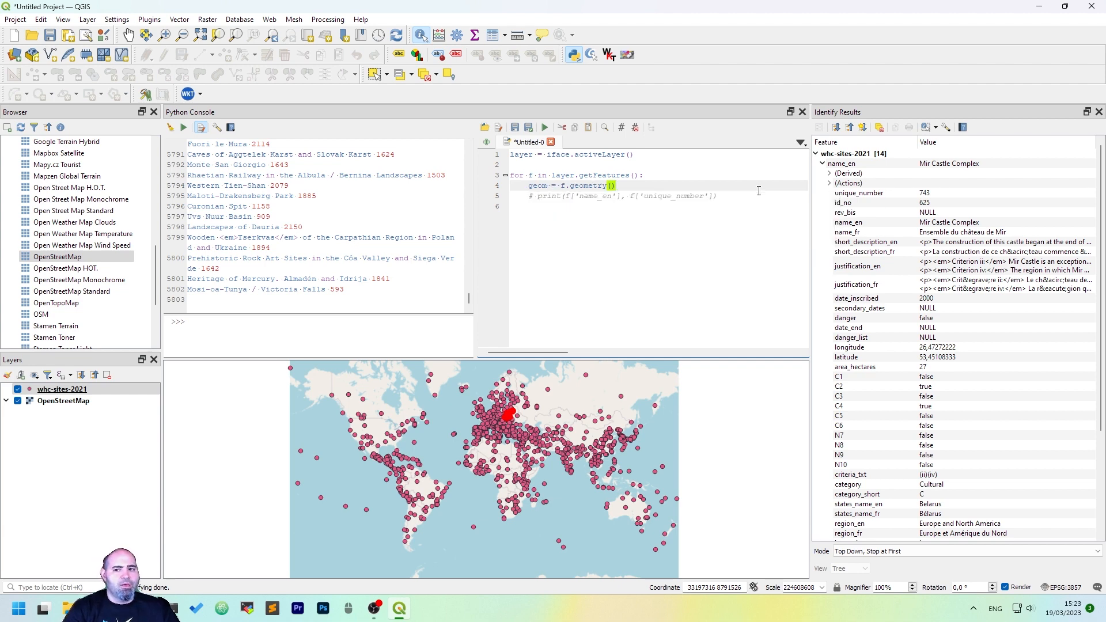
# Print geom.asPoint().y() for each feature and run to list latitudes
pyautogui.write('print(ge')
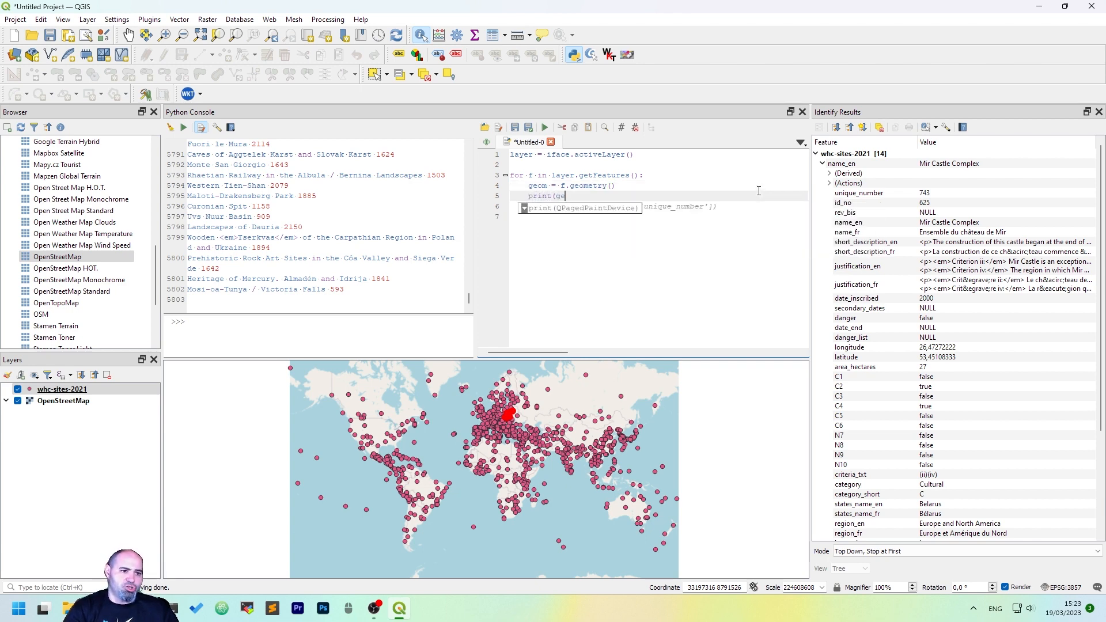
pyautogui.write('om.')
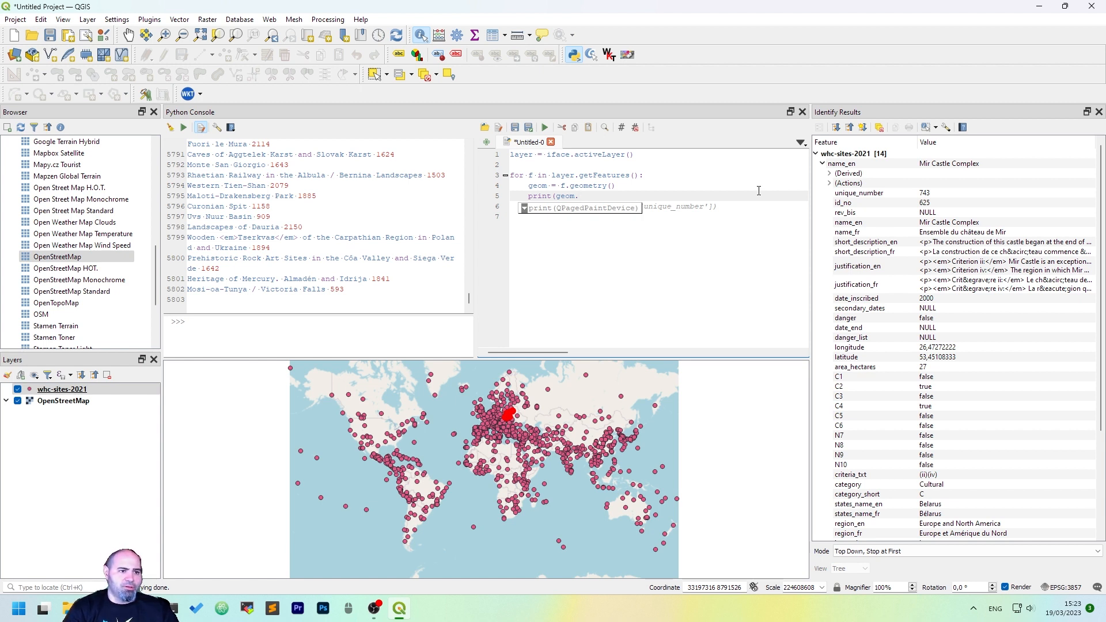
pyautogui.write('asPa')
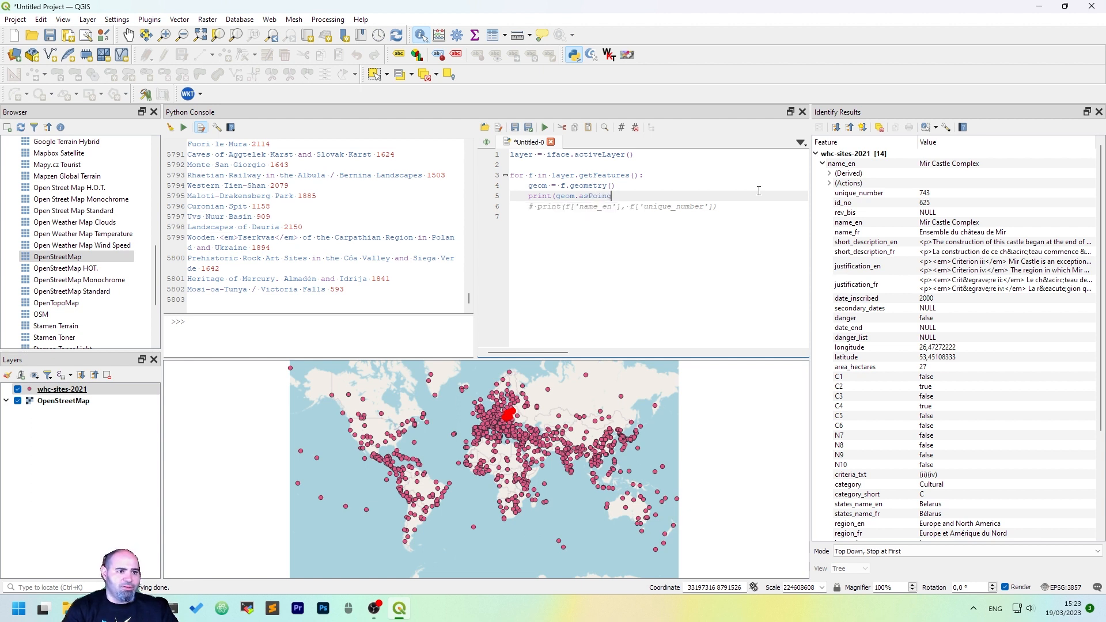
pyautogui.write('())')
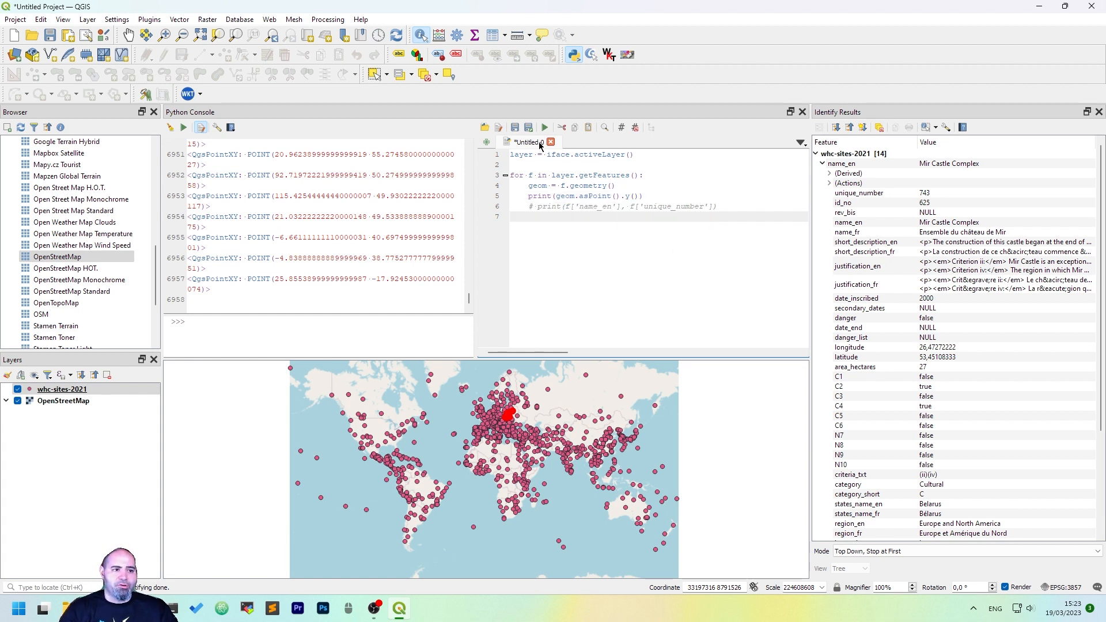
pyautogui.click(544, 127)
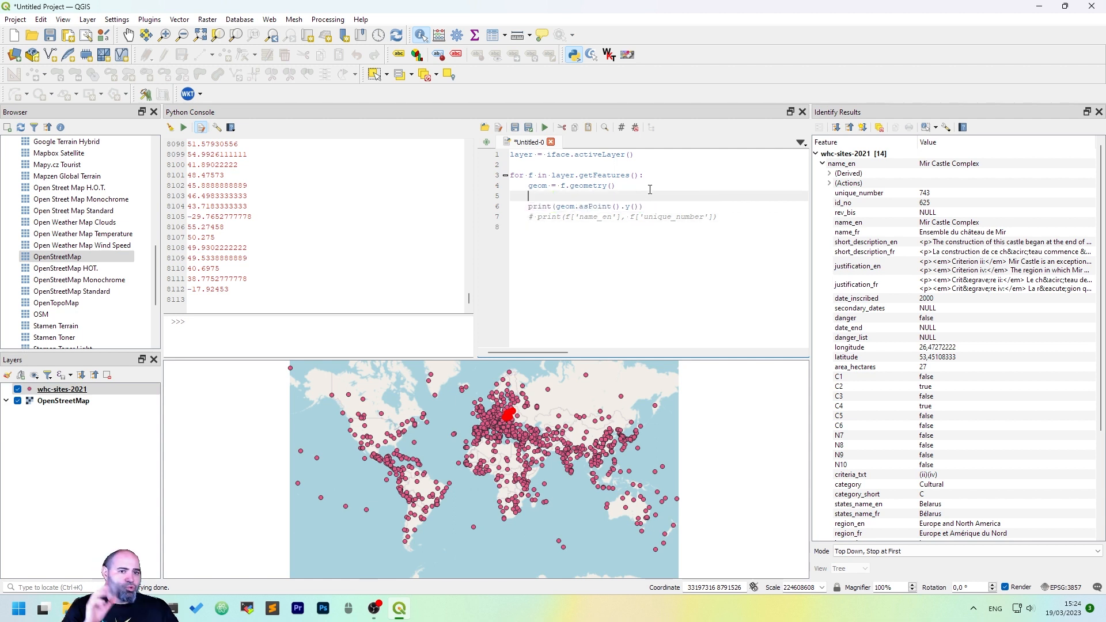
# Build a formatted record string from name_en, unique_number and geometry x/y
pyautogui.write('record = "')
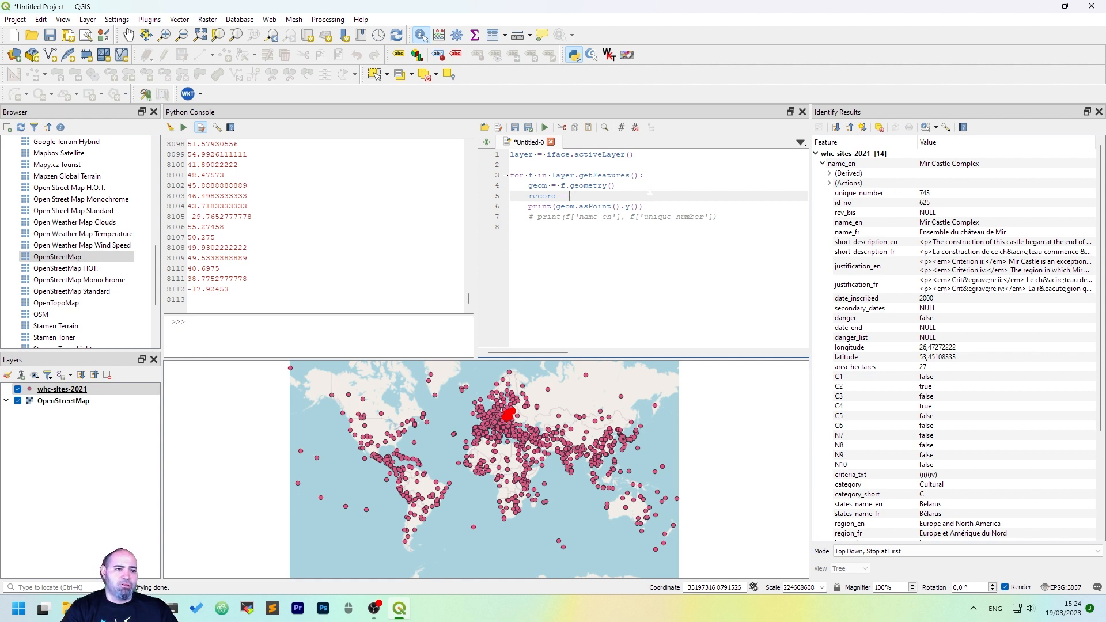
pyautogui.write('"')
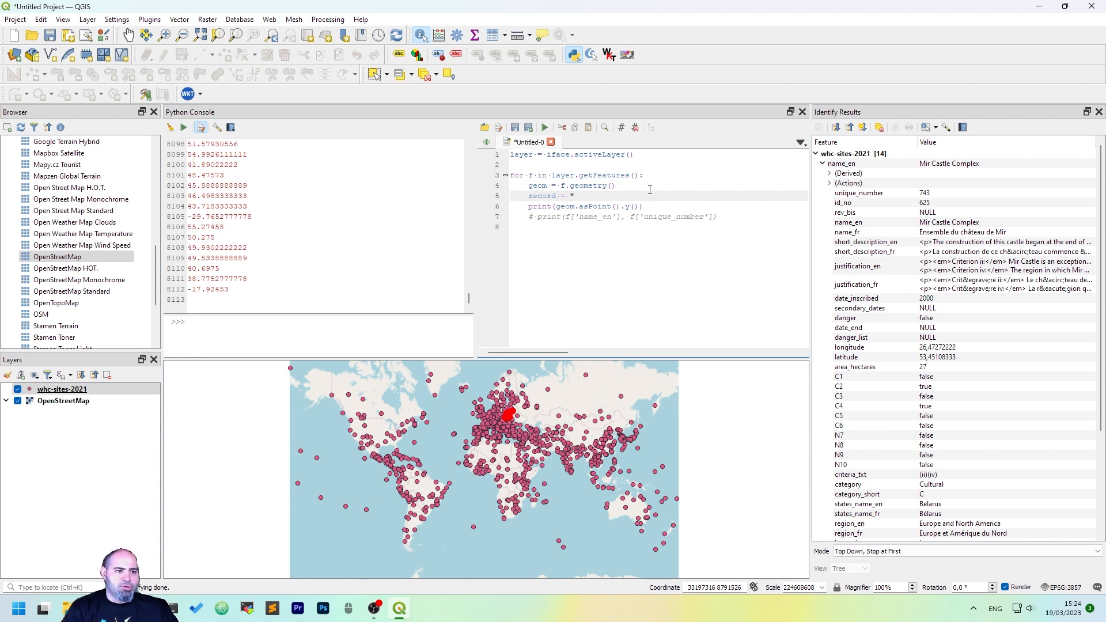
pyautogui.write('{}')
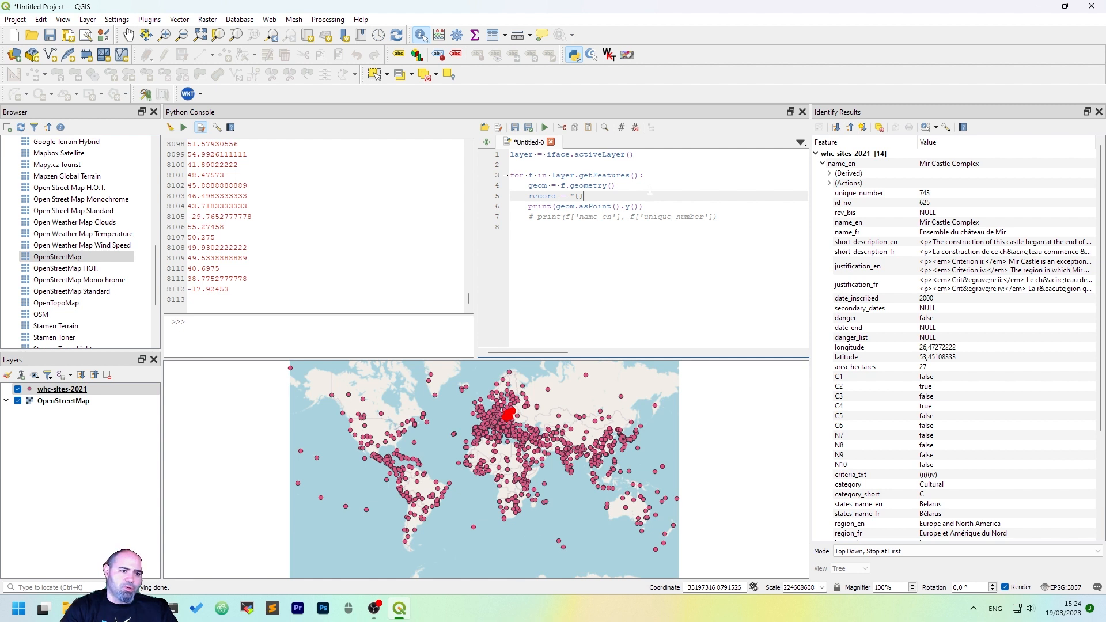
pyautogui.press('Backspace')
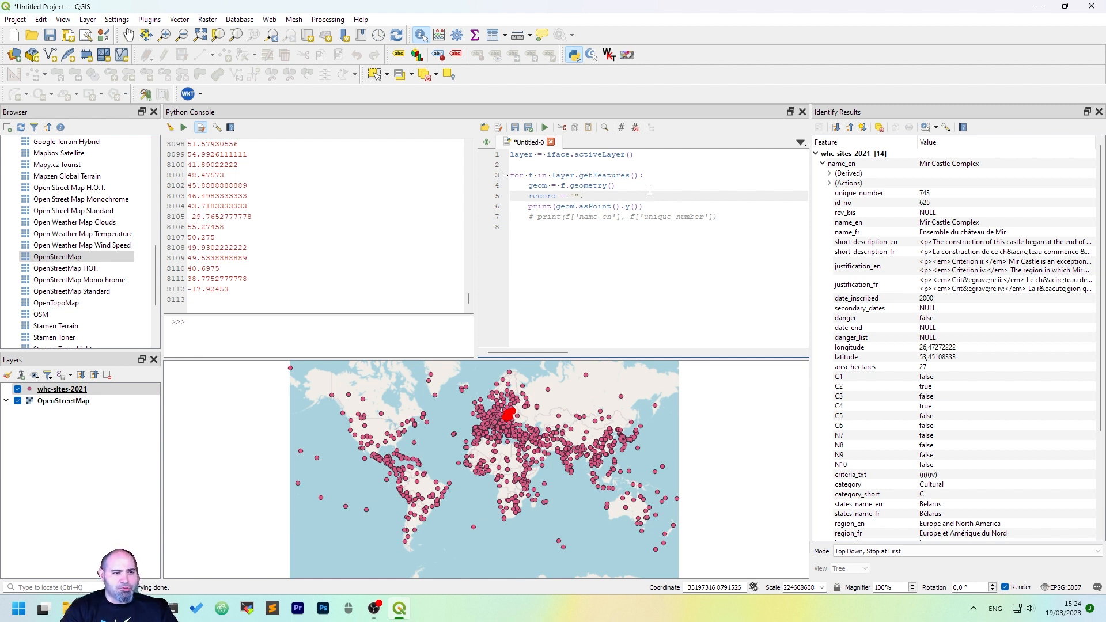
pyautogui.write('format(')
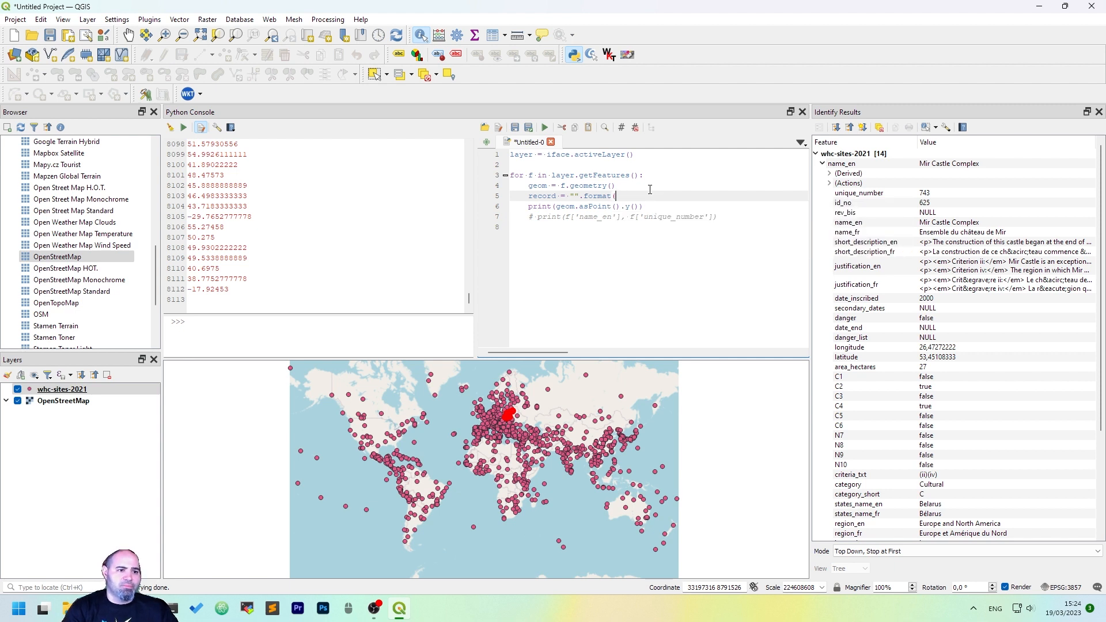
pyautogui.write("f['name_en")
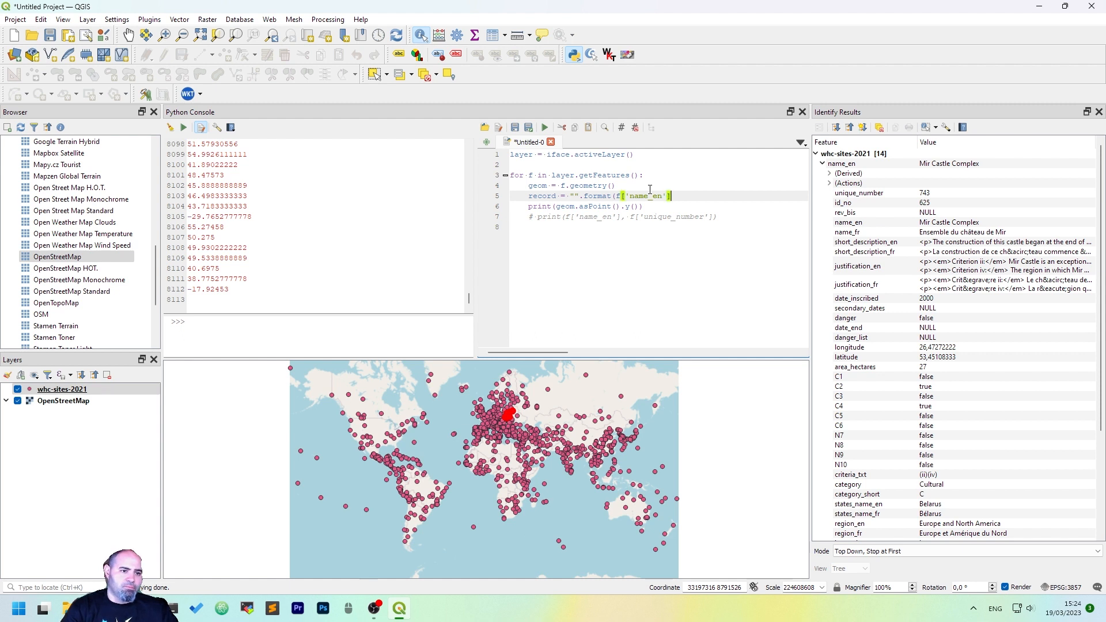
pyautogui.write('], f[')
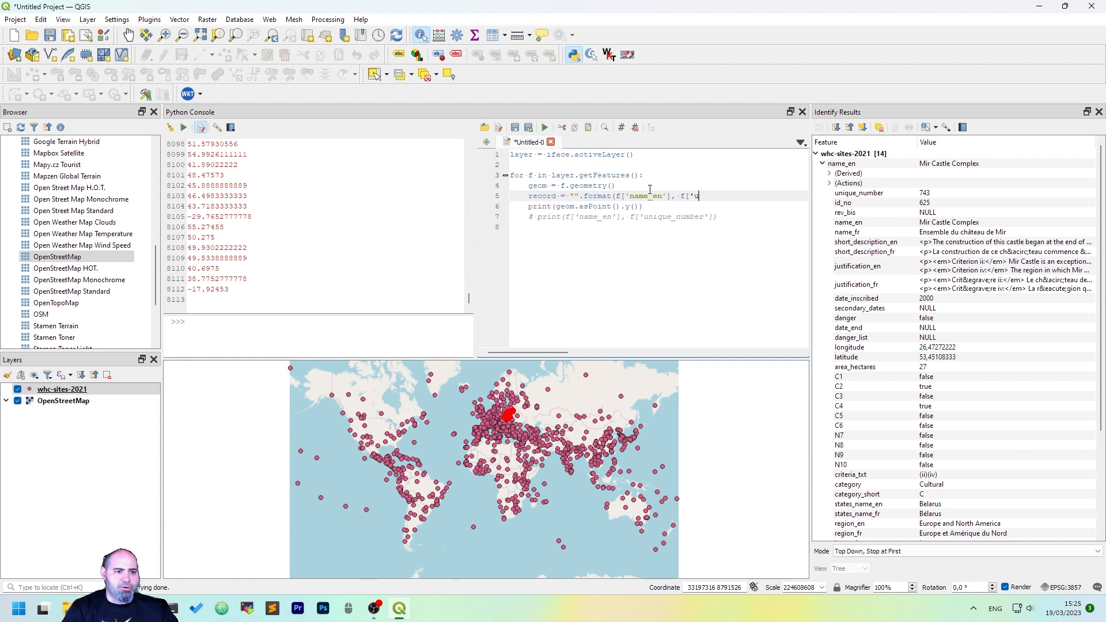
pyautogui.write("unique_number'], geom.asp")
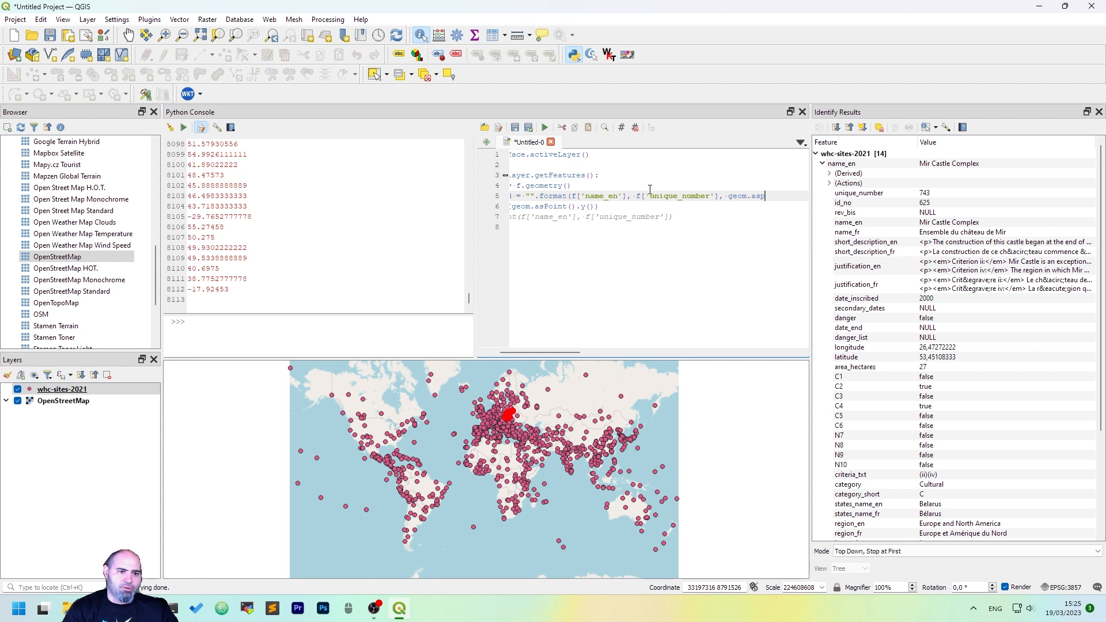
pyautogui.write('().x(),')
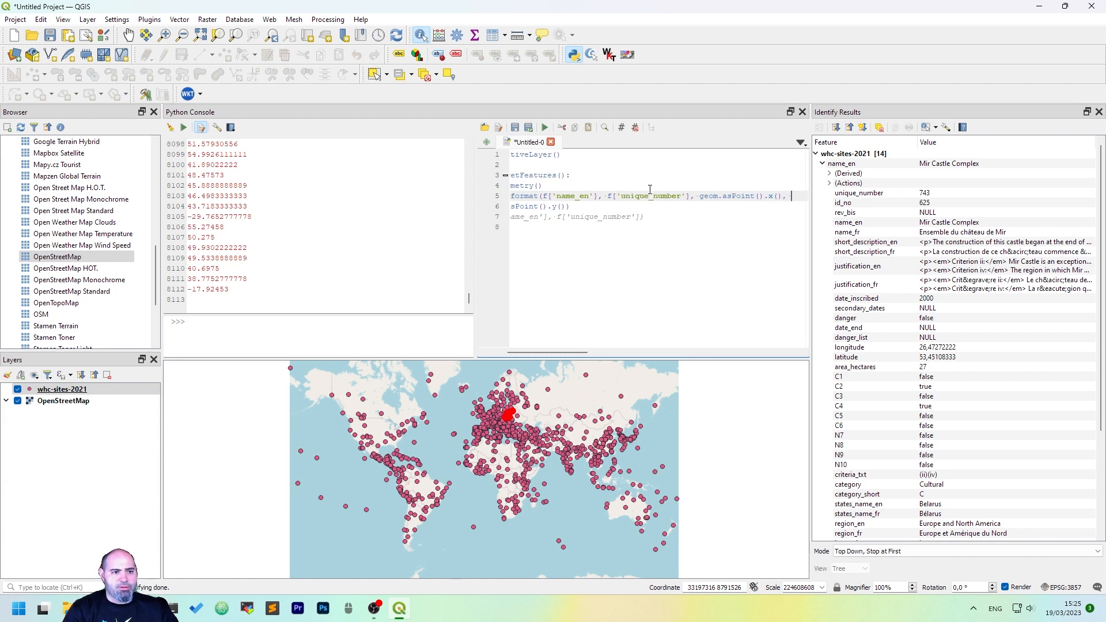
pyautogui.write('.geom.ad')
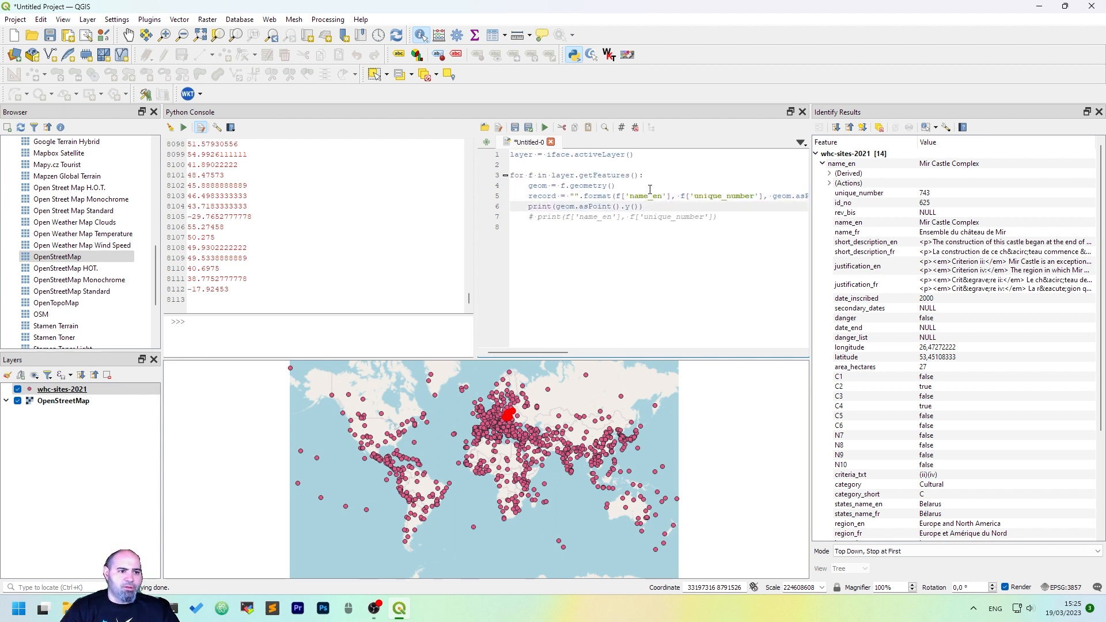
# Replace the old print lines with print(record) to output comma-separated lines
pyautogui.moveTo(527, 206); pyautogui.dragTo(717, 216)
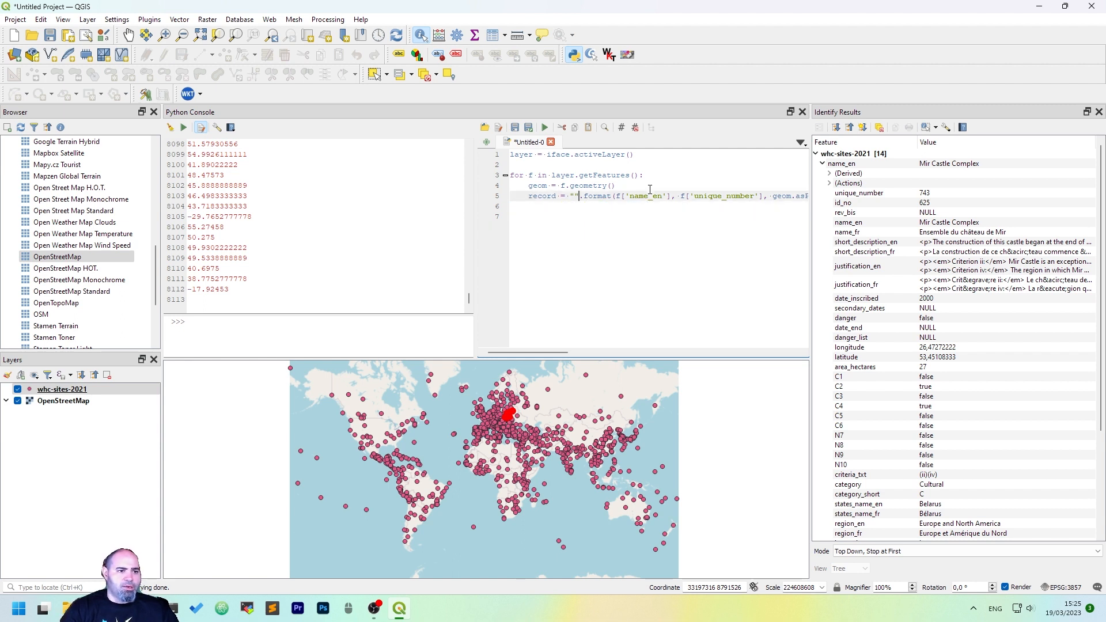
pyautogui.write('{},')
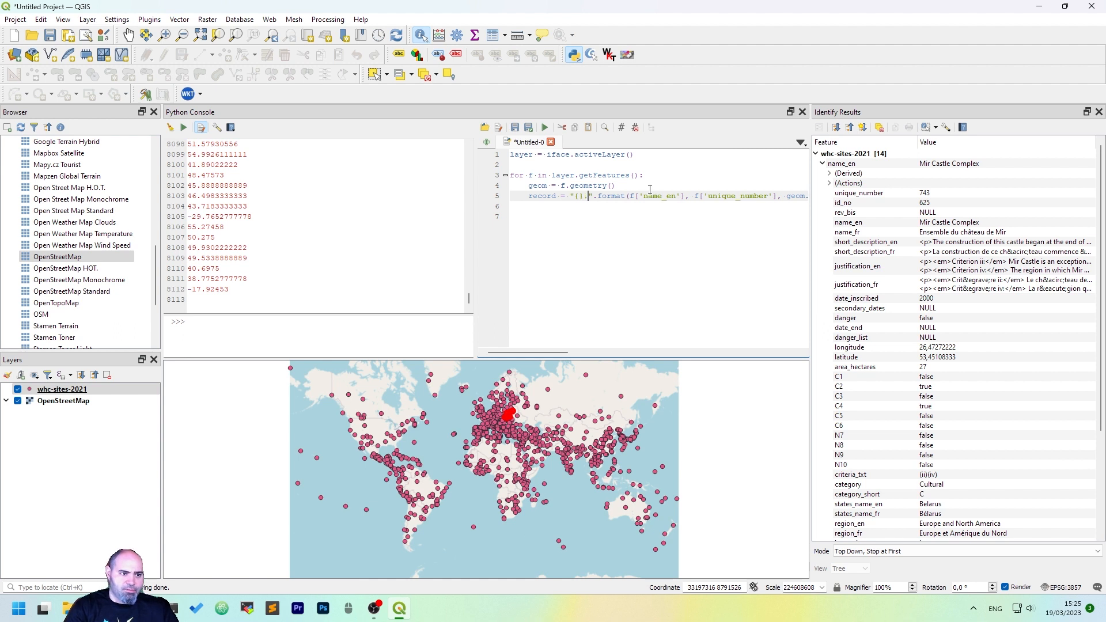
pyautogui.write('.{}')
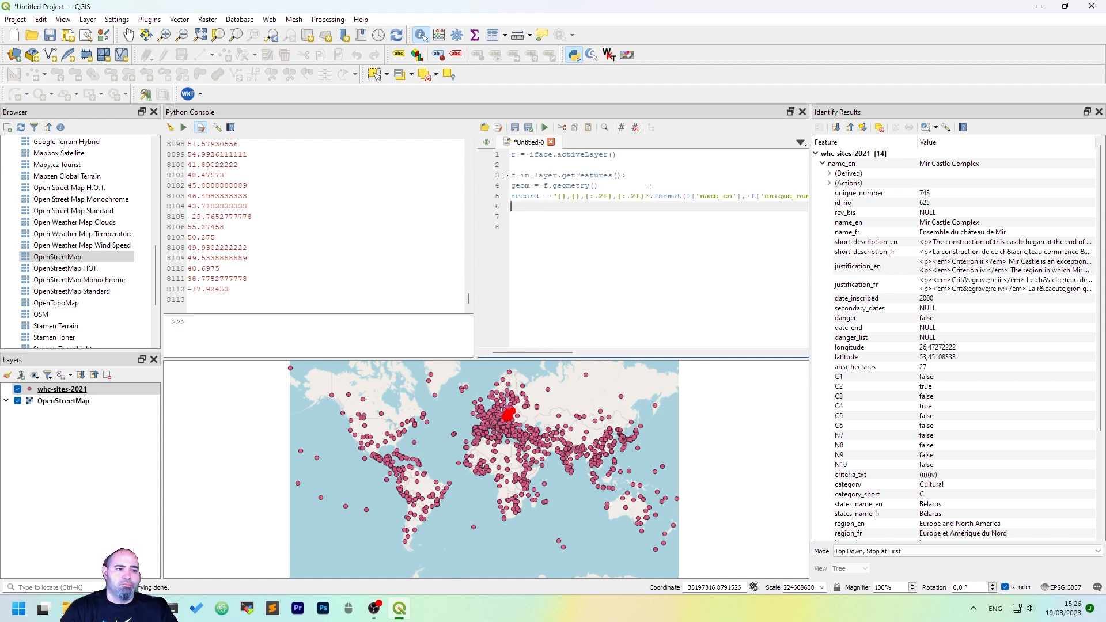
pyautogui.write('print (')
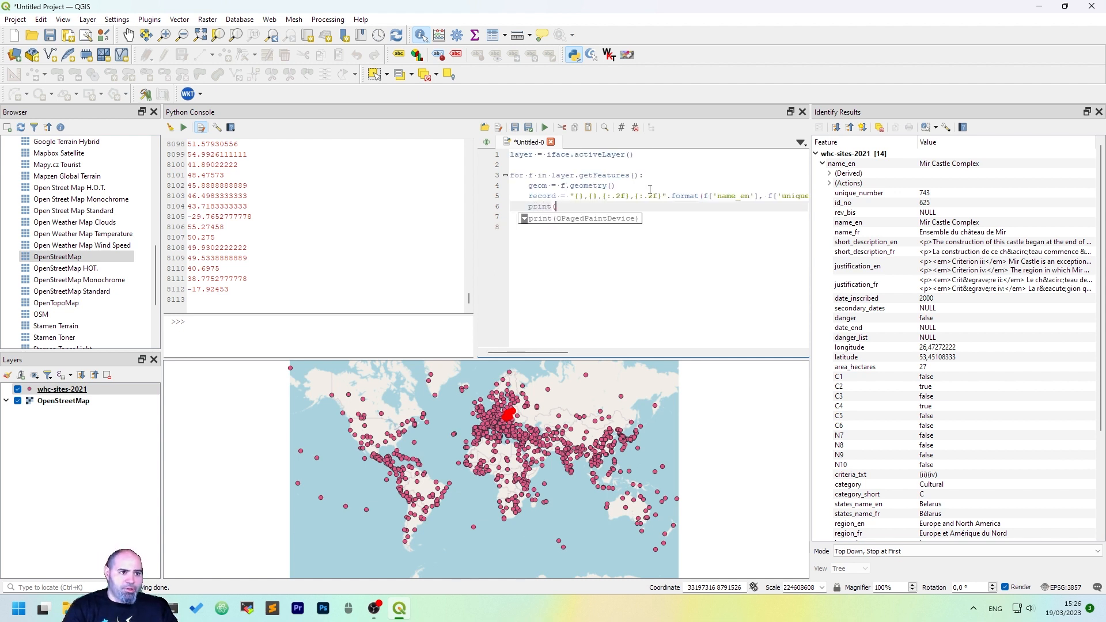
pyautogui.write('record)')
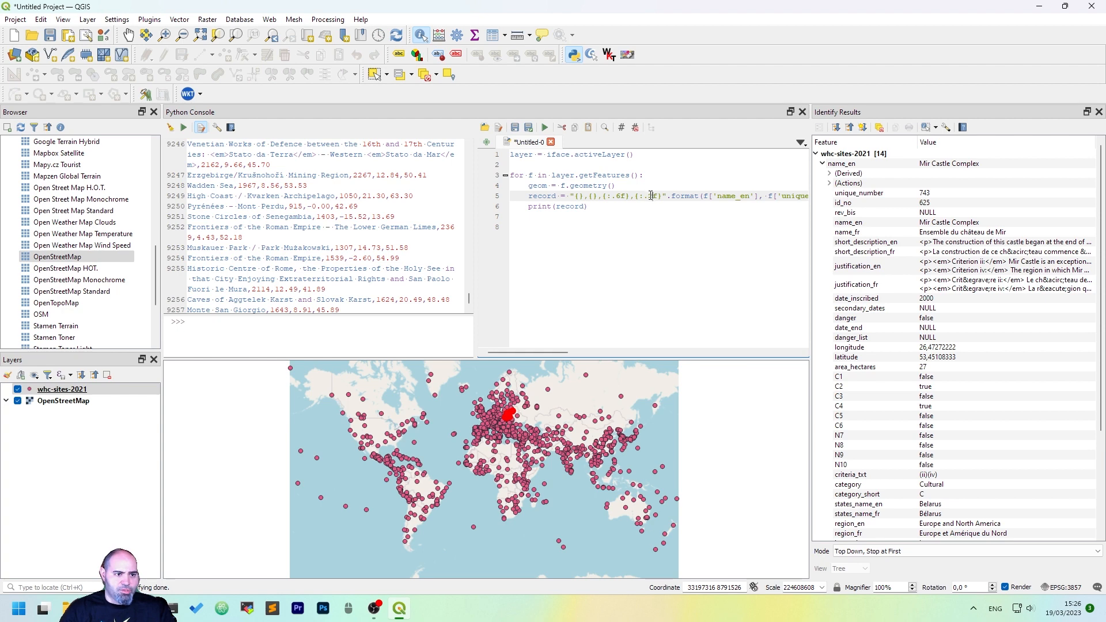
# Add break after print(record) to show only Bamiyan Valley's record, and start a with statement
pyautogui.write('break')
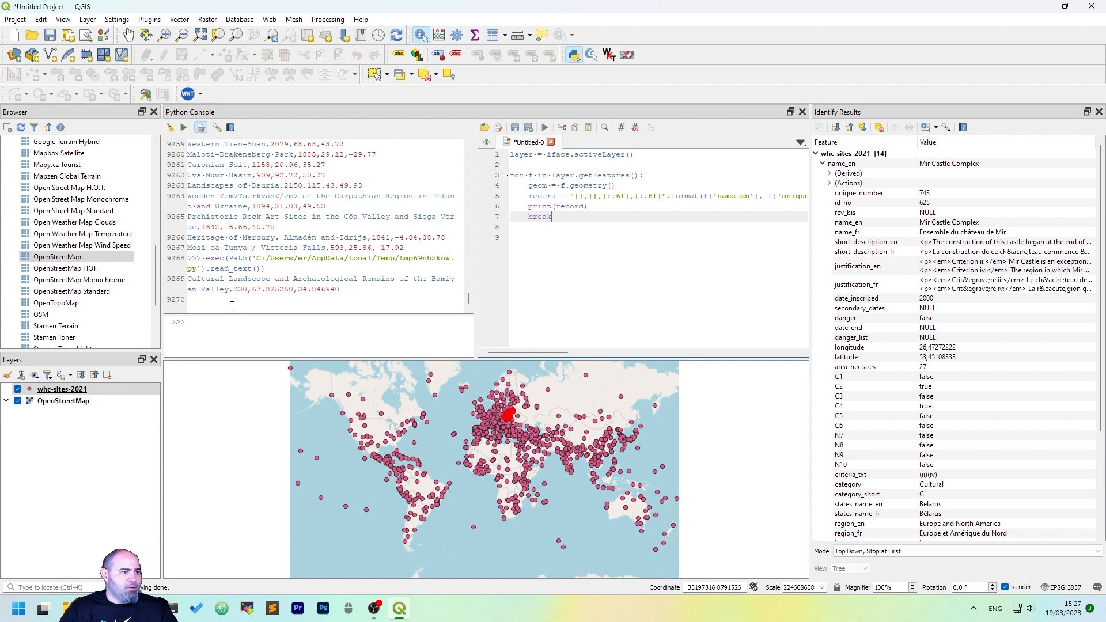
pyautogui.moveTo(472, 277)
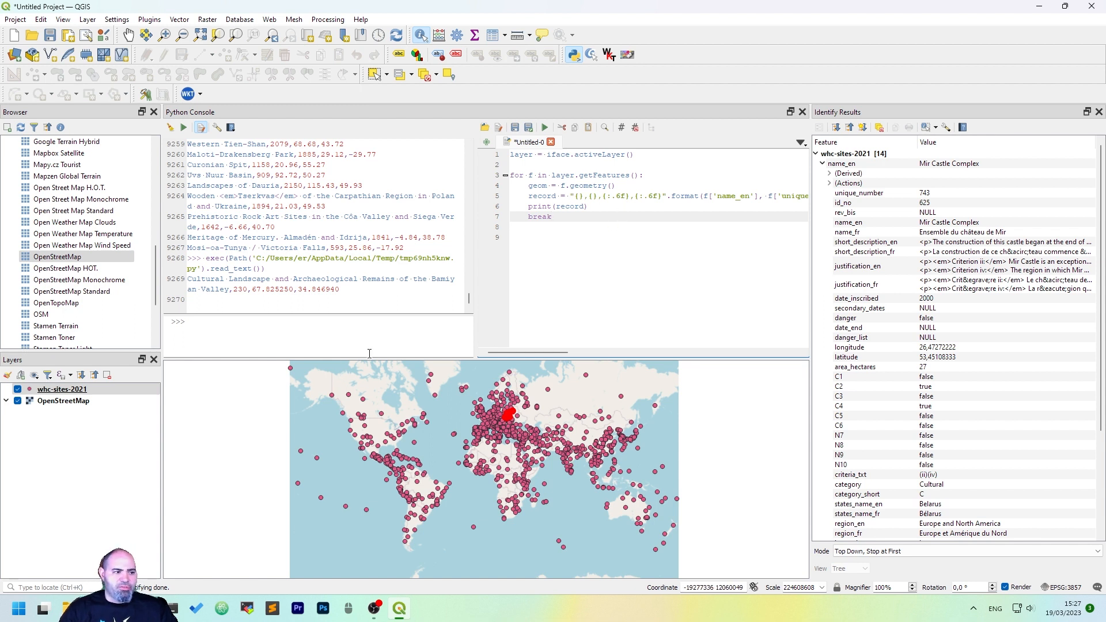
pyautogui.write('whit')
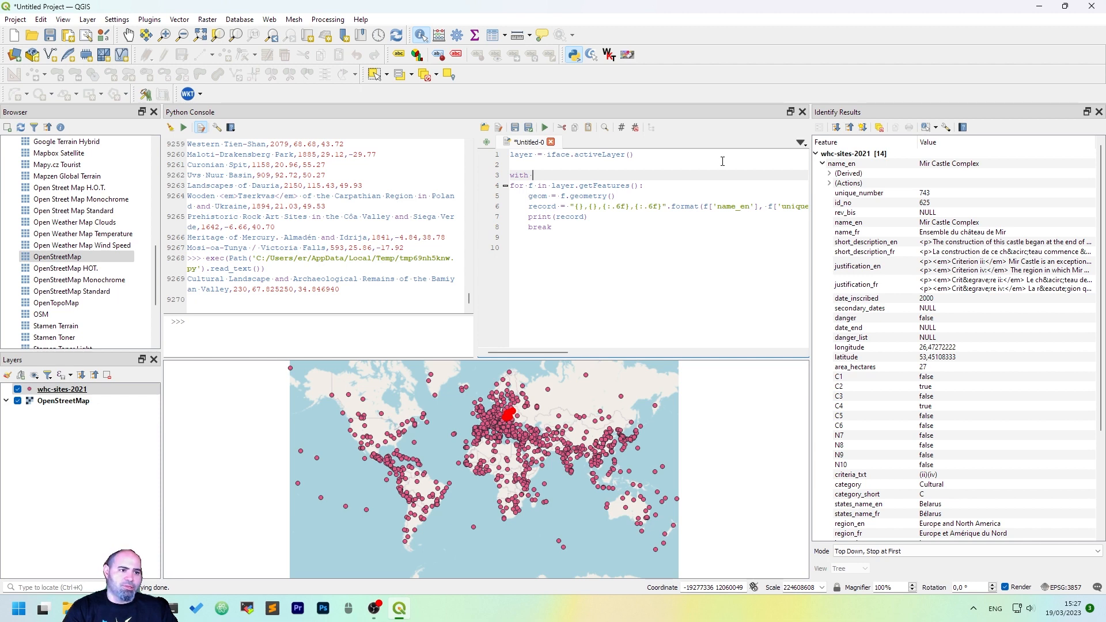
# Wrap the loop in with open('/tmp/unesco.csv', 'w') as file, write each record, and run
pyautogui.write("open('")
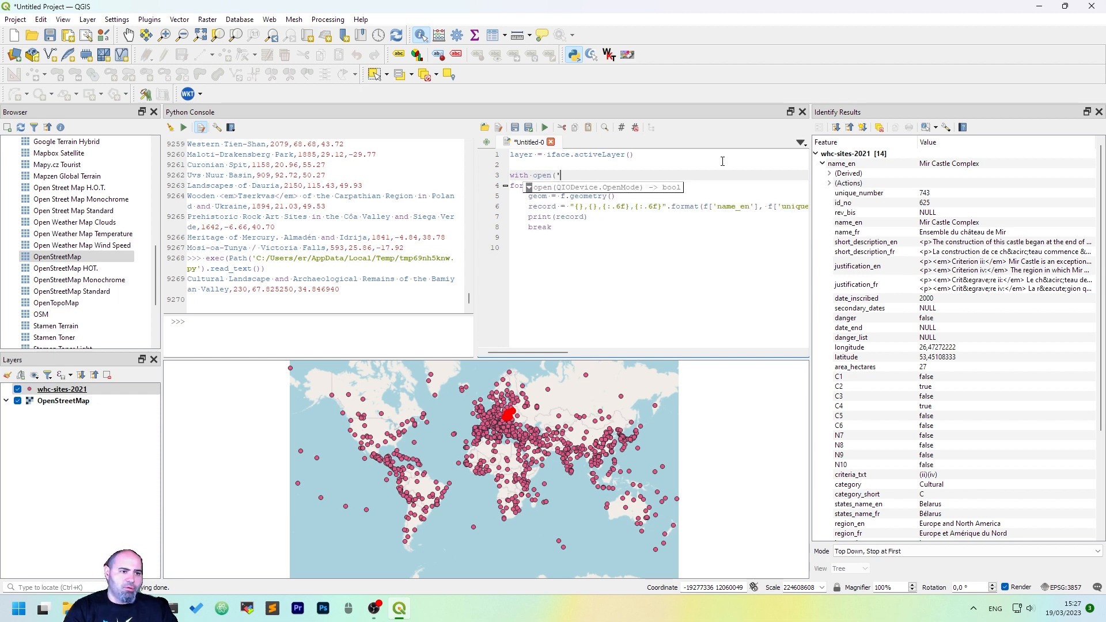
pyautogui.write('/')
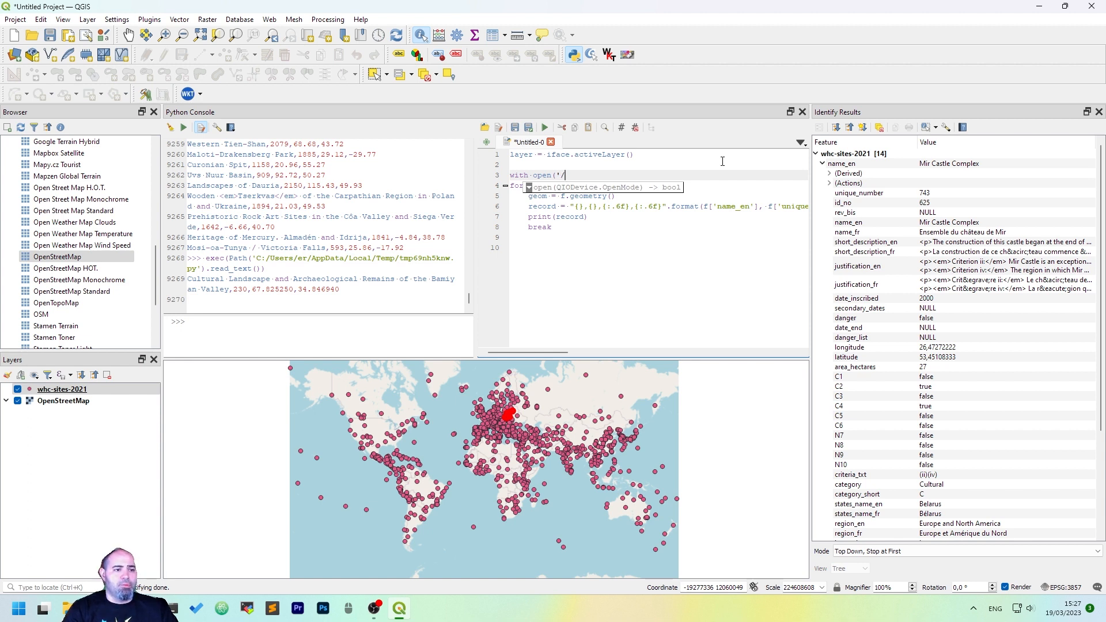
pyautogui.write('c')
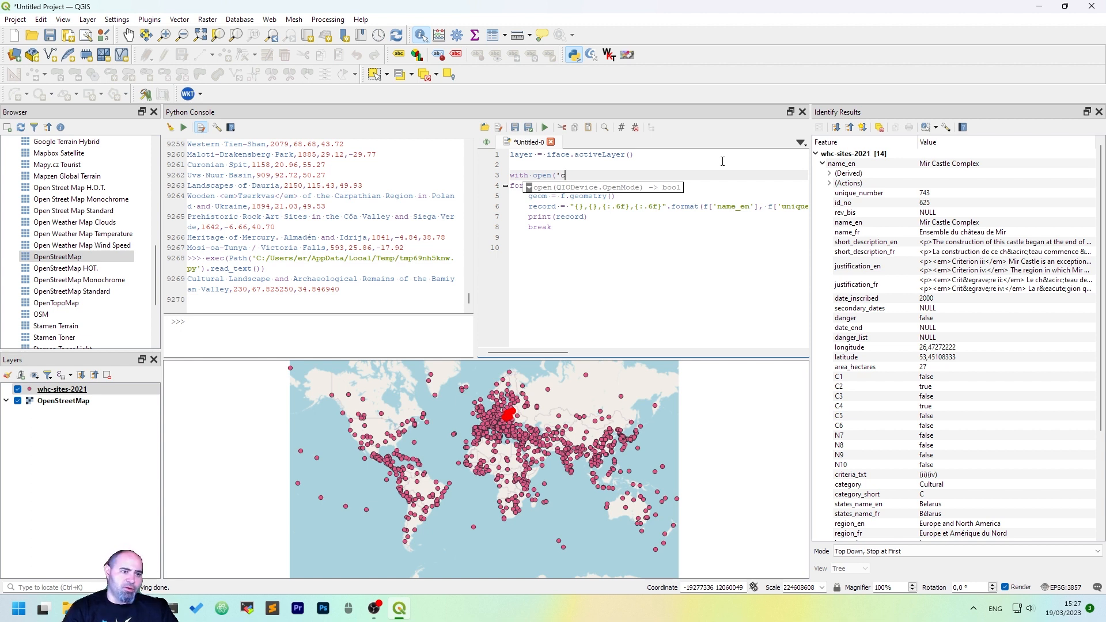
pyautogui.write('/tmp/')
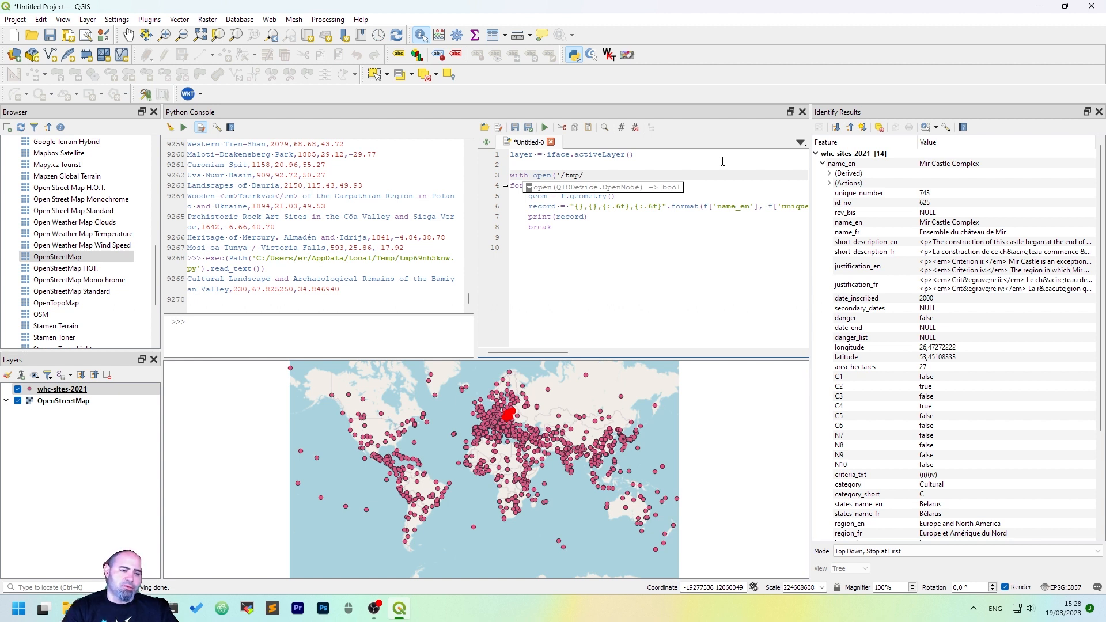
pyautogui.write('unea')
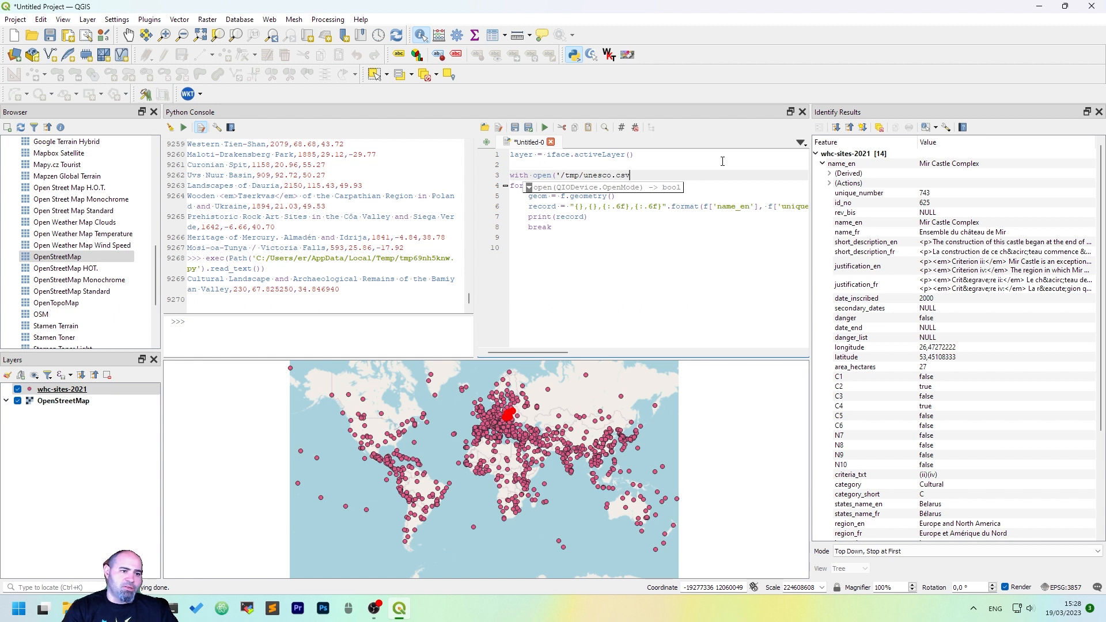
pyautogui.write(', mode=')
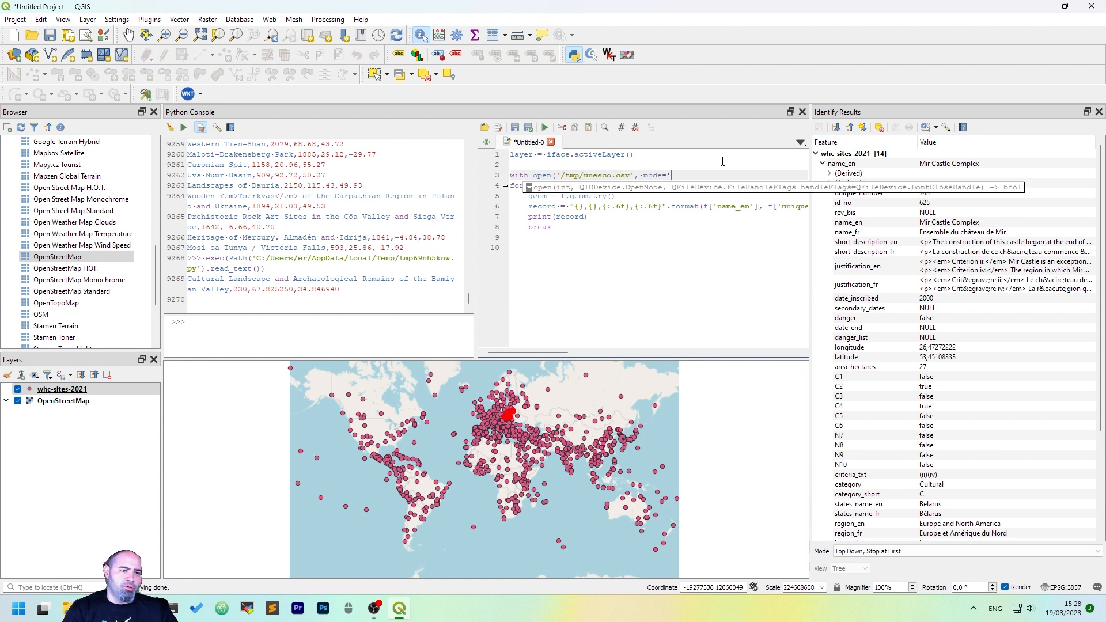
pyautogui.write("w')")
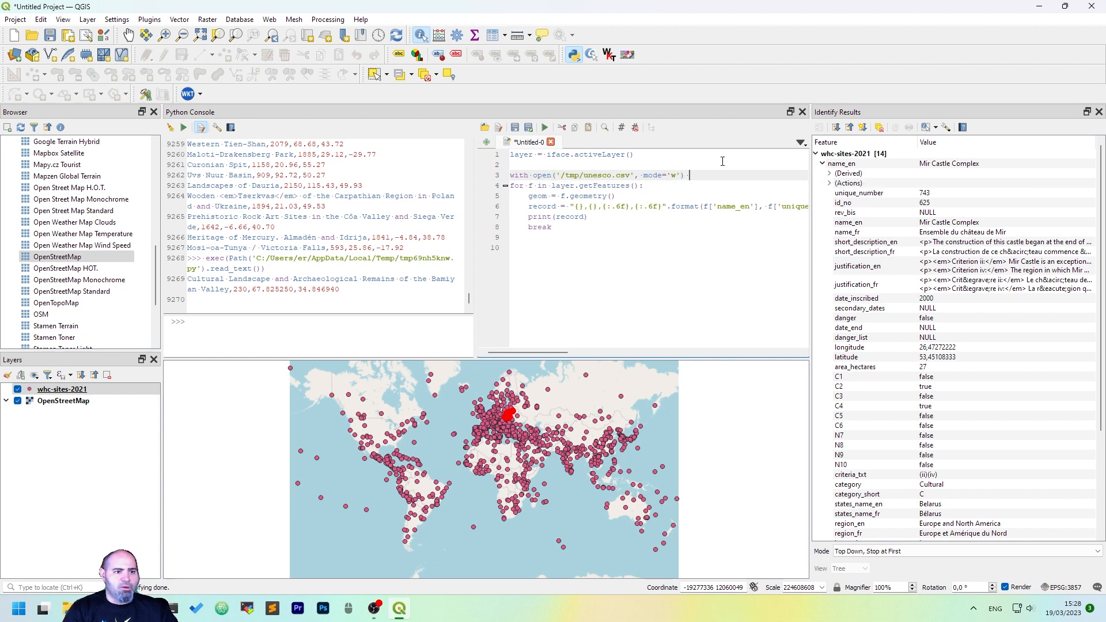
pyautogui.write('as file:')
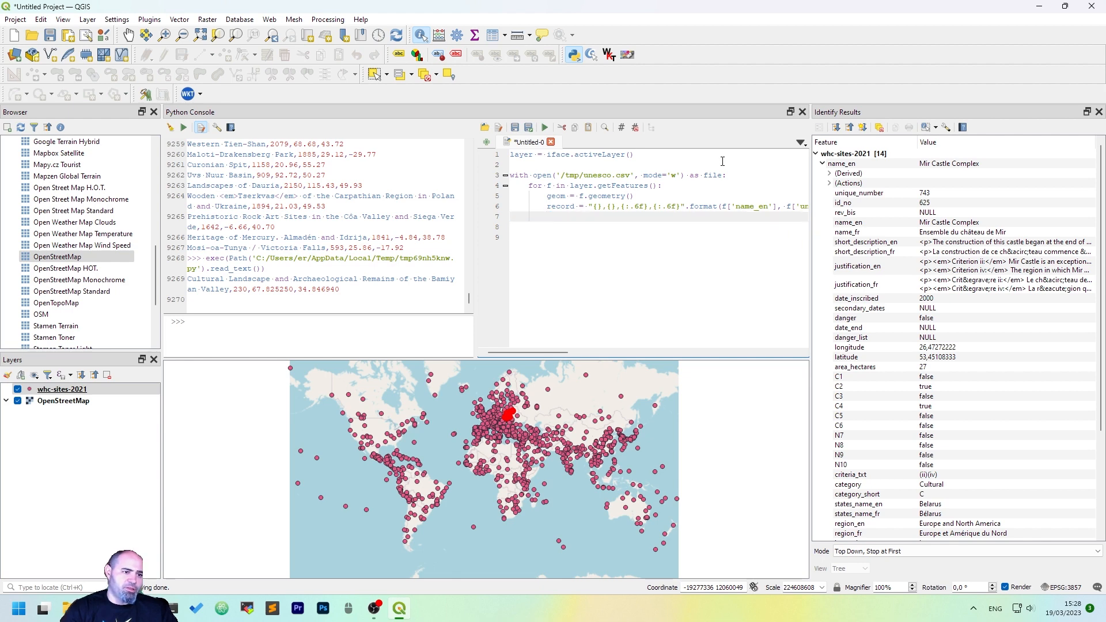
pyautogui.write('file.write(')
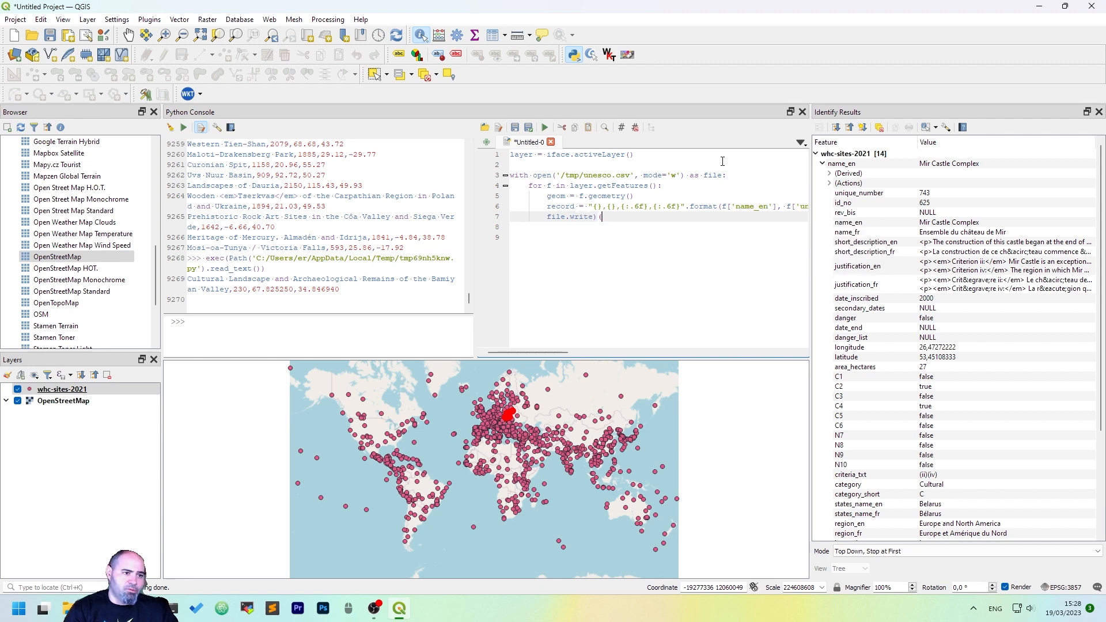
pyautogui.write('record)')
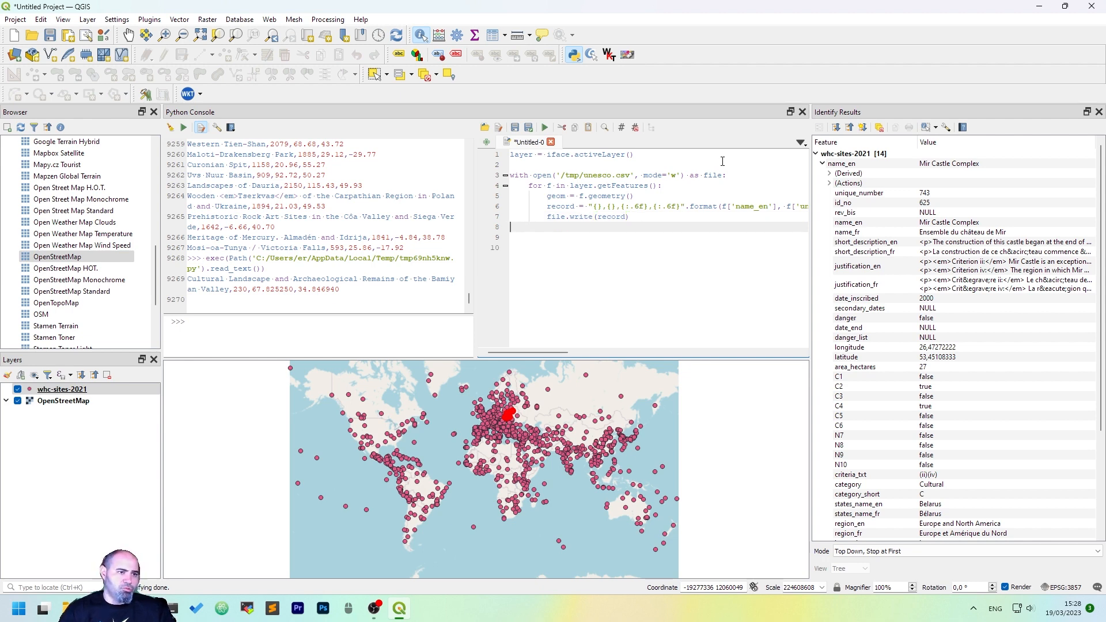
pyautogui.click(544, 127)
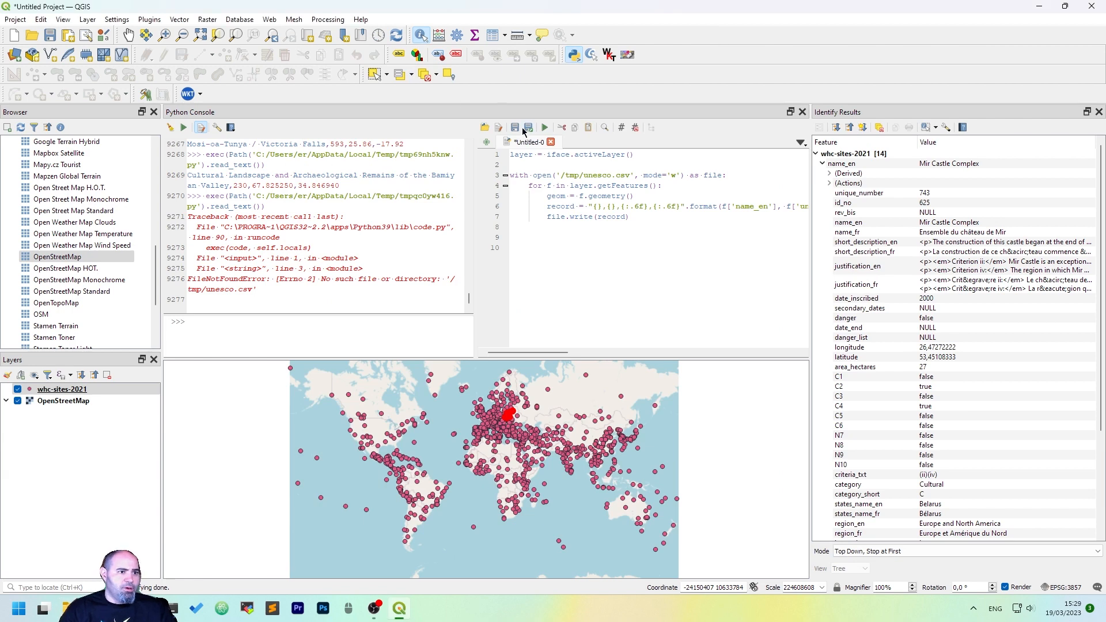
# Rerun the script, then open the 68 KB unesco.csv from C:\tmp
pyautogui.click(544, 127)
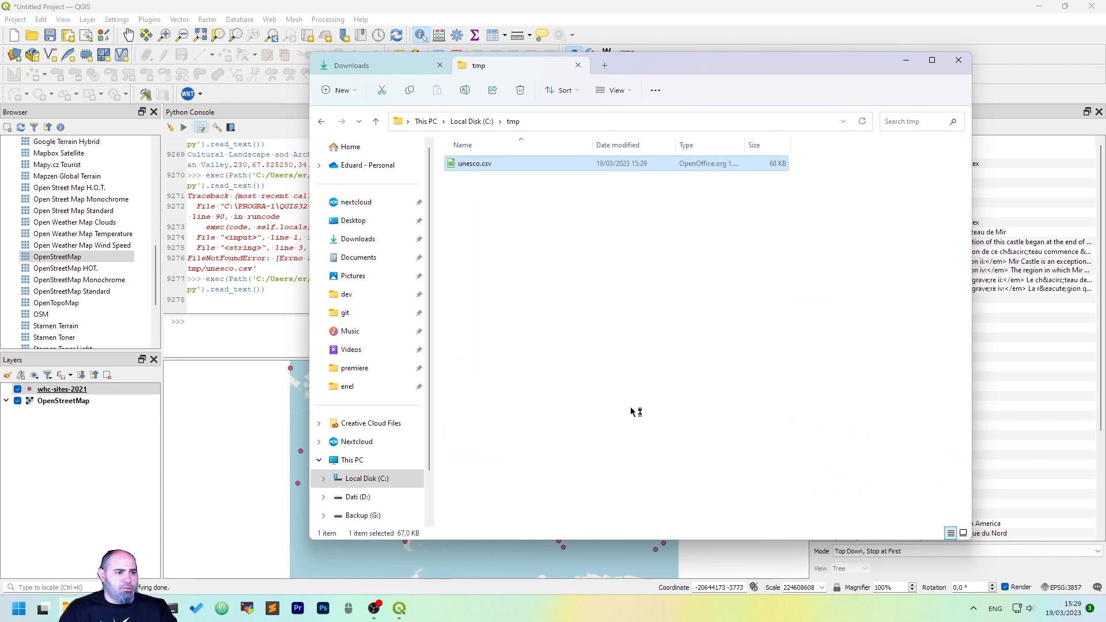
pyautogui.moveTo(727, 163)
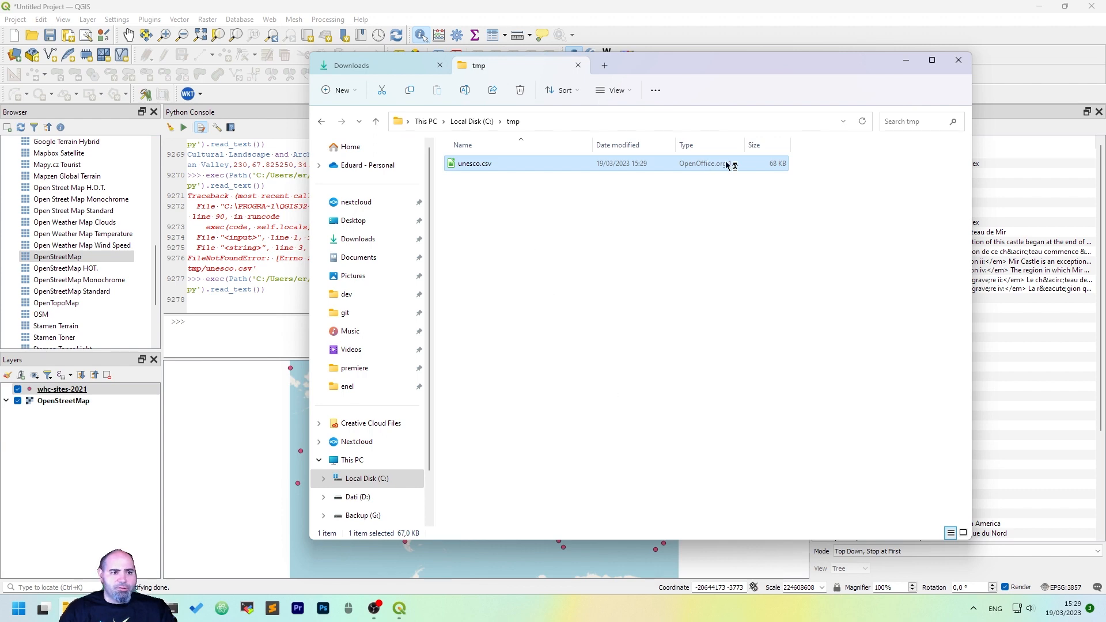
pyautogui.doubleClick(474, 163)
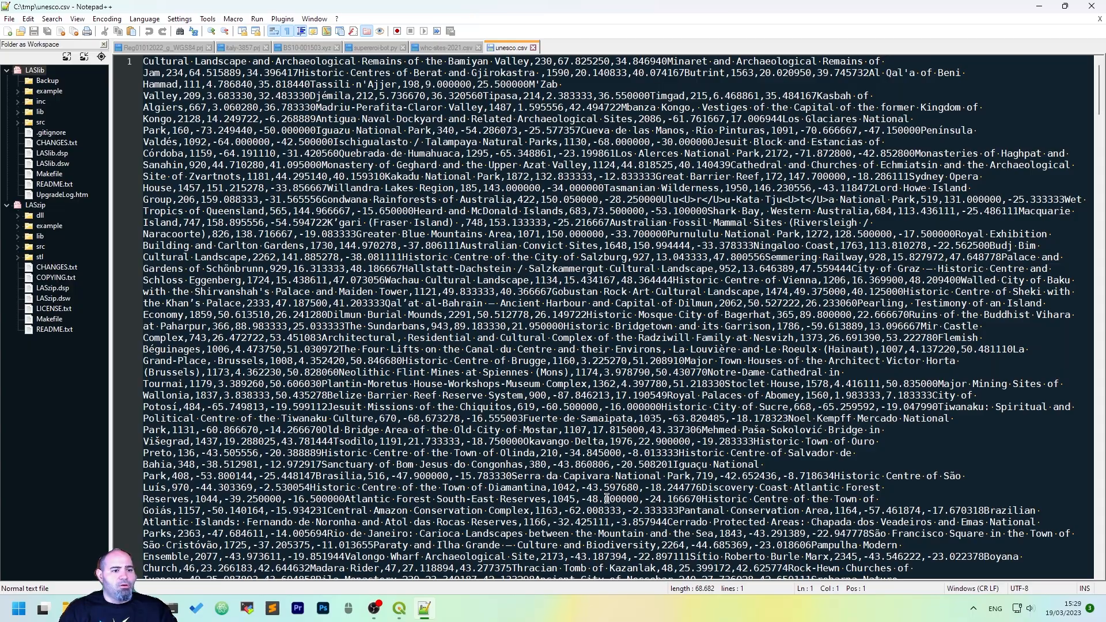
# Reload unesco.csv in Notepad++ and scroll through its 1,155 one-site-per-line records
pyautogui.scroll(-3)
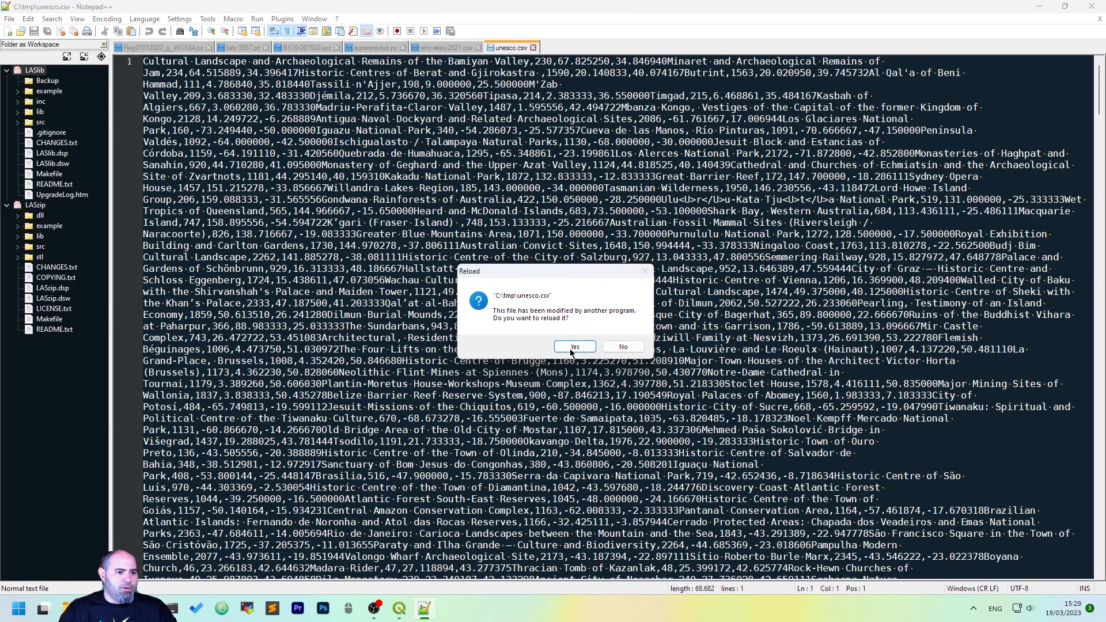
pyautogui.click(572, 347)
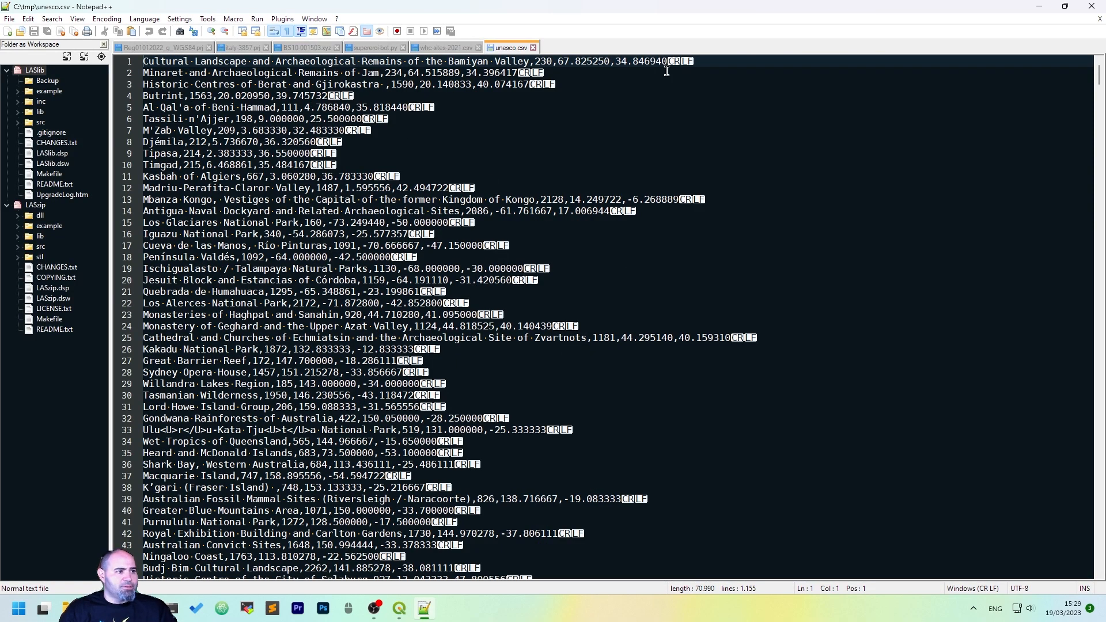
pyautogui.scroll(-3)
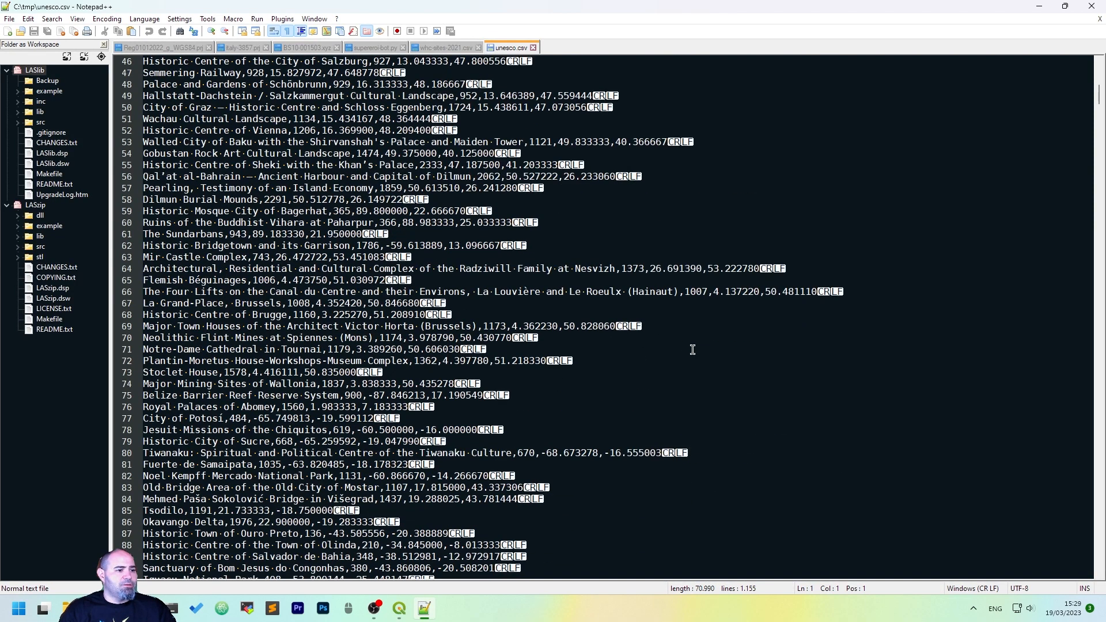
pyautogui.scroll(-3)
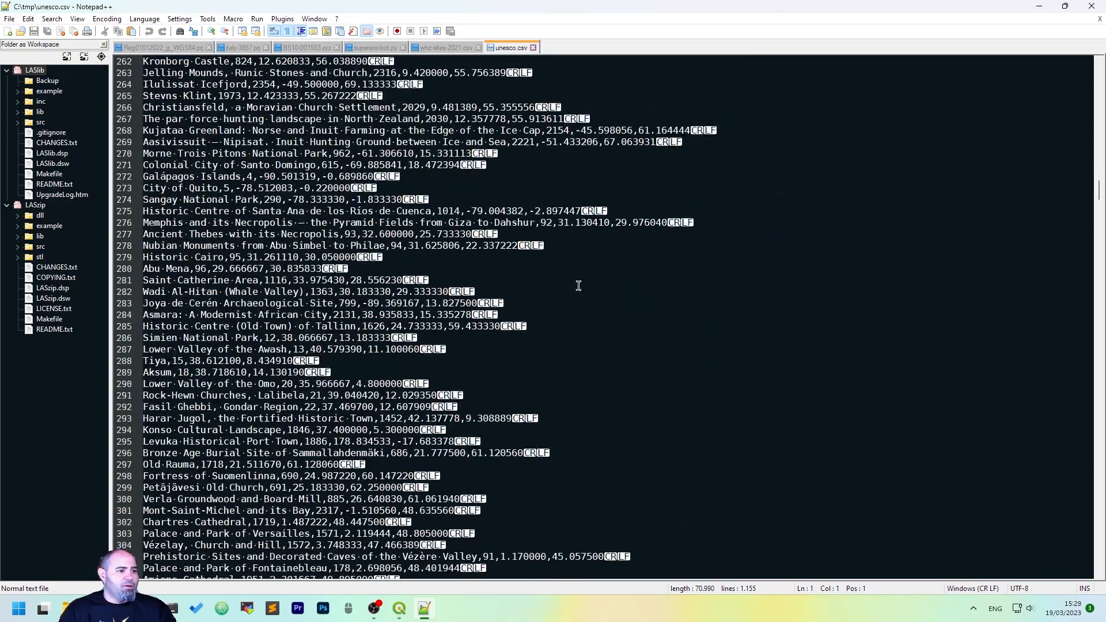
pyautogui.scroll(-3)
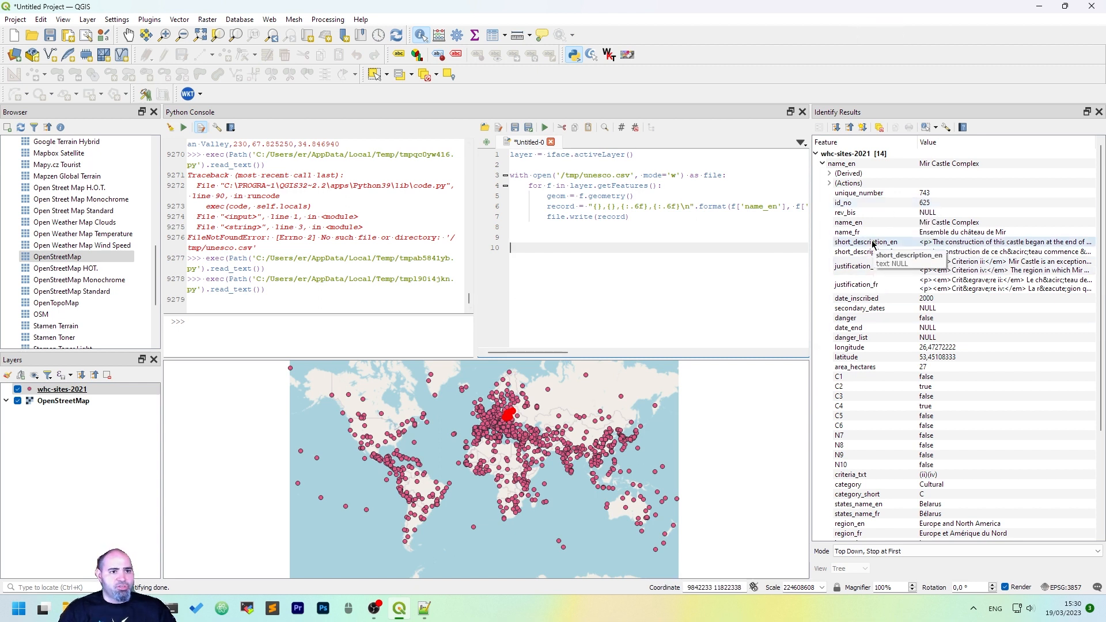
pyautogui.moveTo(868, 231)
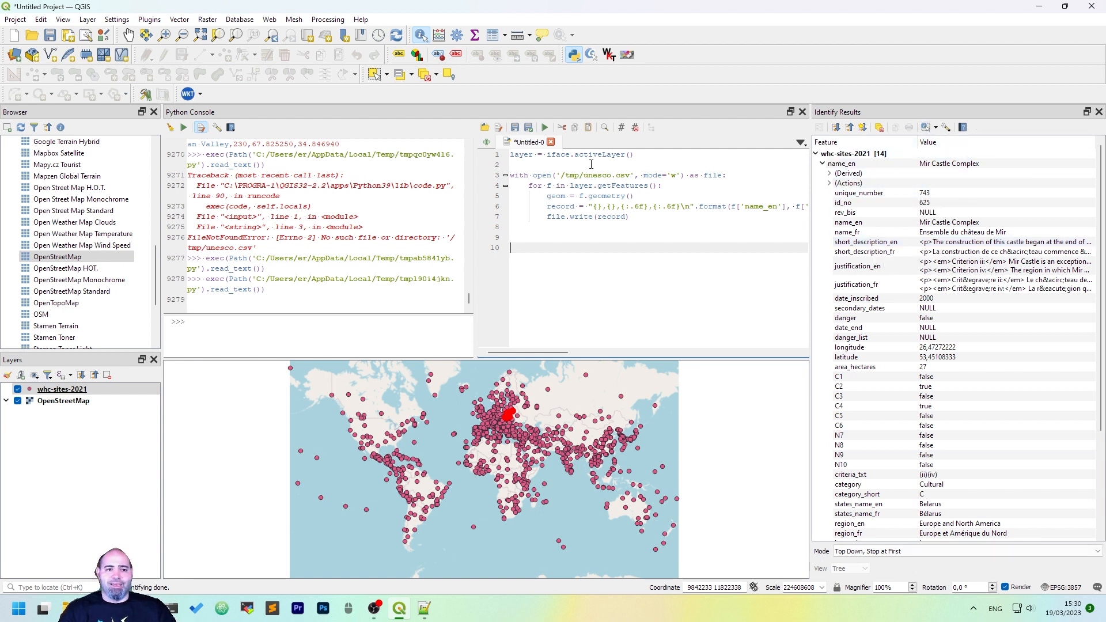
pyautogui.moveTo(792, 34)
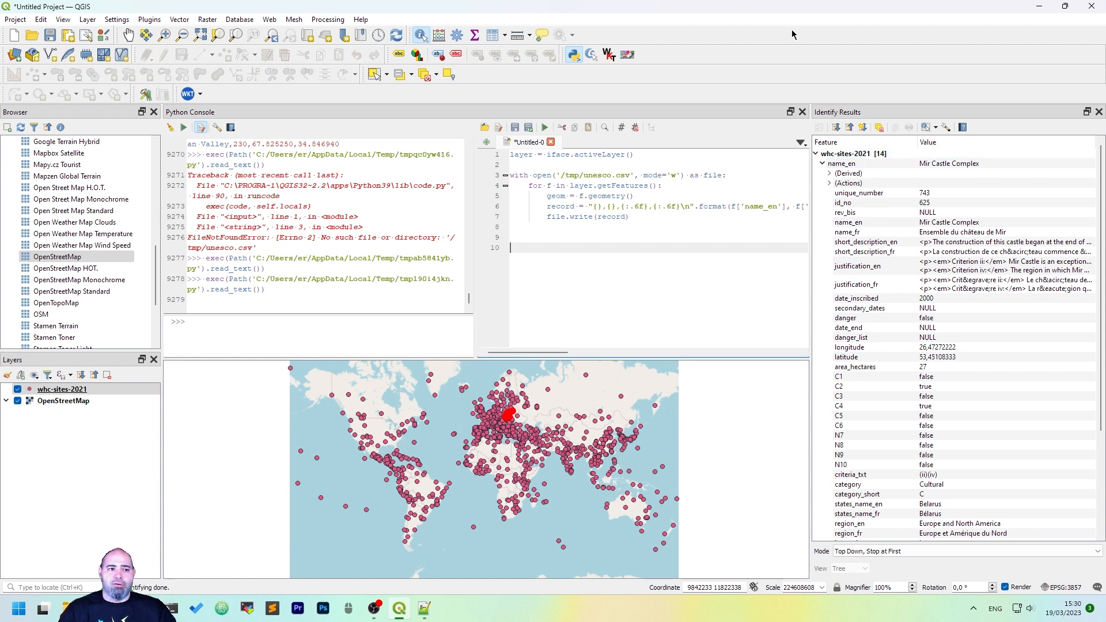
pyautogui.moveTo(792, 35)
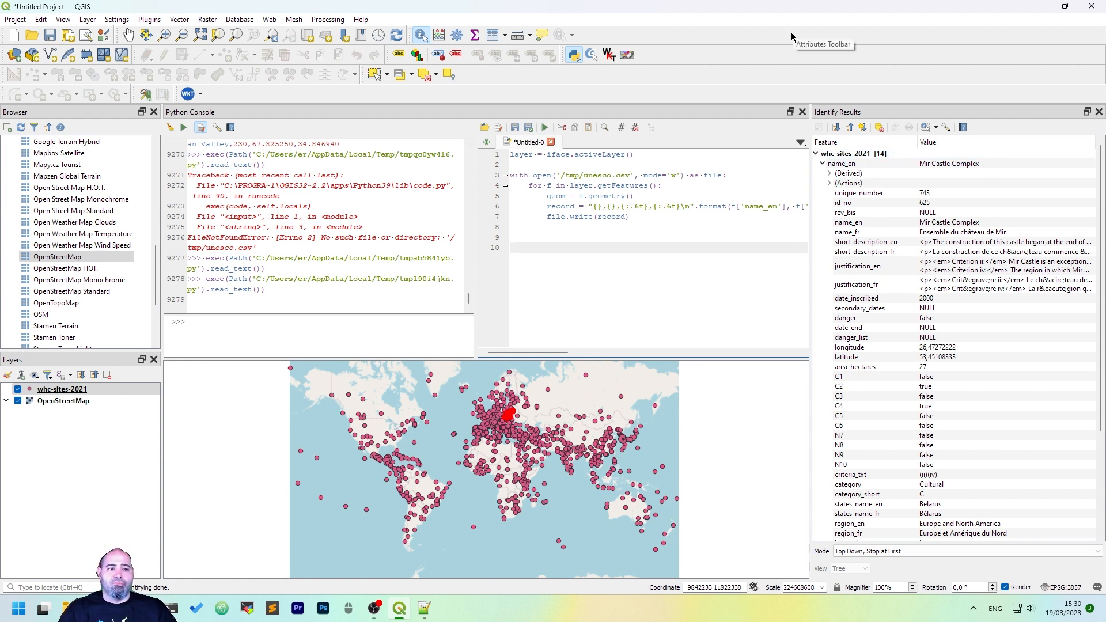
pyautogui.moveTo(714, 220)
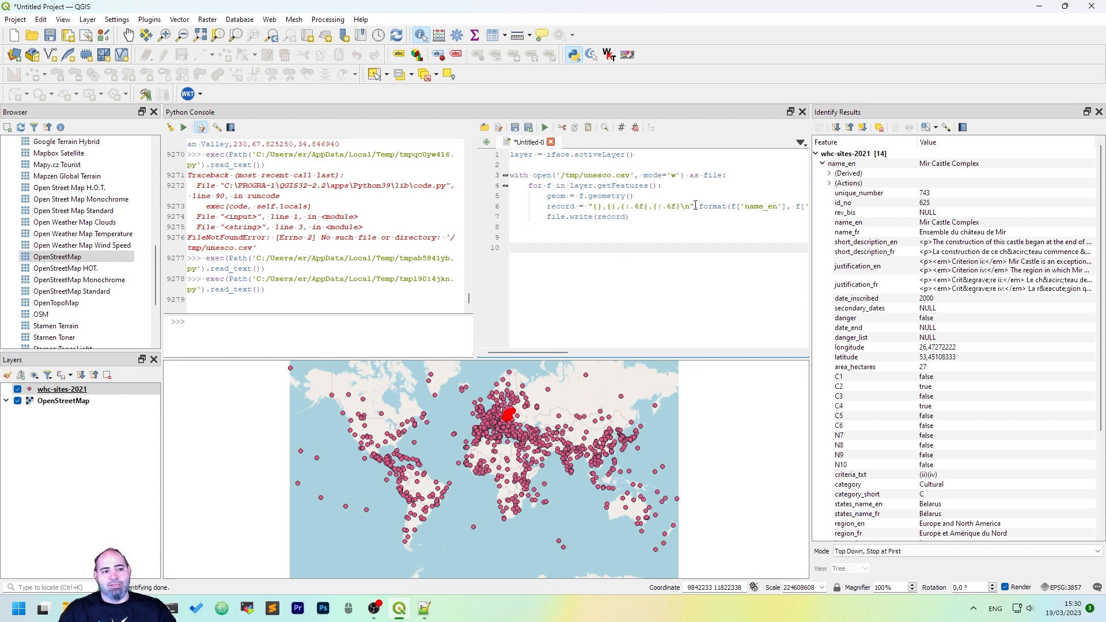
pyautogui.moveTo(582, 270)
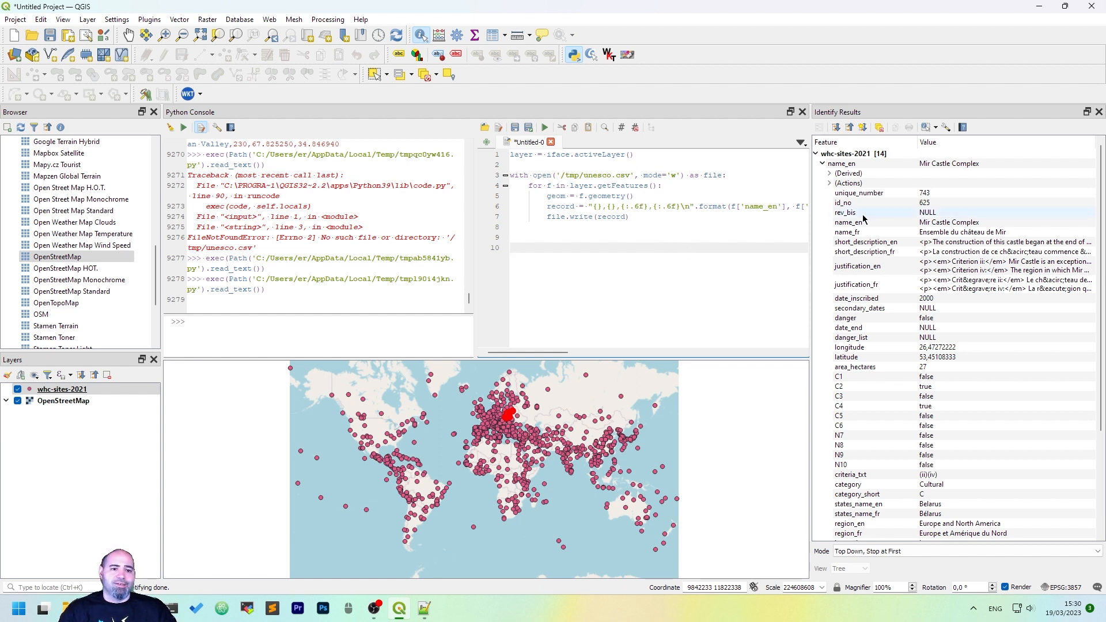
pyautogui.moveTo(776, 372)
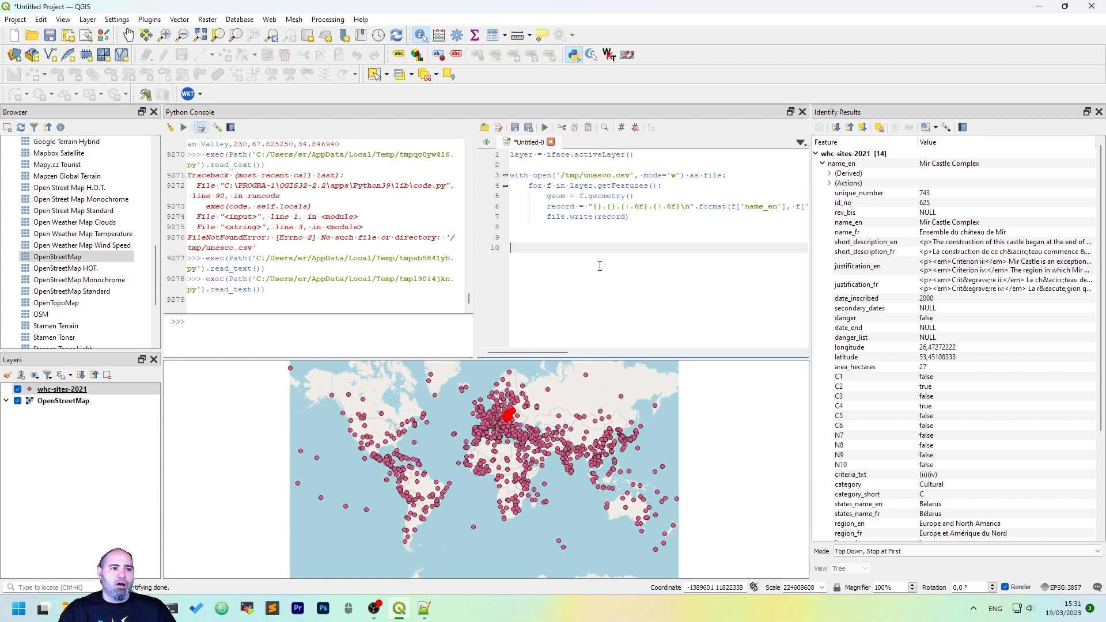
pyautogui.moveTo(681, 215)
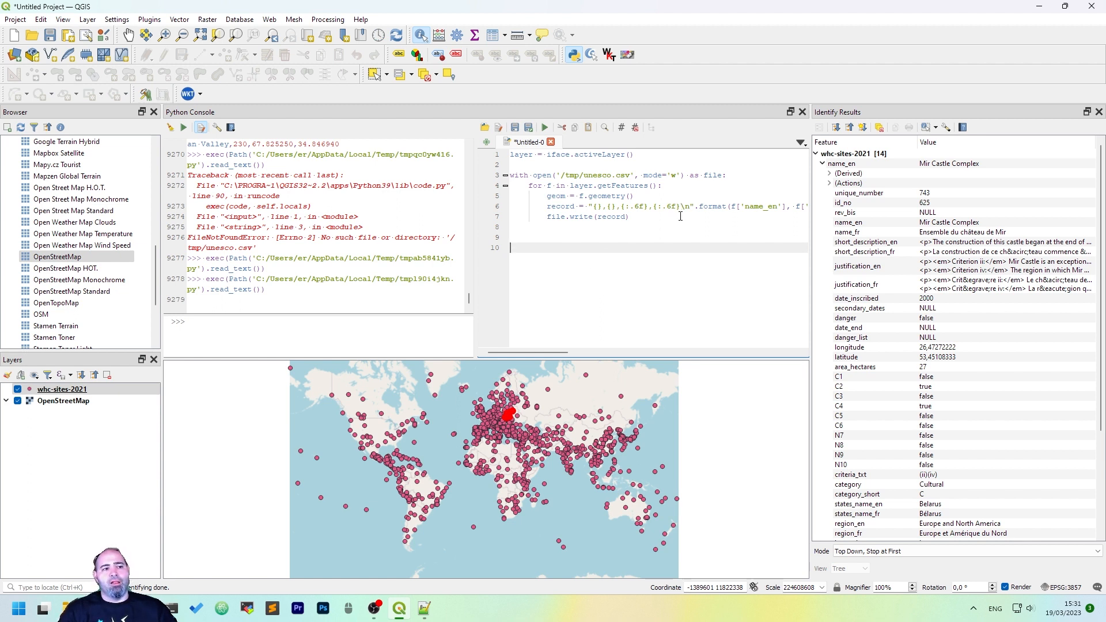